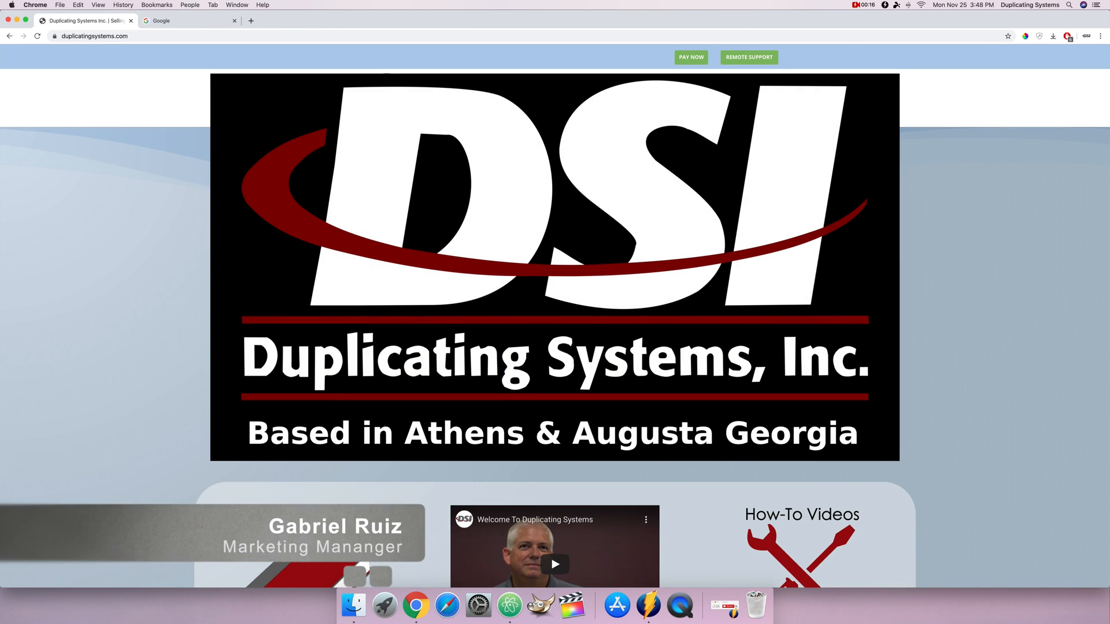
# Step: Go from the Google search page to the Google Account security settings
pyautogui.scroll(-3)
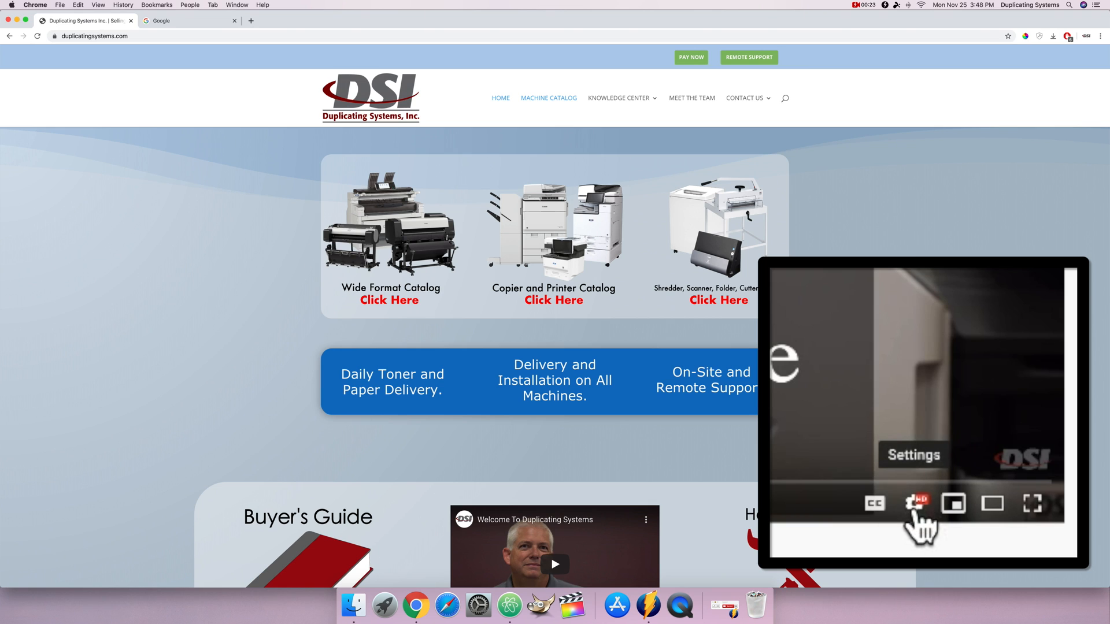
pyautogui.click(915, 503)
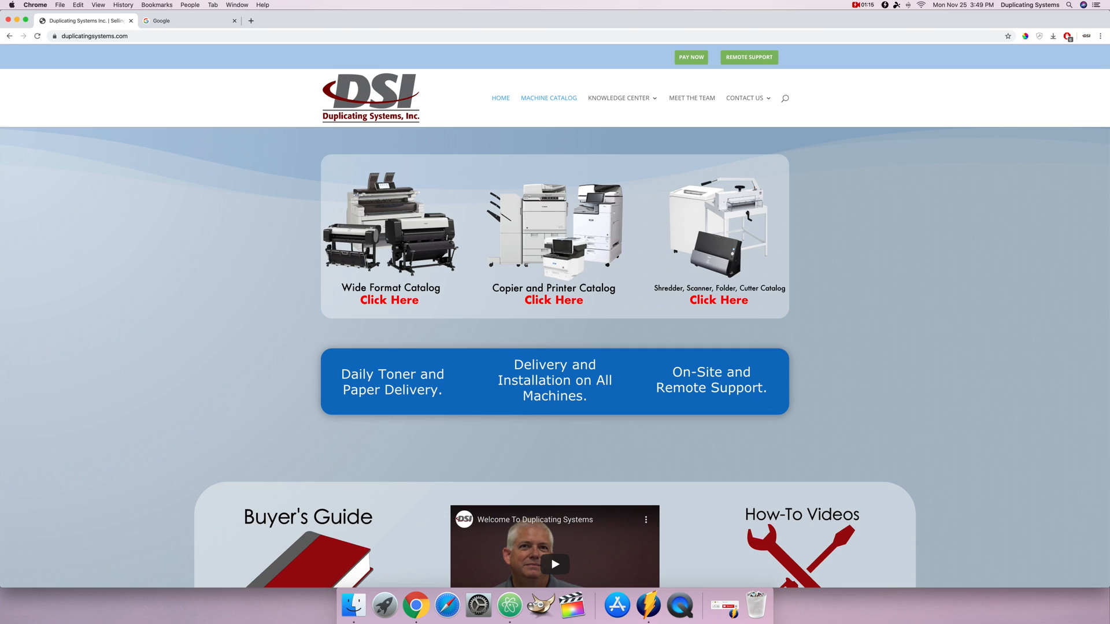
pyautogui.moveTo(198, 100)
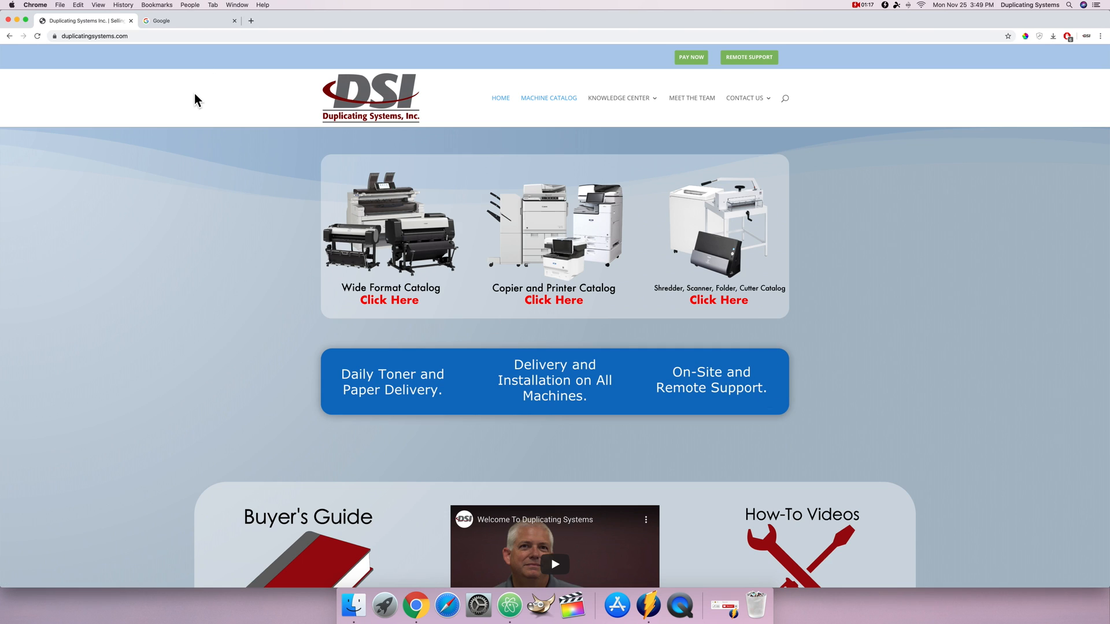
pyautogui.click(189, 20)
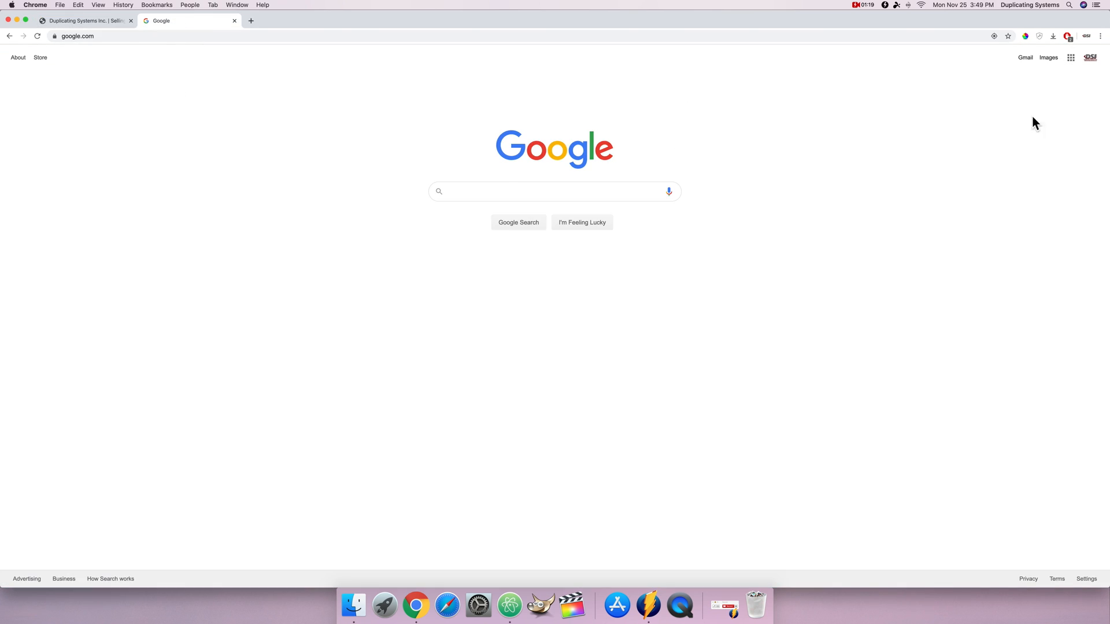
pyautogui.moveTo(1071, 58)
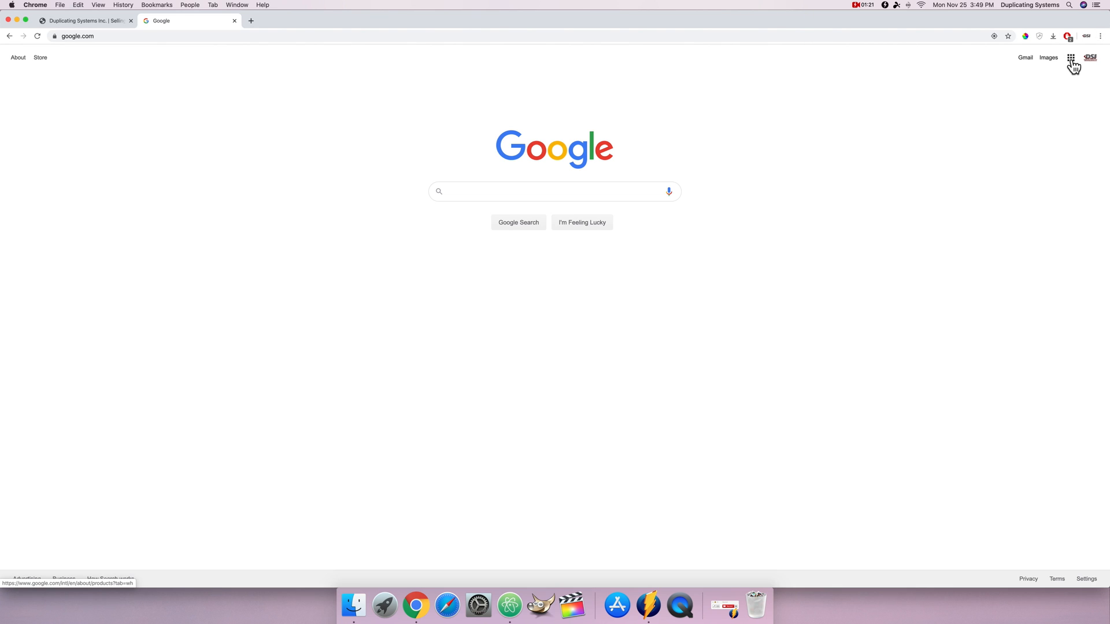
pyautogui.moveTo(1075, 74)
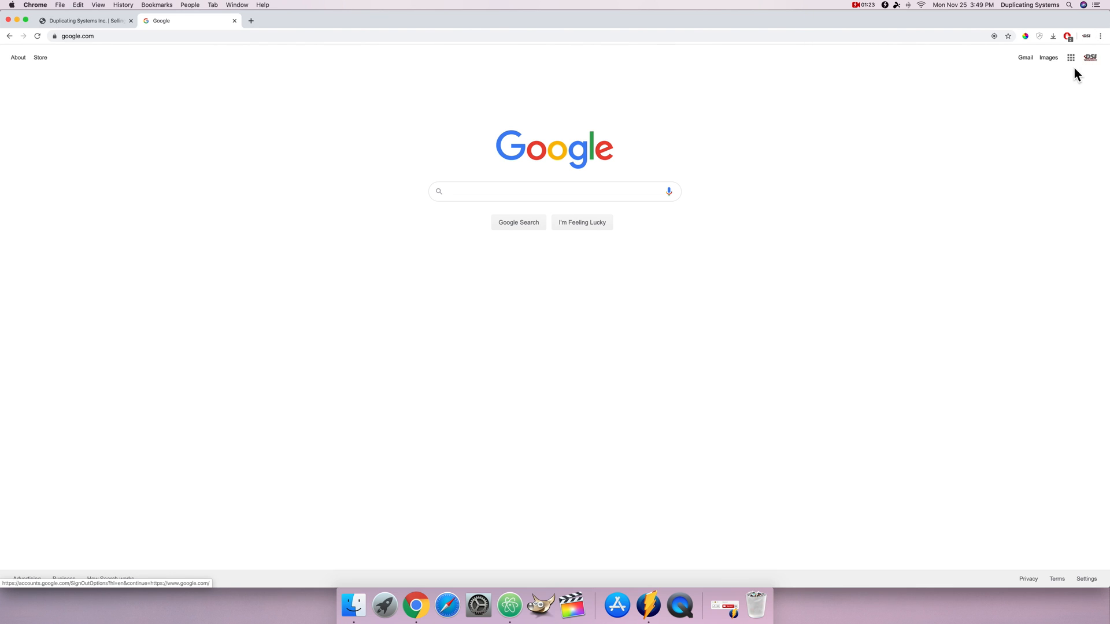
pyautogui.click(1071, 58)
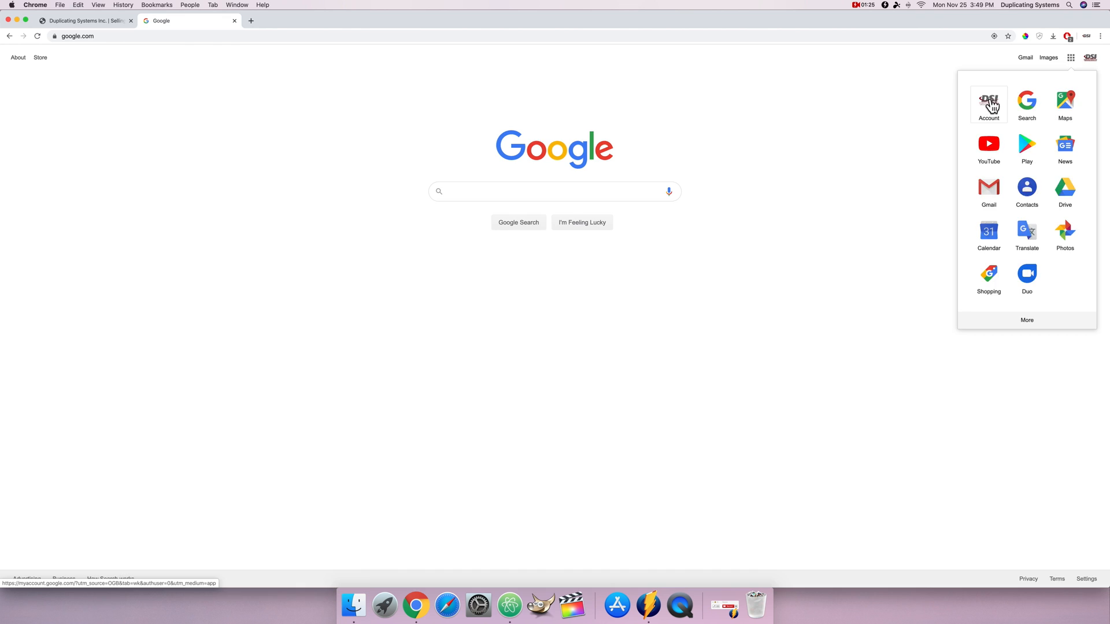
pyautogui.click(988, 104)
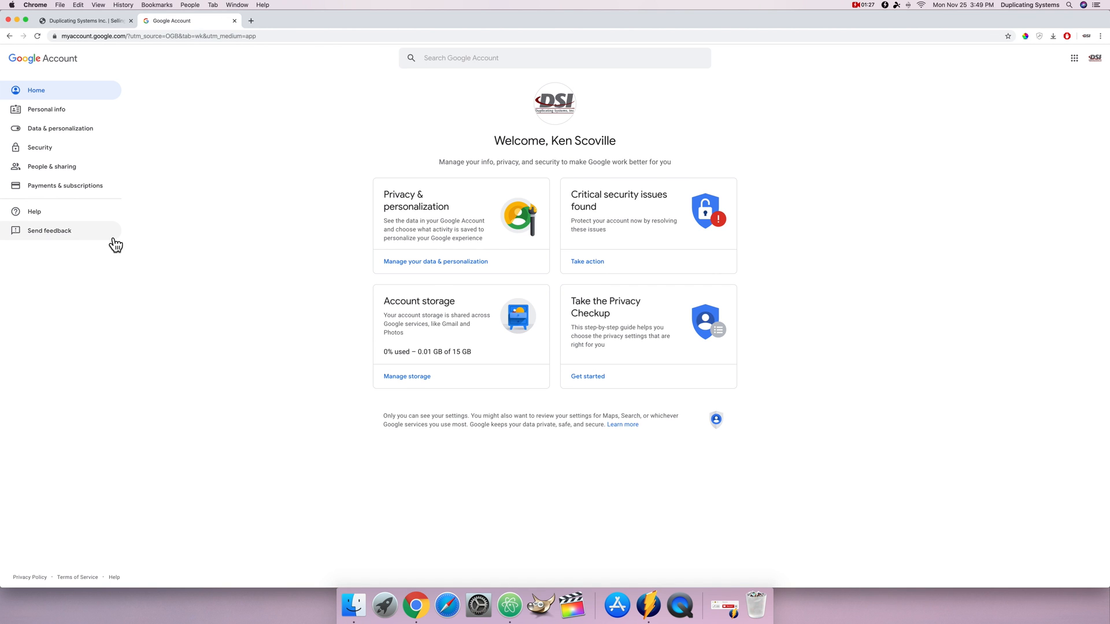
pyautogui.click(39, 148)
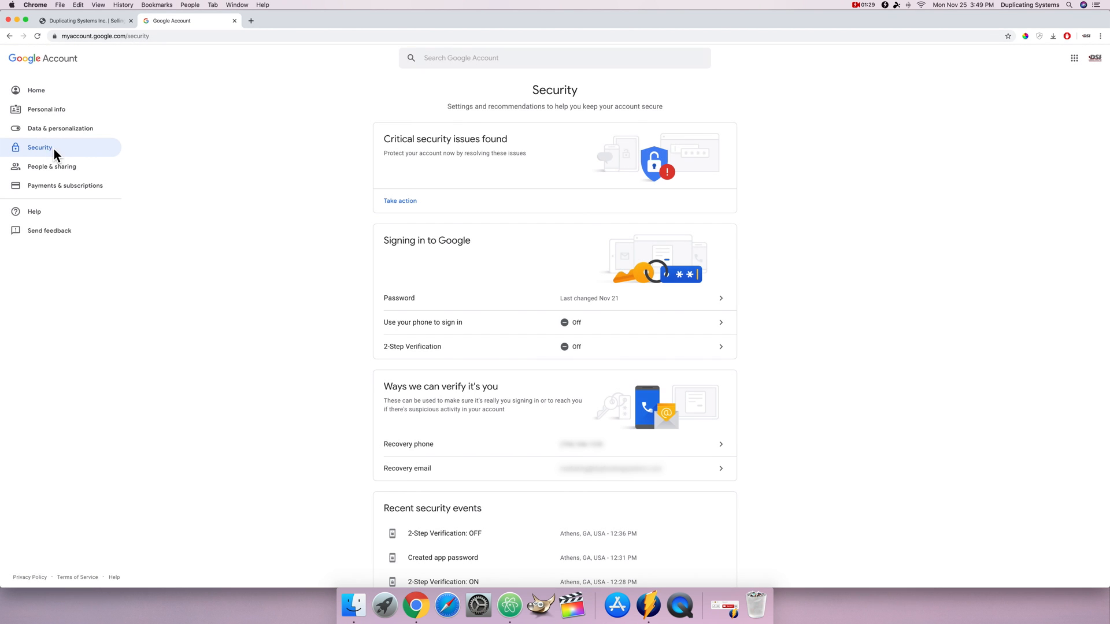
pyautogui.moveTo(649, 352)
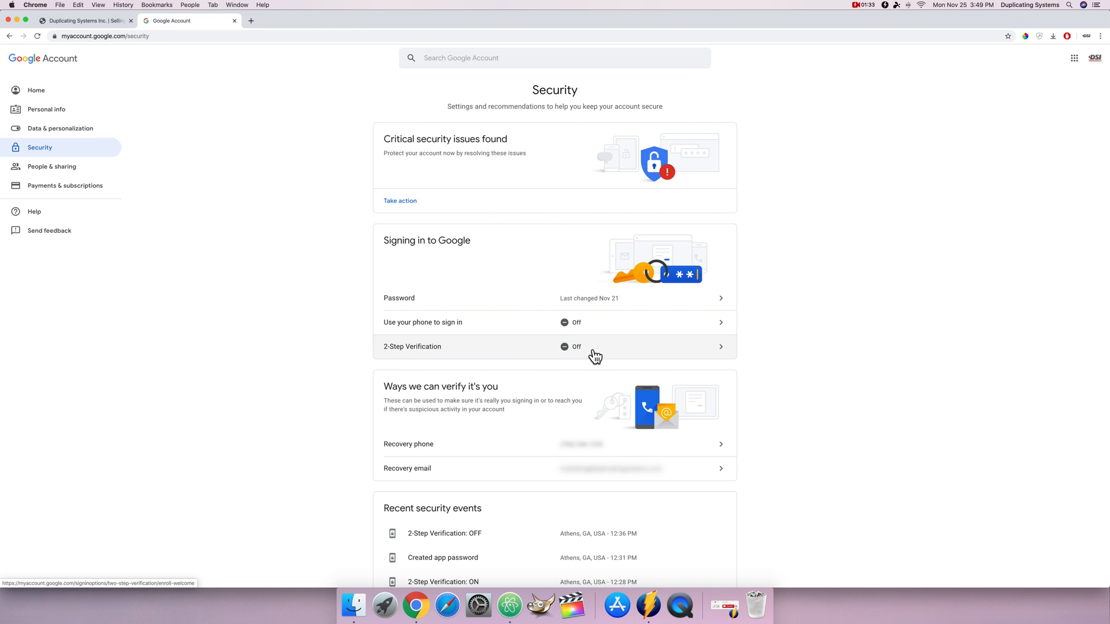
# Step: Start 2-Step Verification setup and re-enter the account password
pyautogui.click(553, 346)
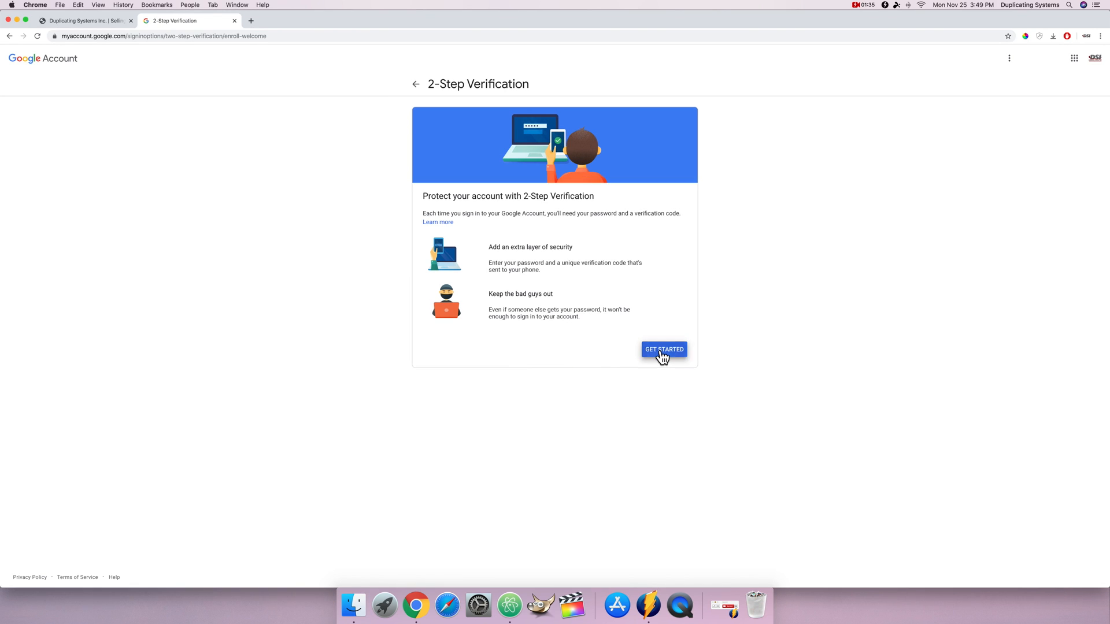
pyautogui.click(663, 349)
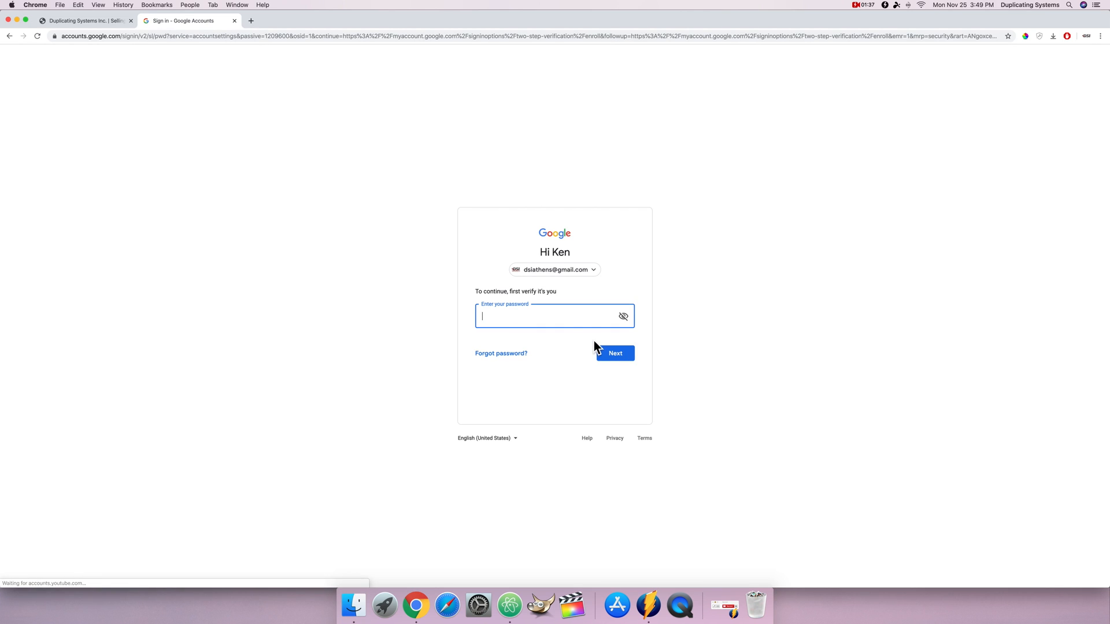
pyautogui.moveTo(582, 326)
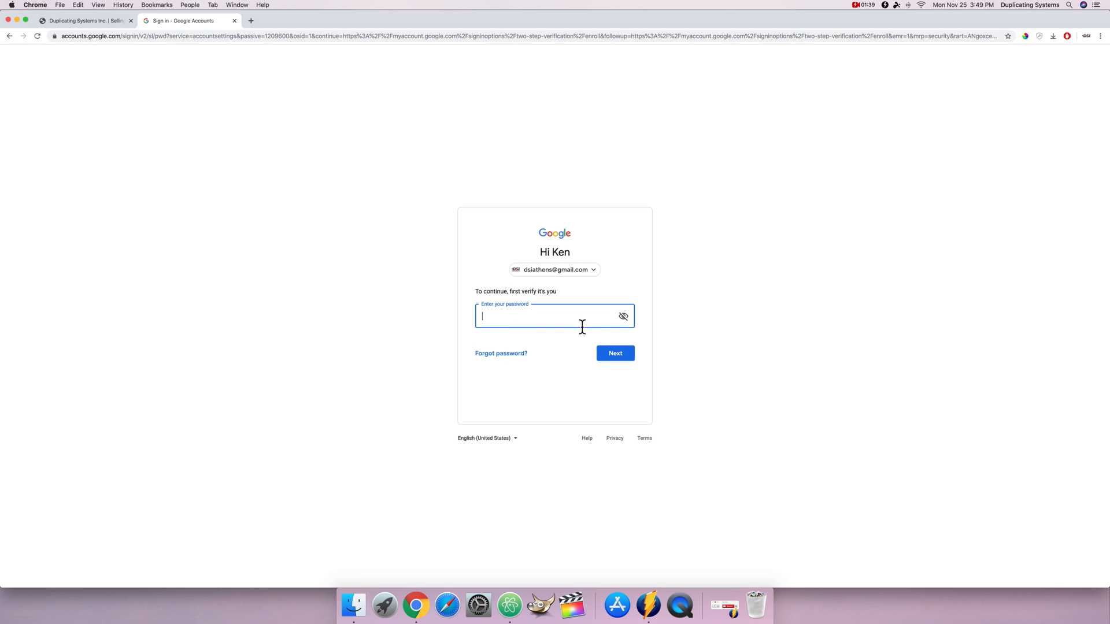
pyautogui.click(614, 353)
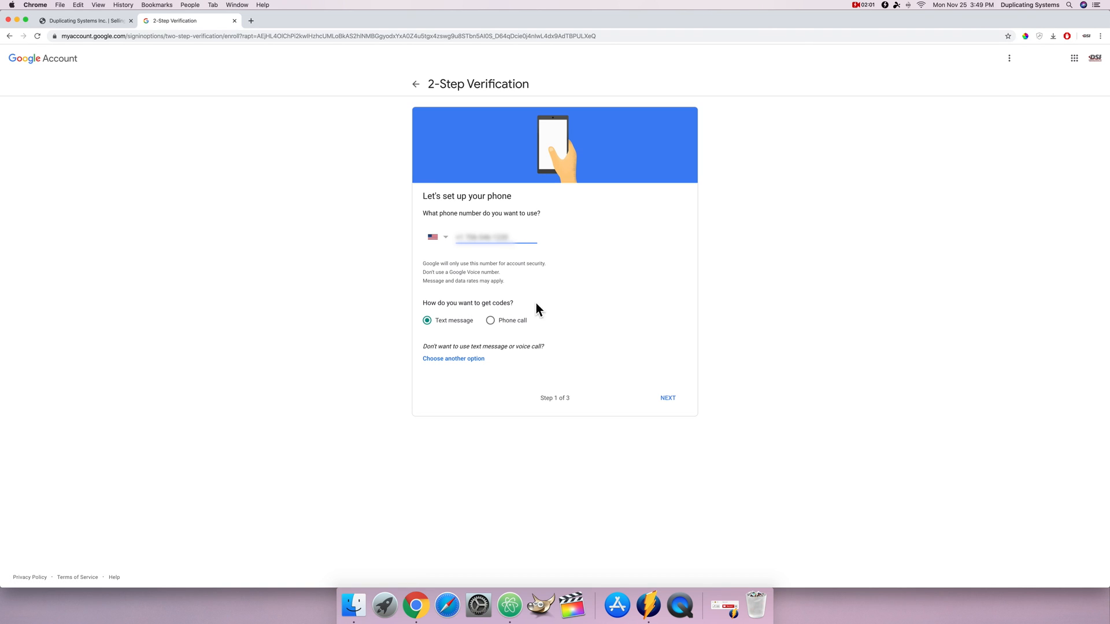
# Step: Enter the phone number and request a verification code by text message
pyautogui.click(481, 237)
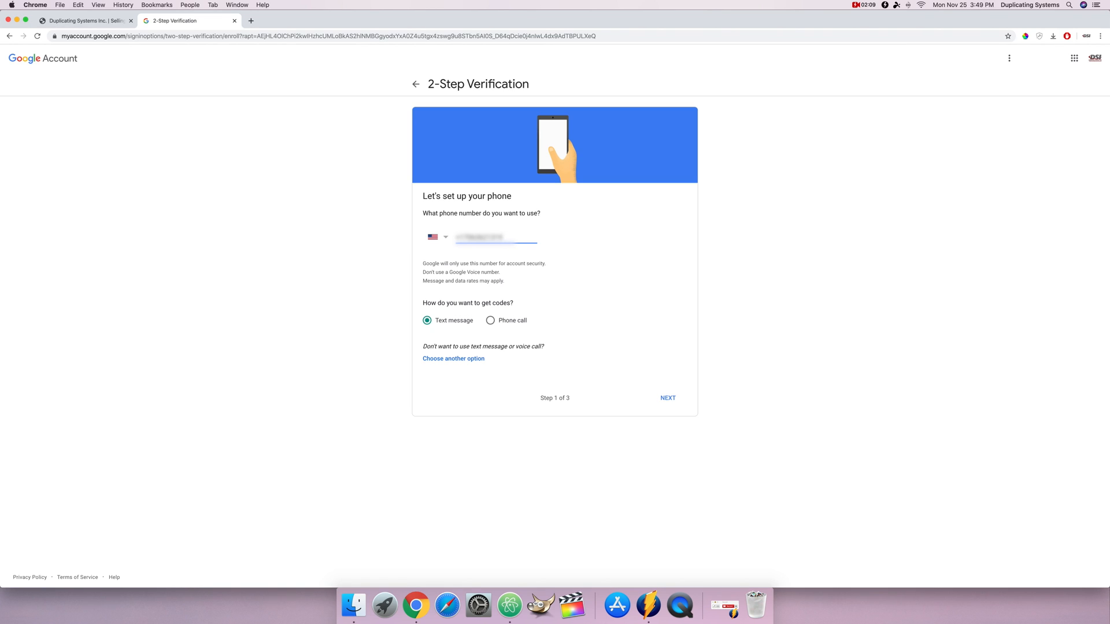
pyautogui.moveTo(514, 329)
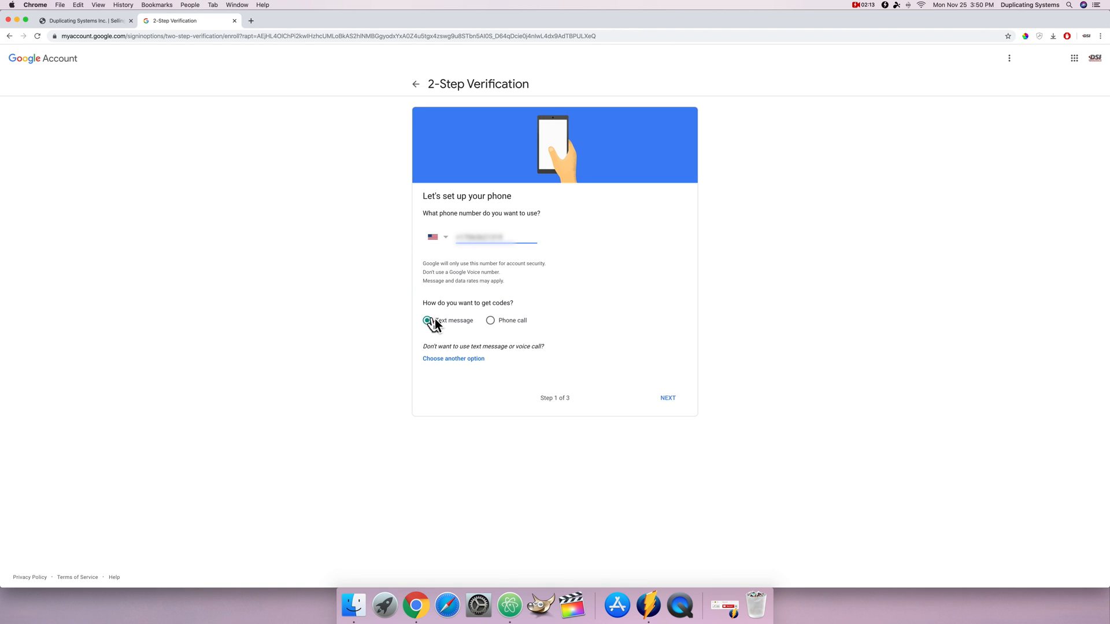
pyautogui.moveTo(668, 400)
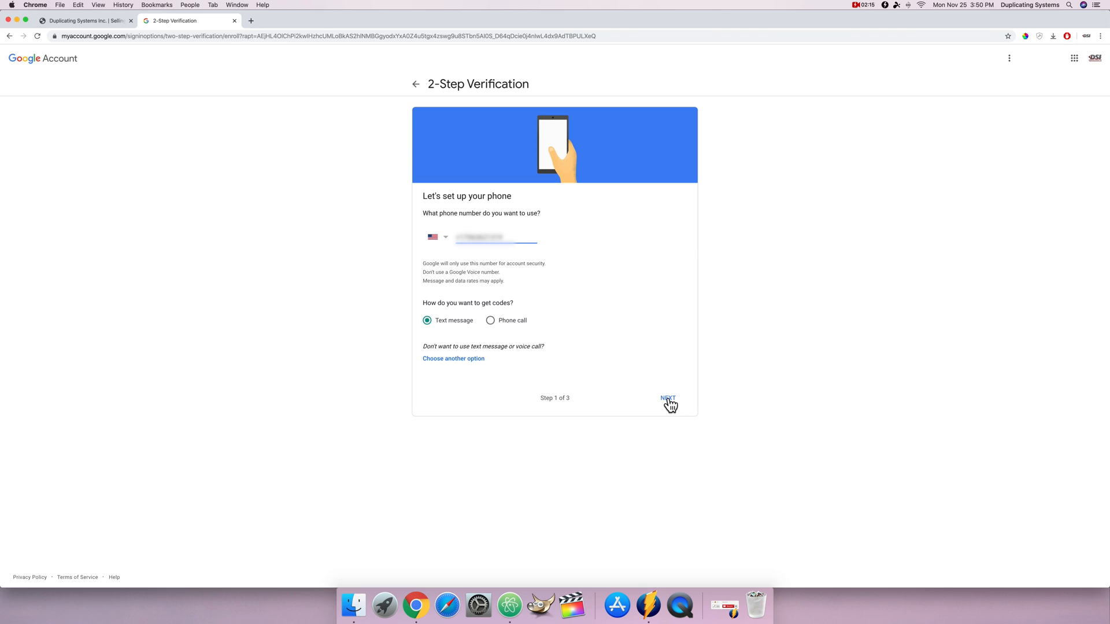
pyautogui.click(667, 398)
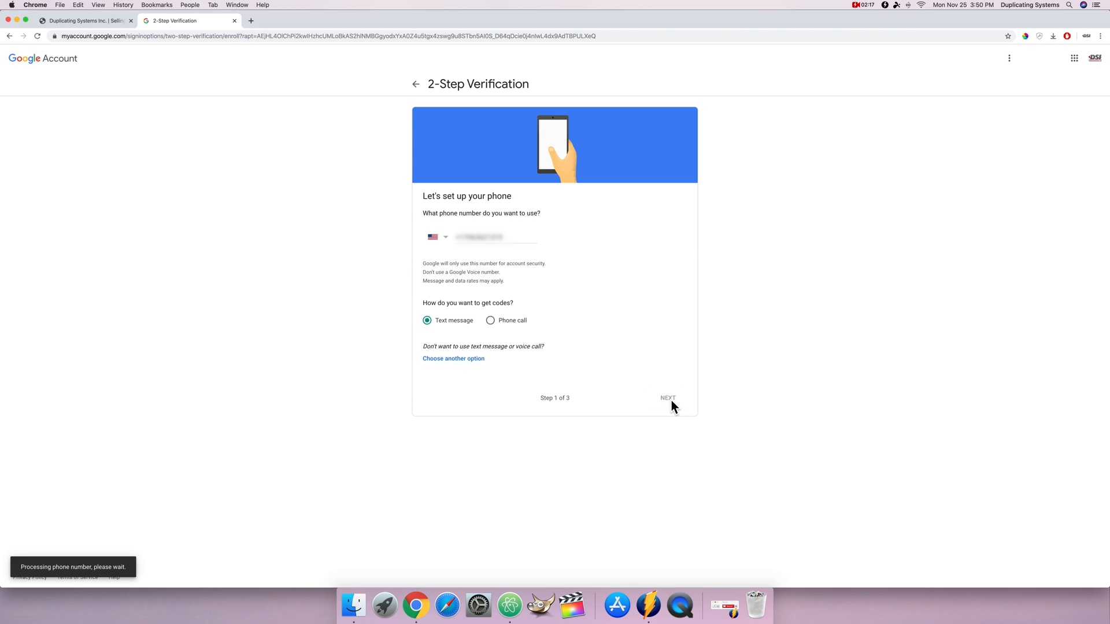
pyautogui.click(667, 397)
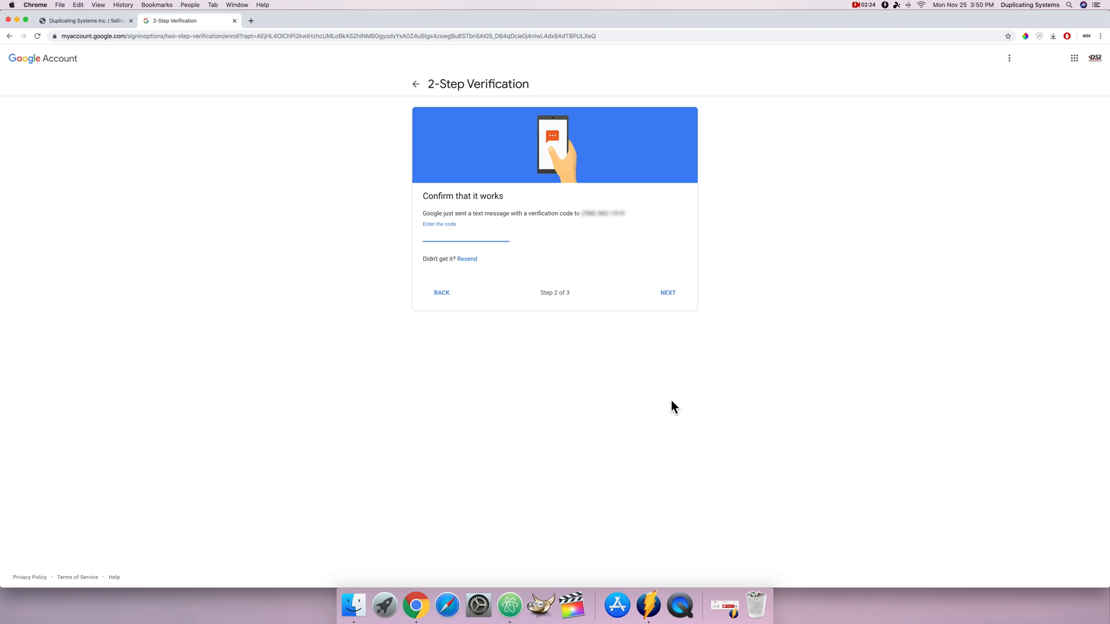
# Step: Submit the texted verification code and turn on 2-Step Verification
pyautogui.click(465, 239)
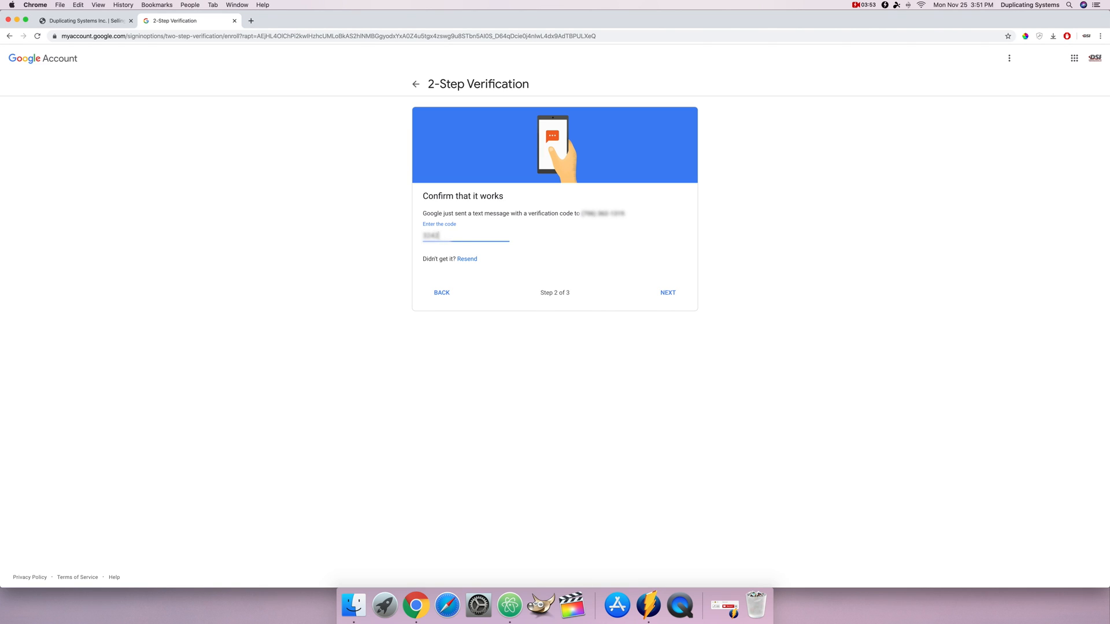
pyautogui.click(666, 293)
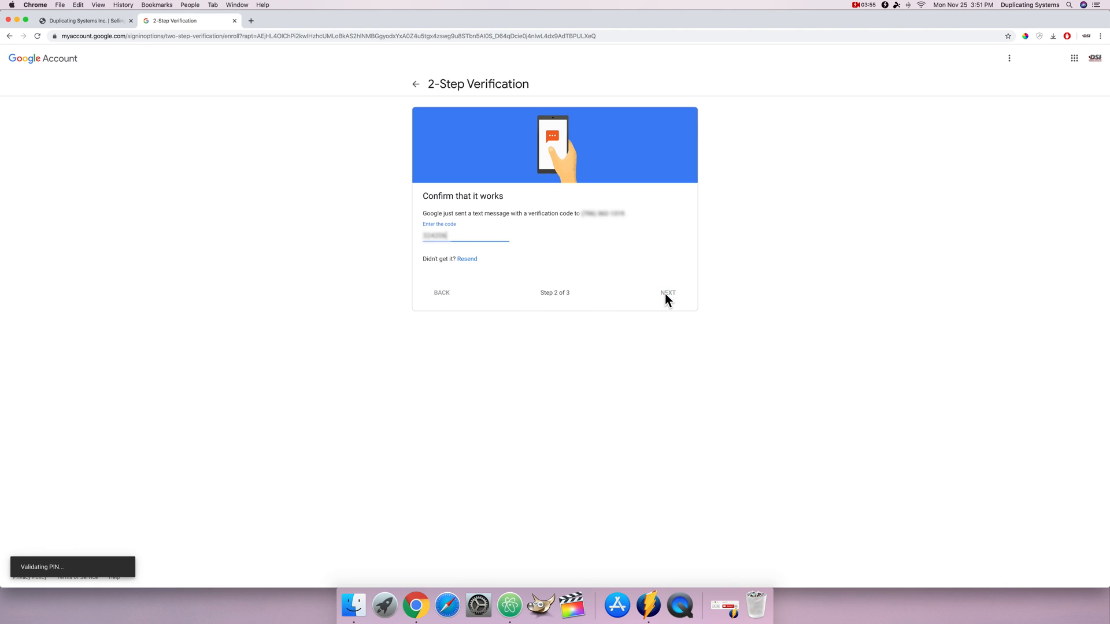
pyautogui.click(667, 293)
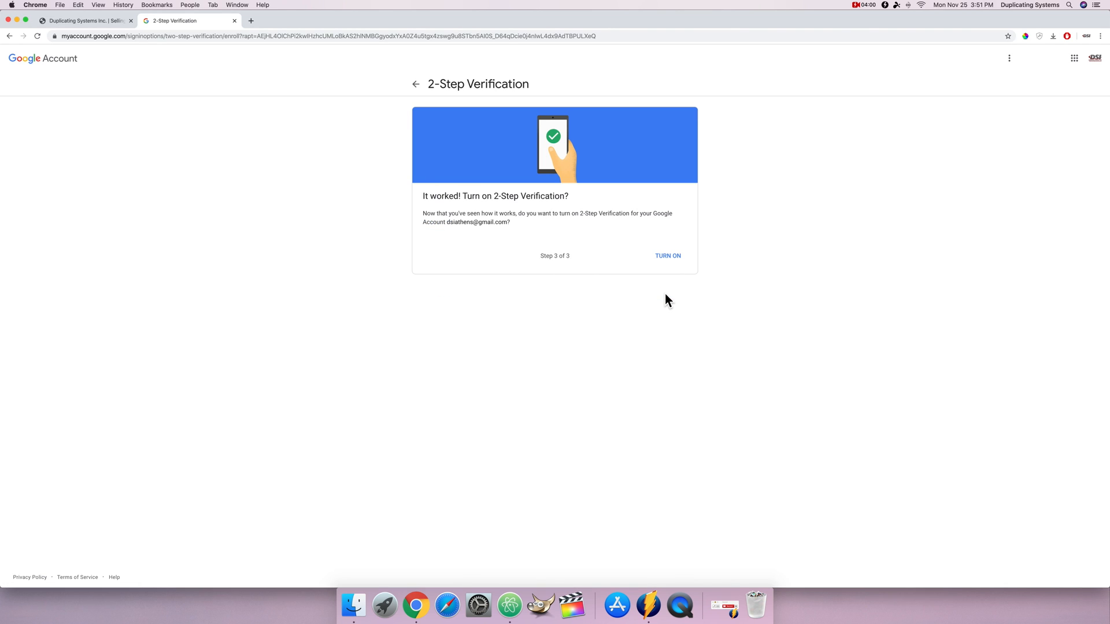
pyautogui.click(666, 255)
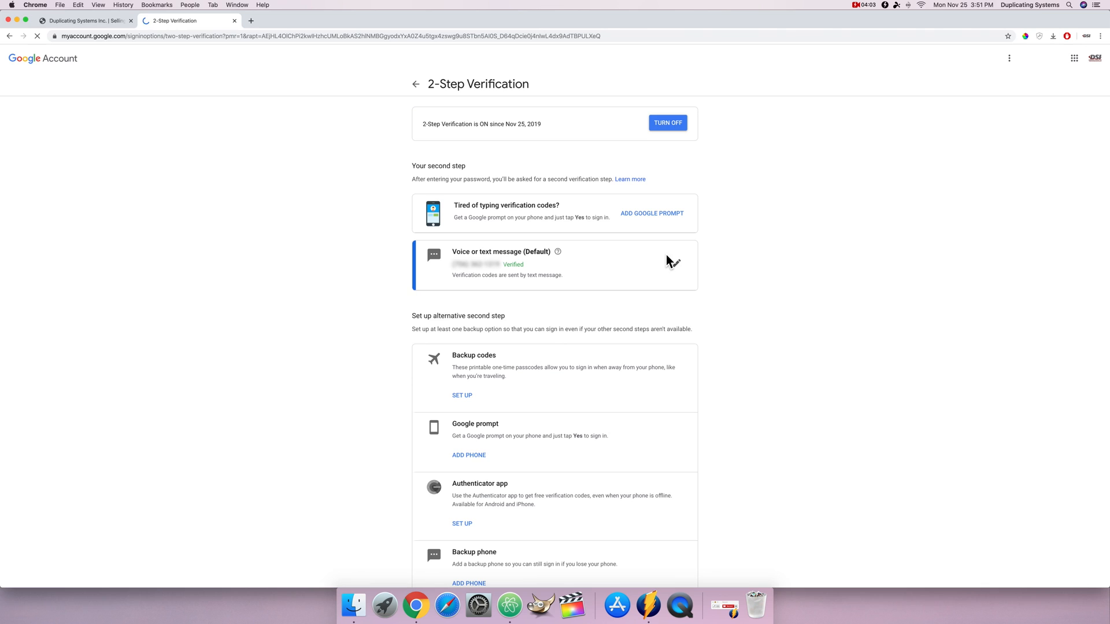
pyautogui.moveTo(731, 322)
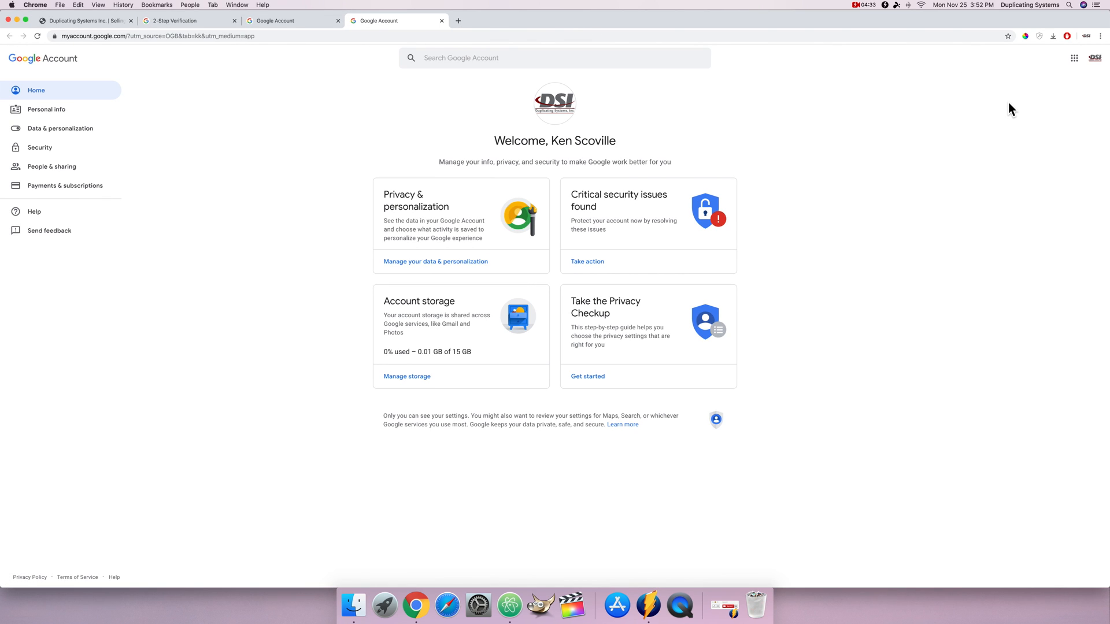
# Step: Search the account for 'ap' to reach App passwords, confirming password and texted code
pyautogui.write('ap')
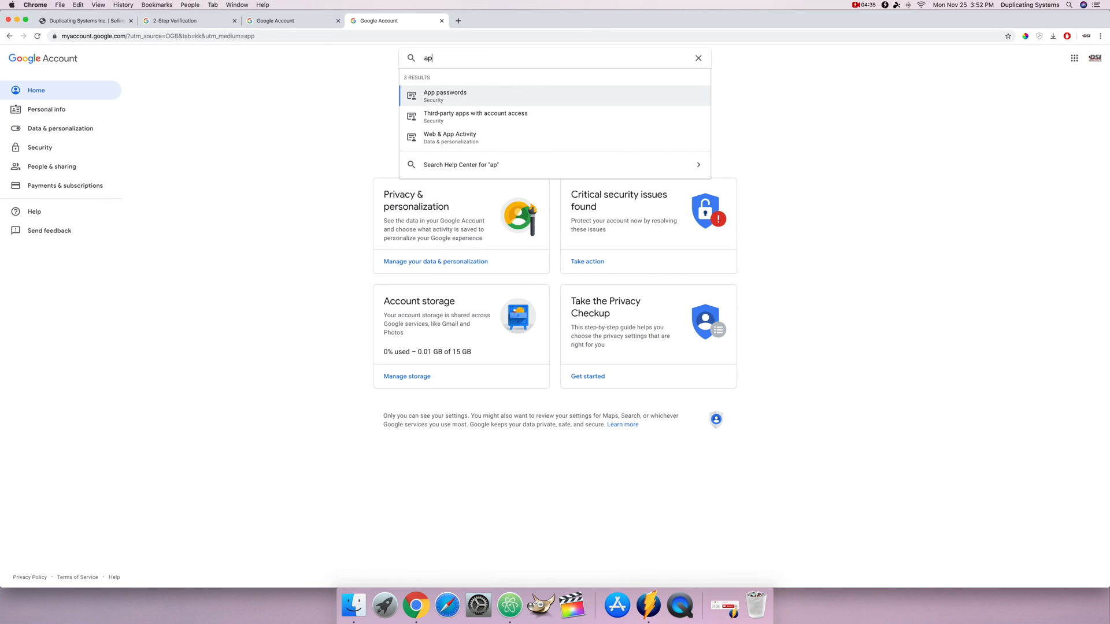
pyautogui.click(445, 95)
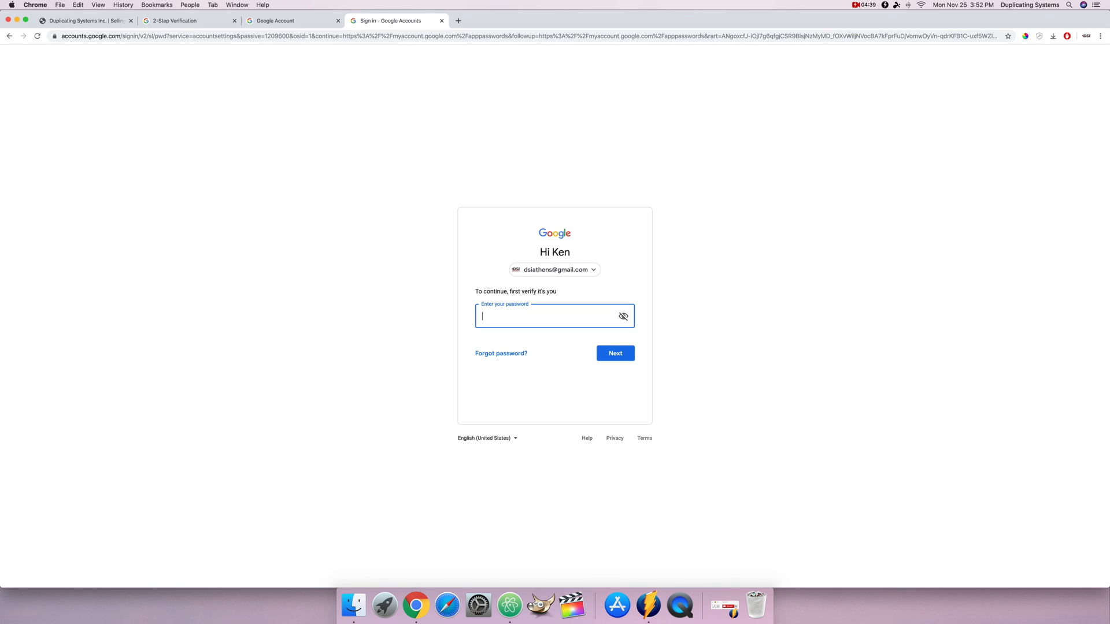
pyautogui.click(614, 353)
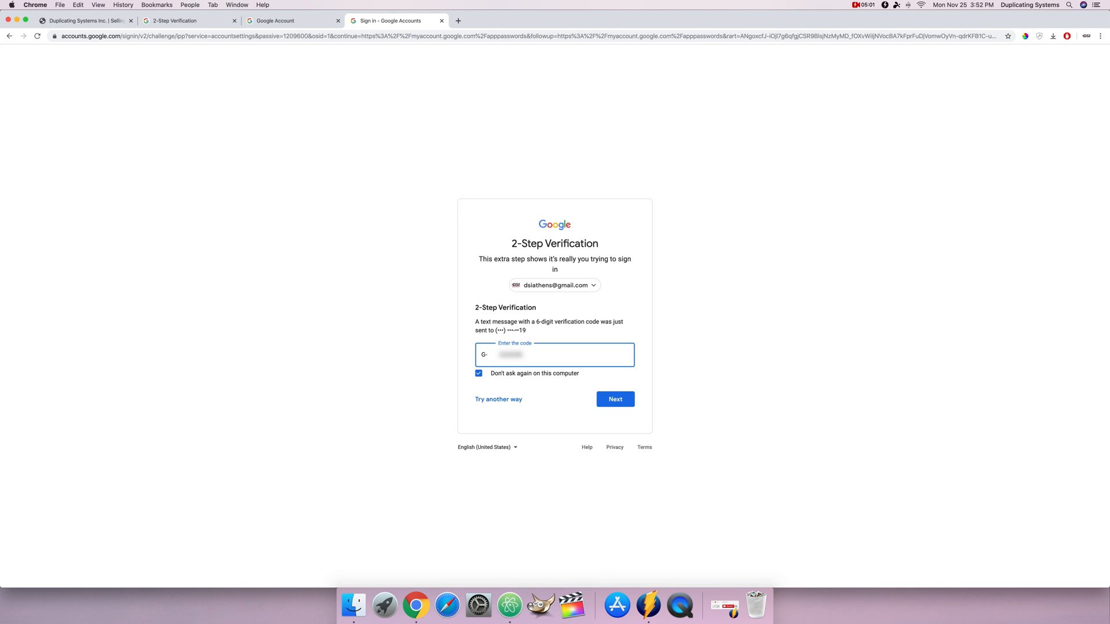
pyautogui.click(615, 398)
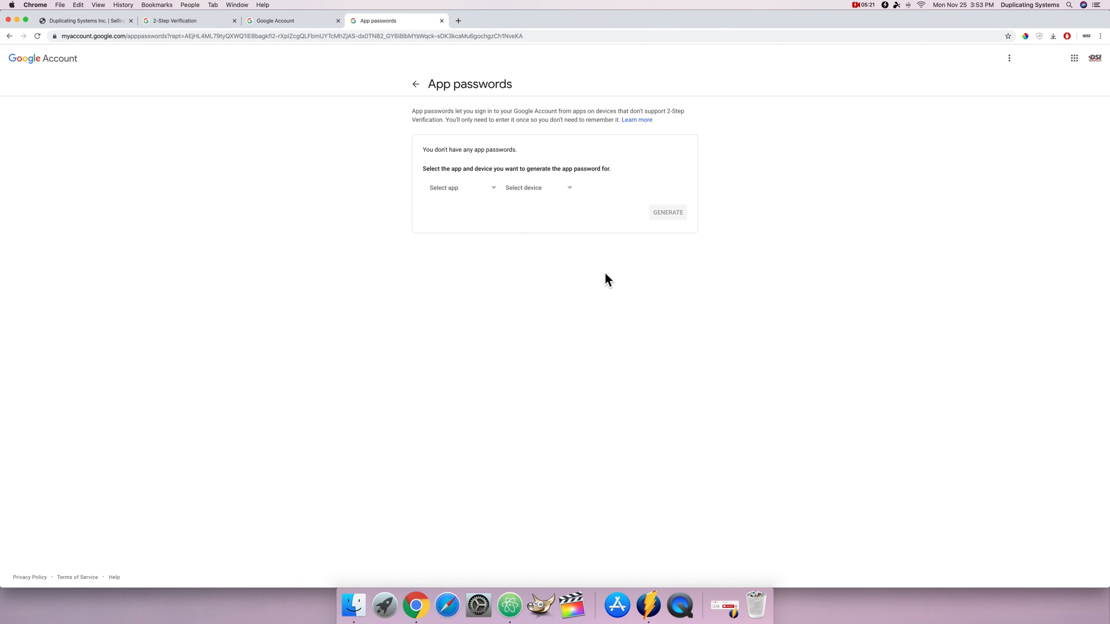
# Step: Generate an app password with custom name 'C5535' and close the password window
pyautogui.click(460, 187)
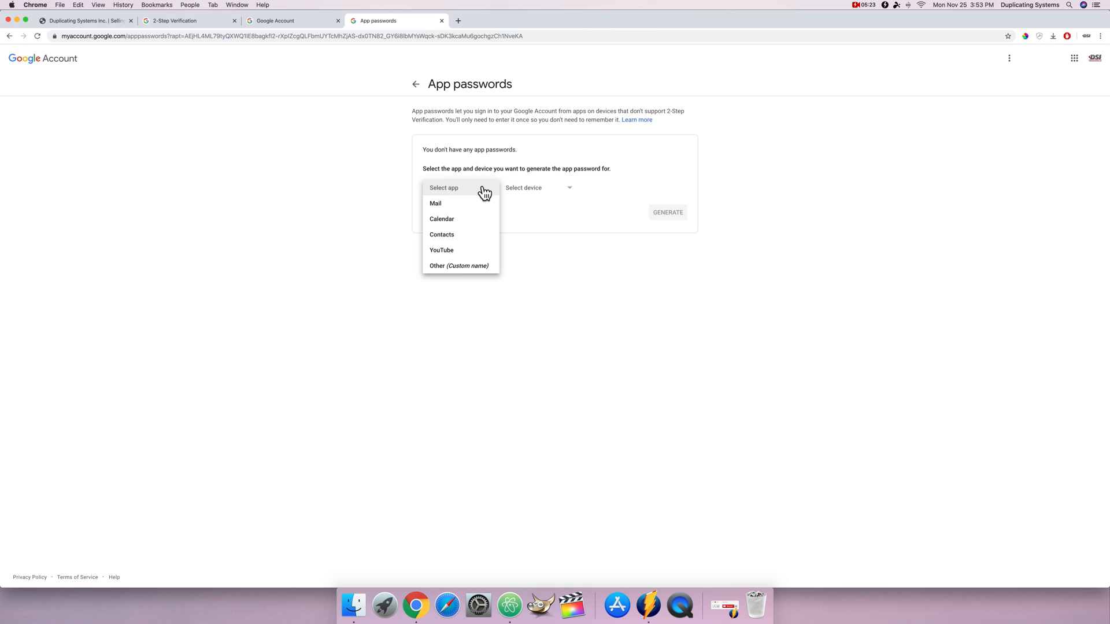
pyautogui.click(459, 265)
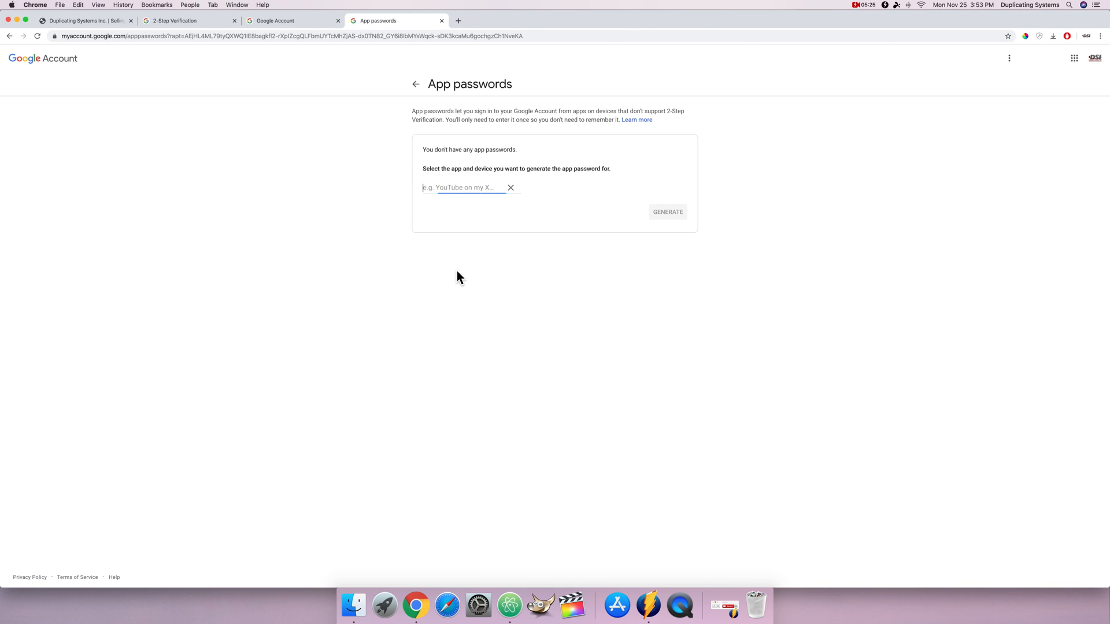
pyautogui.click(467, 187)
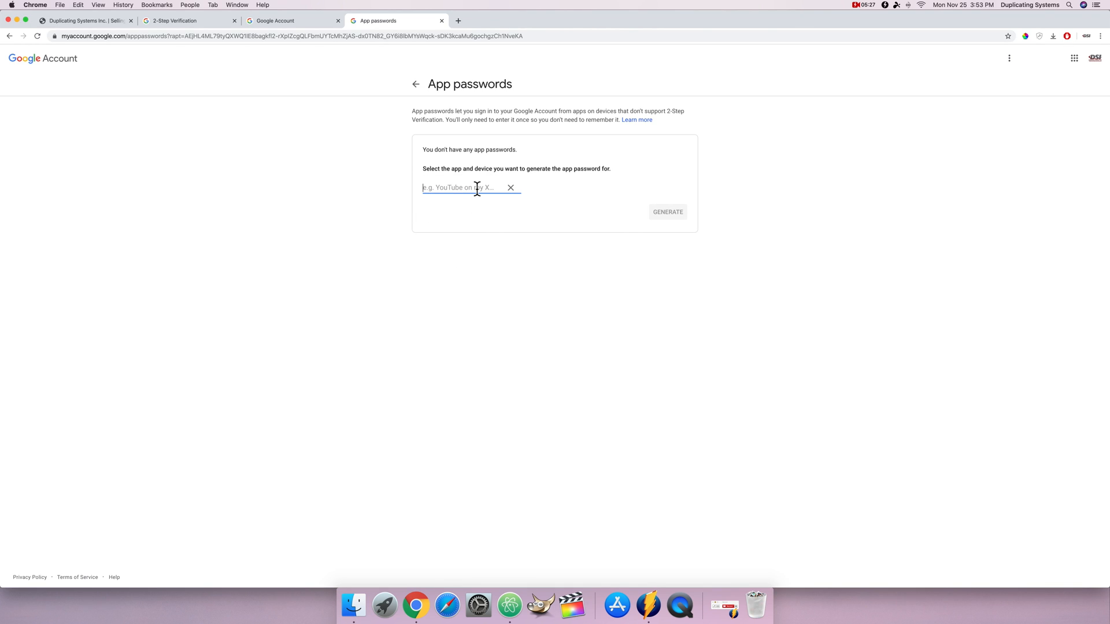
pyautogui.write('C553')
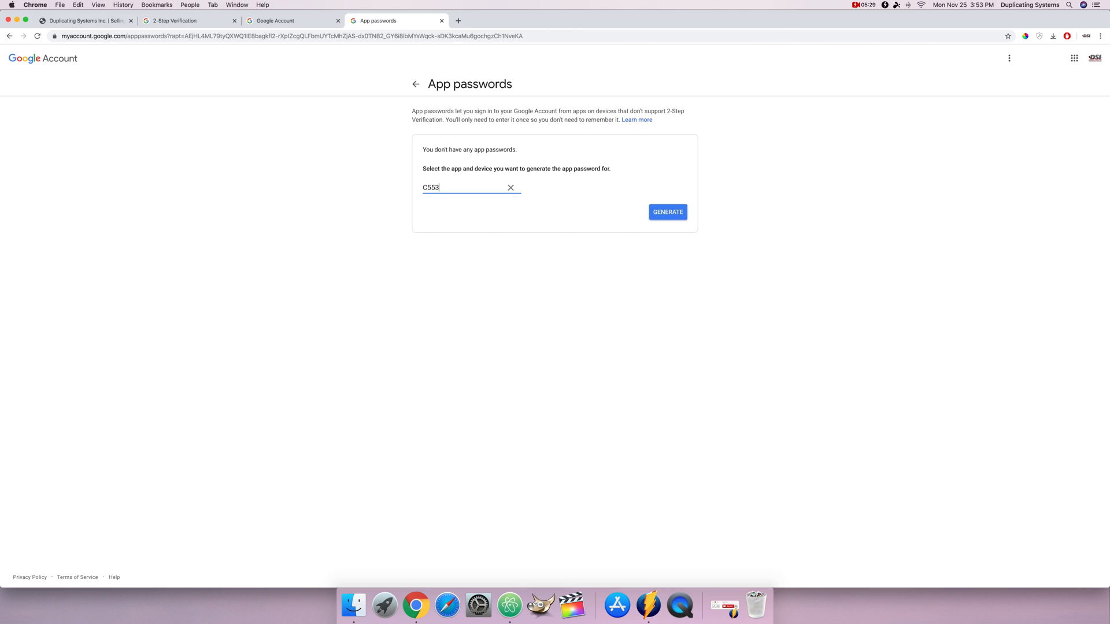
pyautogui.write('5')
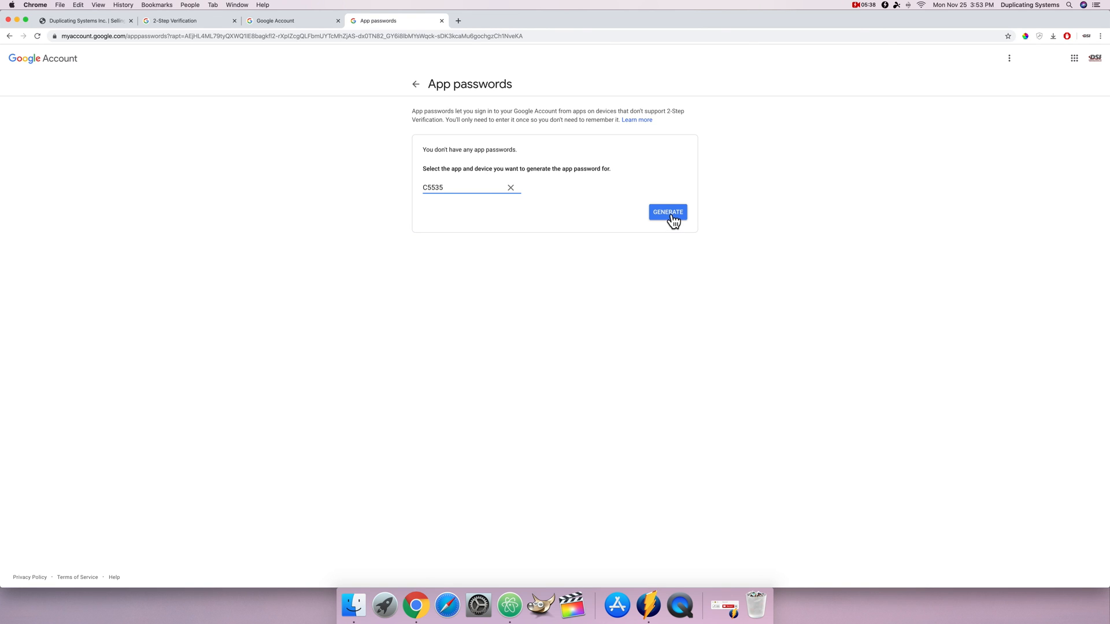
pyautogui.click(666, 212)
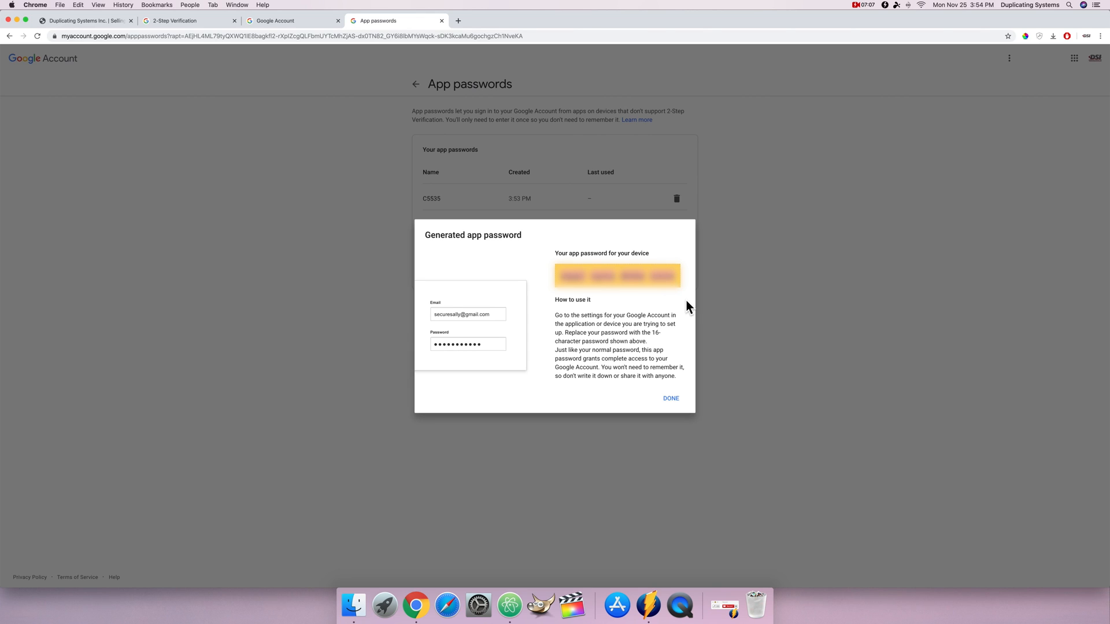
pyautogui.moveTo(672, 400)
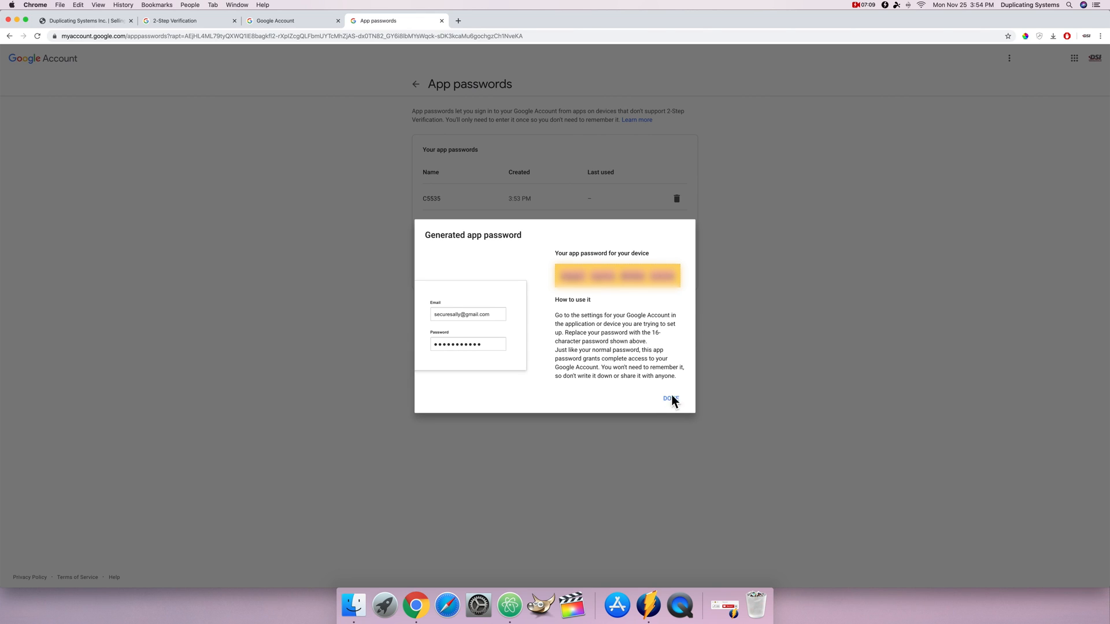
pyautogui.click(669, 398)
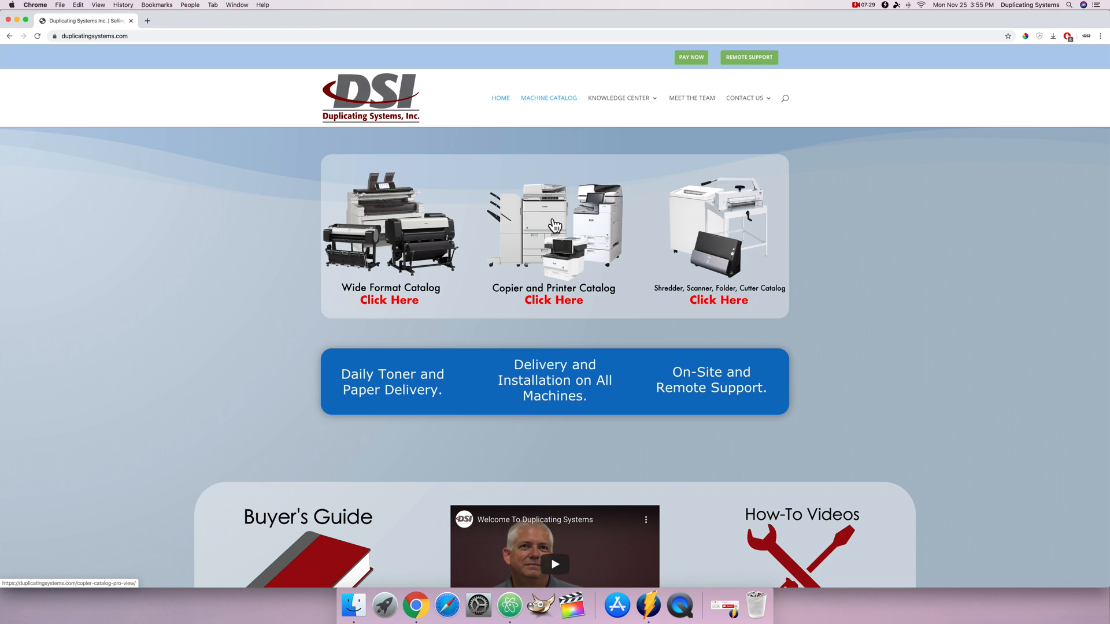
pyautogui.moveTo(465, 42)
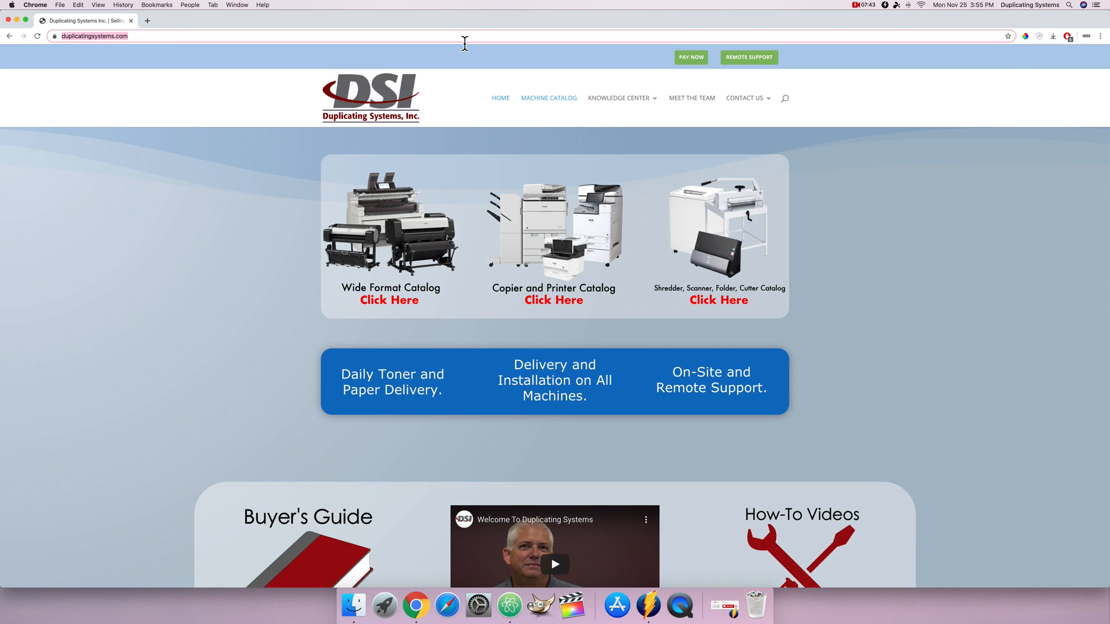
# Step: Go to the copier address 192.168.1.81 in the browser
pyautogui.write('192.168.1.81:8000/rps/')
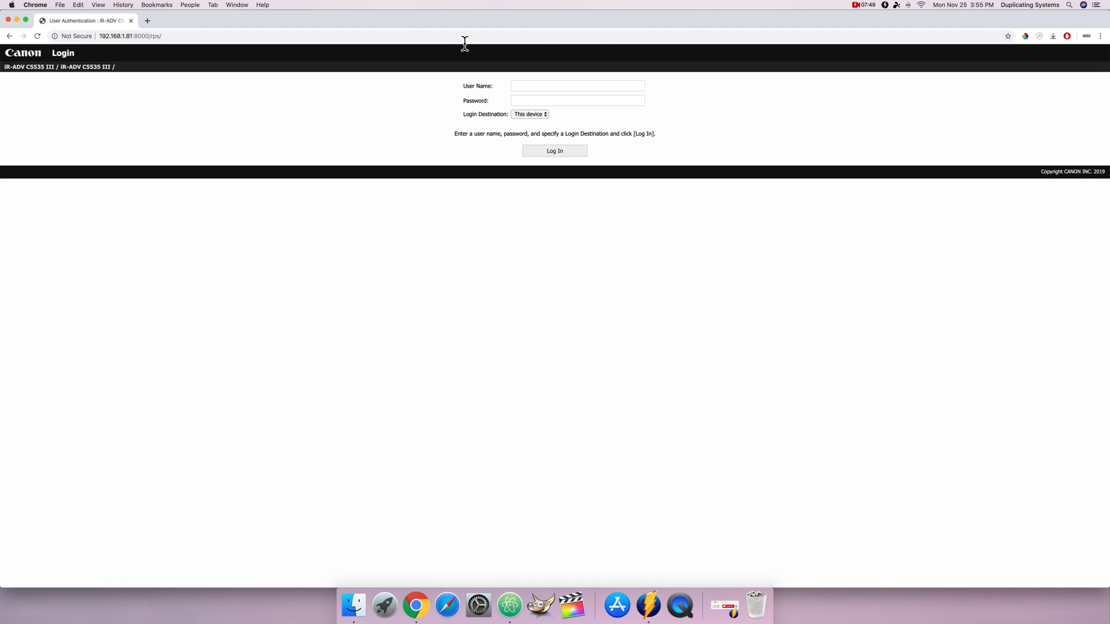
# Step: Log in with user name 'administrator' and its password, dismissing the Dashlane prompt
pyautogui.click(576, 85)
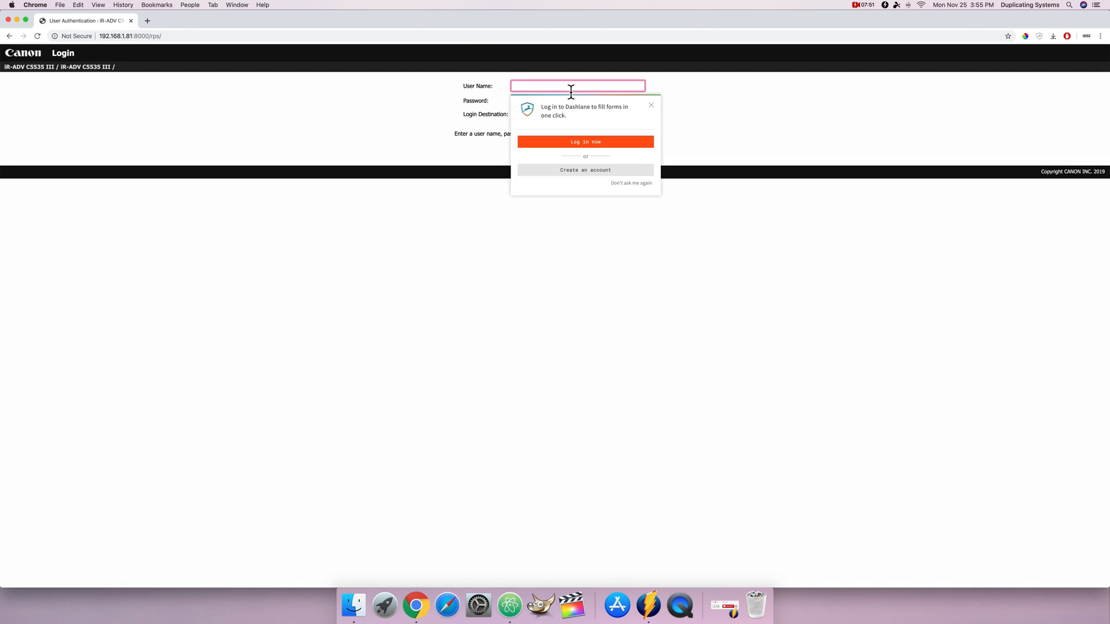
pyautogui.click(650, 105)
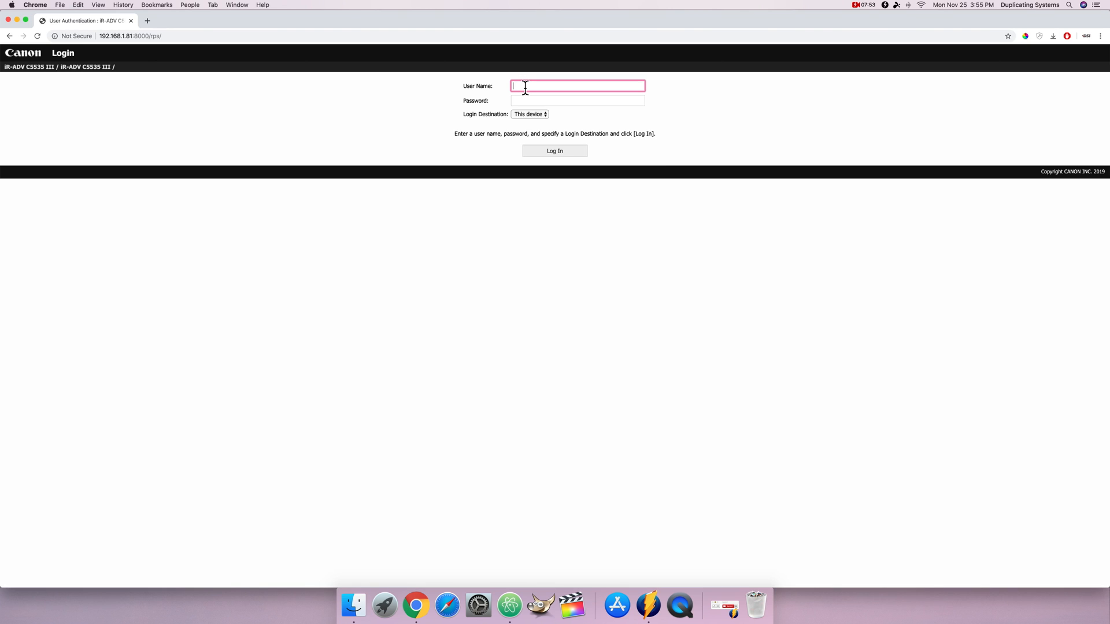
pyautogui.write('admin')
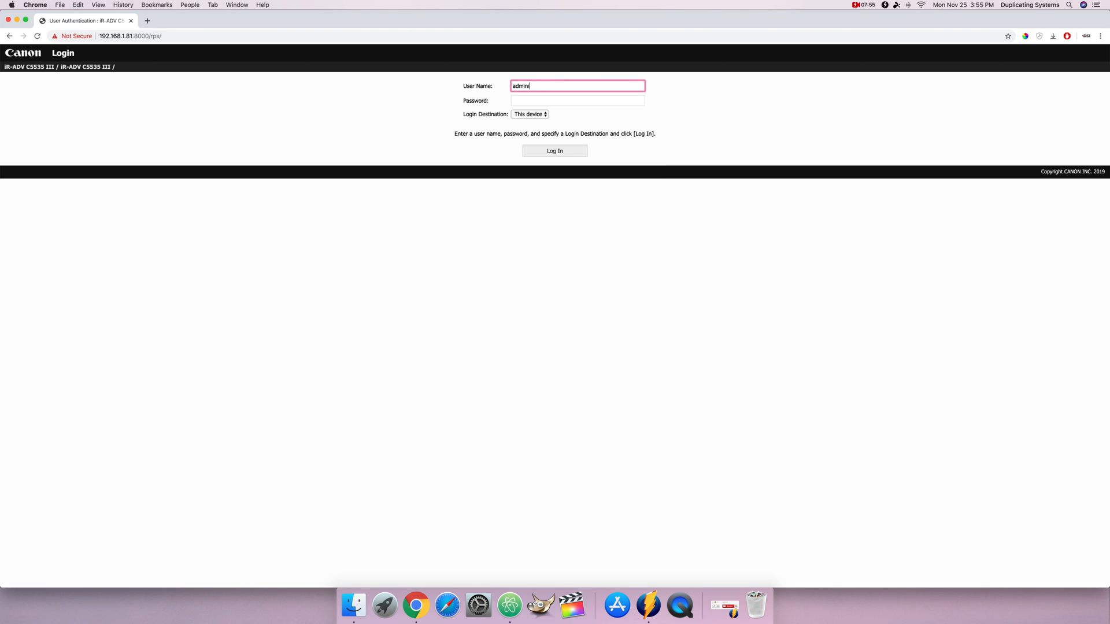
pyautogui.write('istrator')
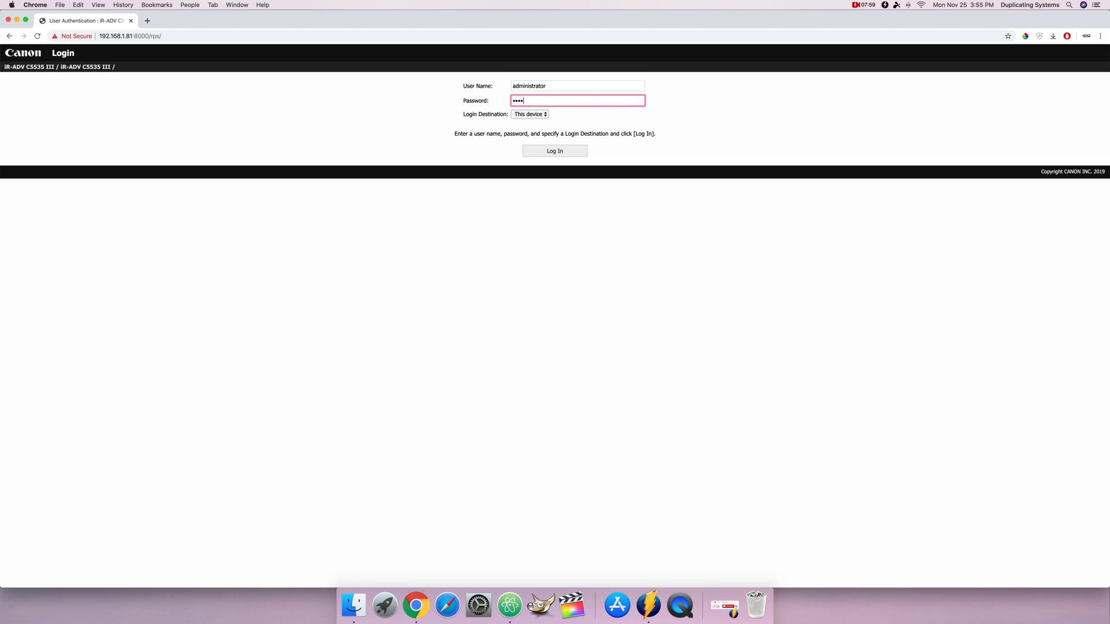
pyautogui.write('•••')
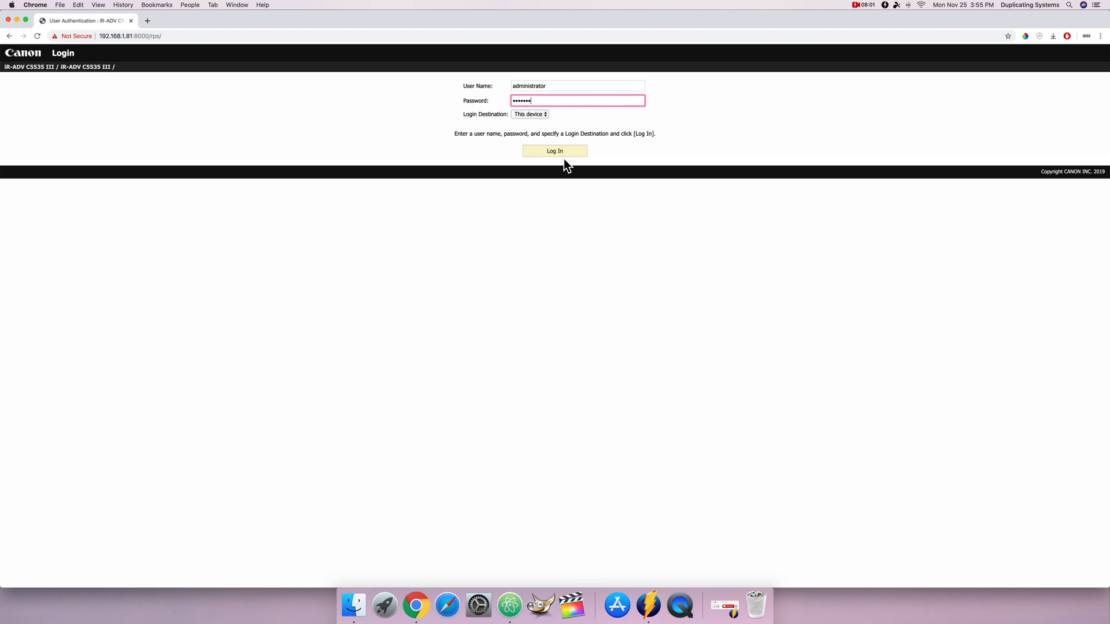
pyautogui.click(554, 151)
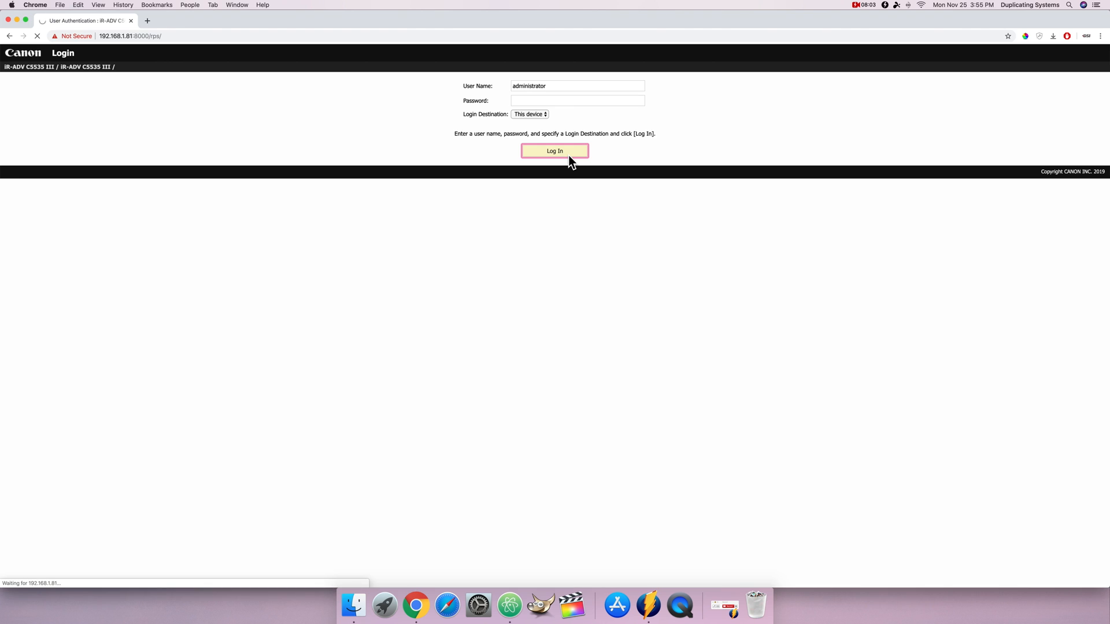
# Step: Open Settings/Registration > Send > Network Settings - E-Mail/I-Fax Settings
pyautogui.click(555, 150)
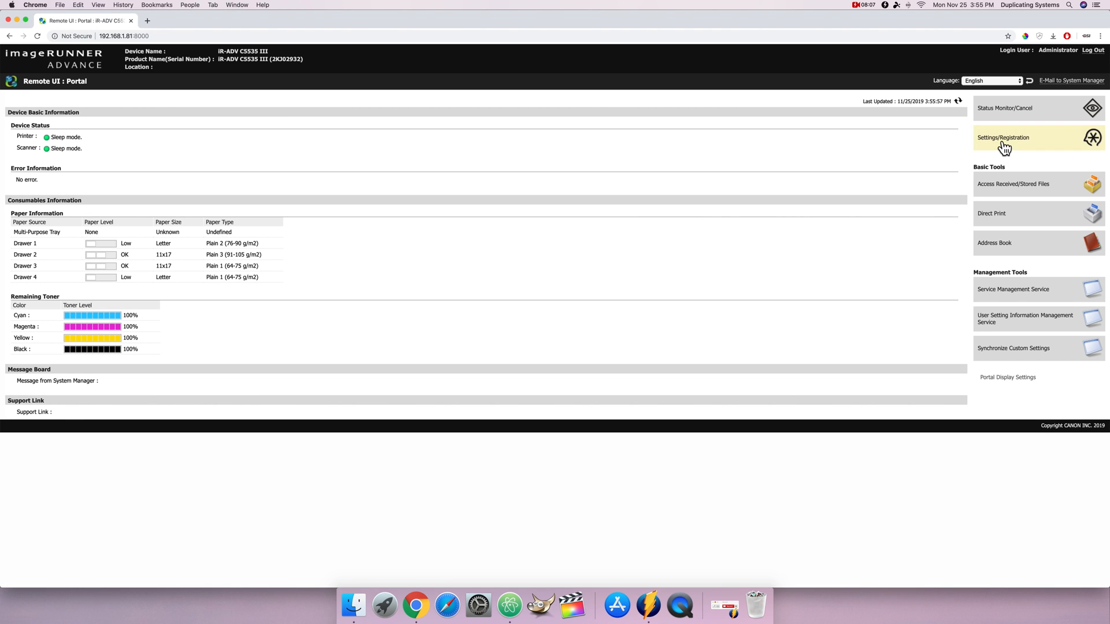
pyautogui.click(1003, 137)
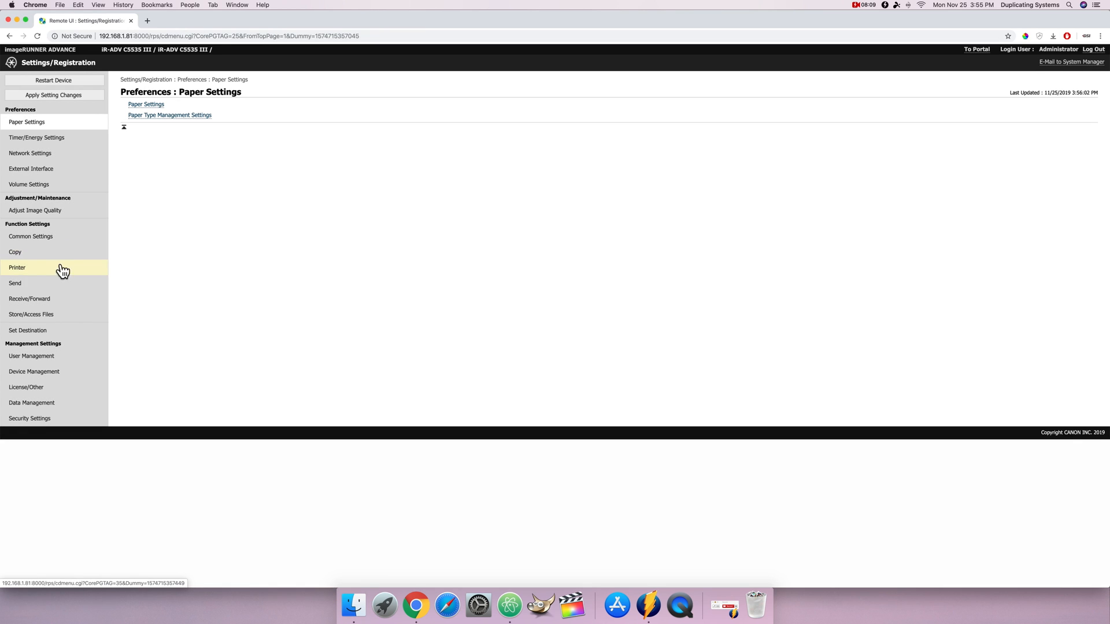
pyautogui.moveTo(39, 298)
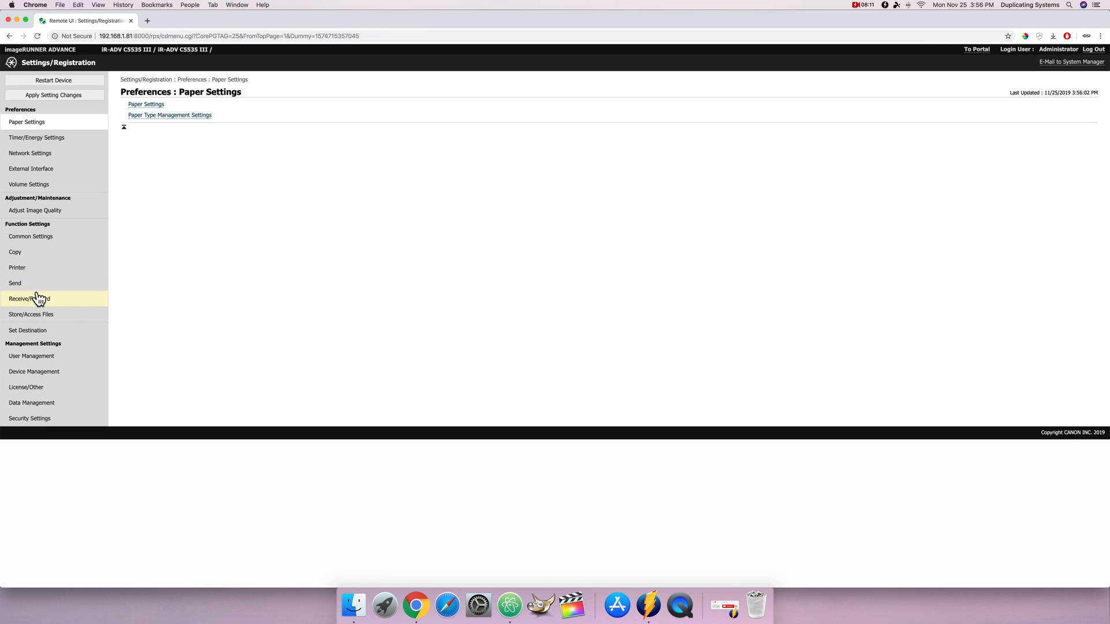
pyautogui.click(15, 283)
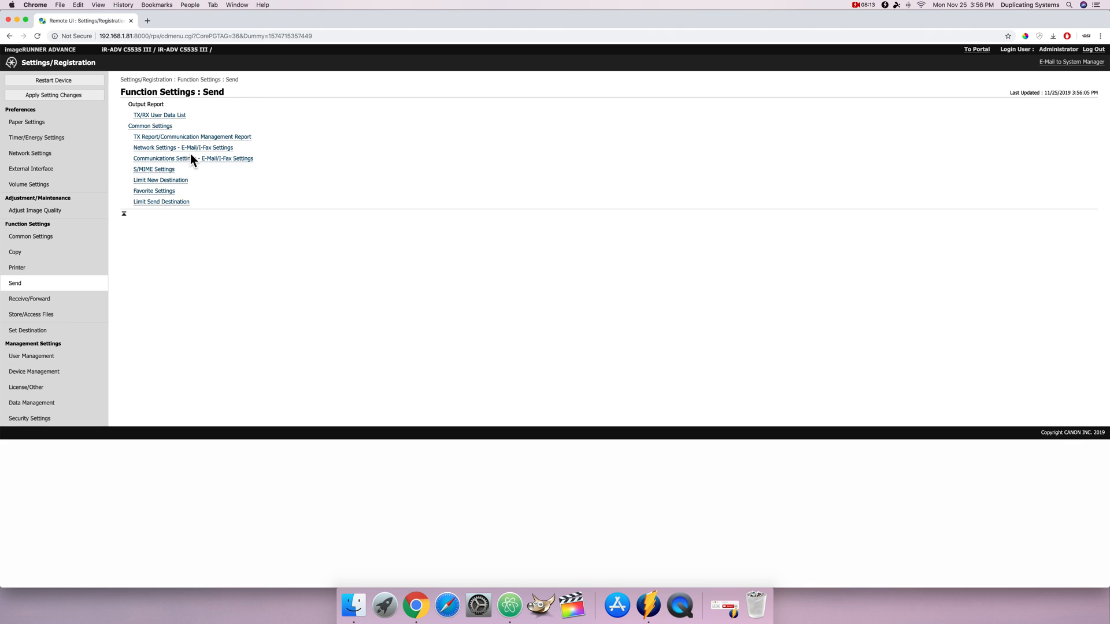
pyautogui.moveTo(192, 154)
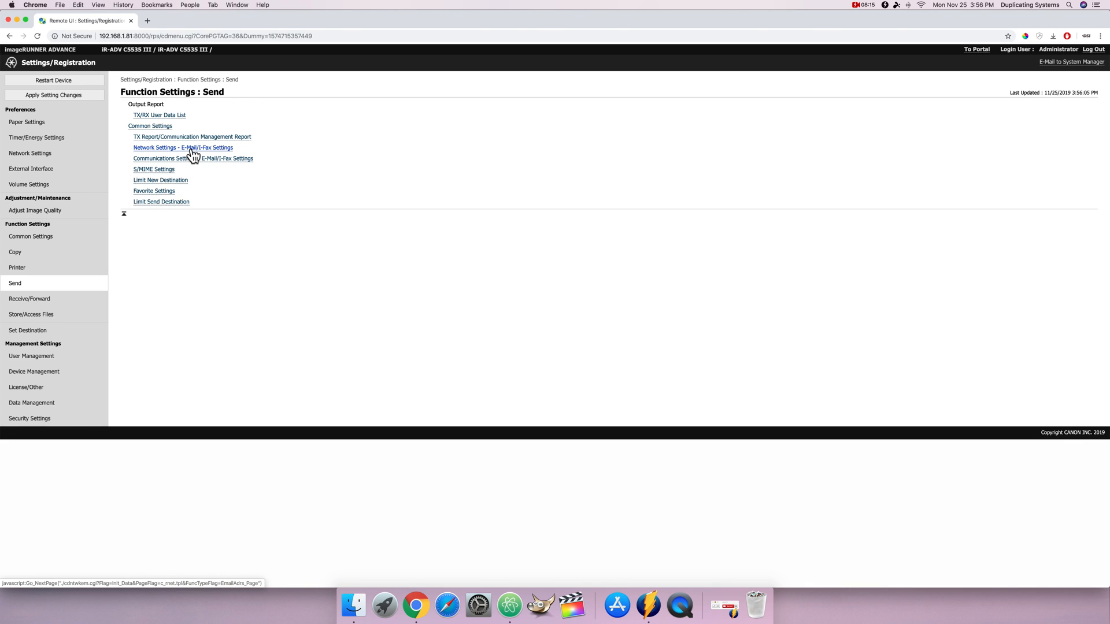
pyautogui.click(183, 148)
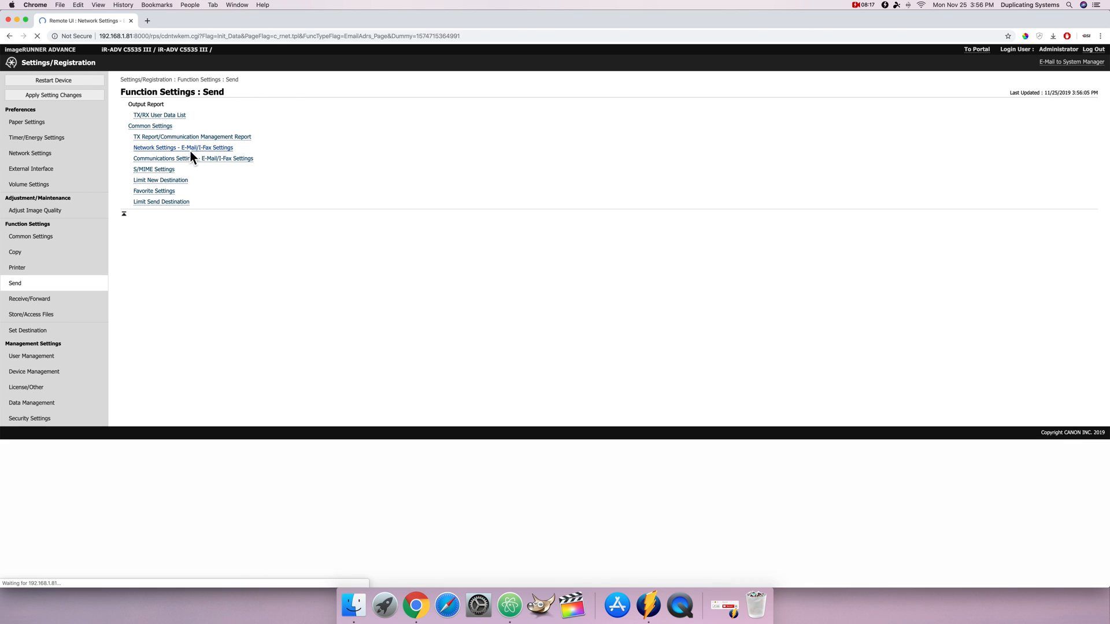
pyautogui.click(183, 147)
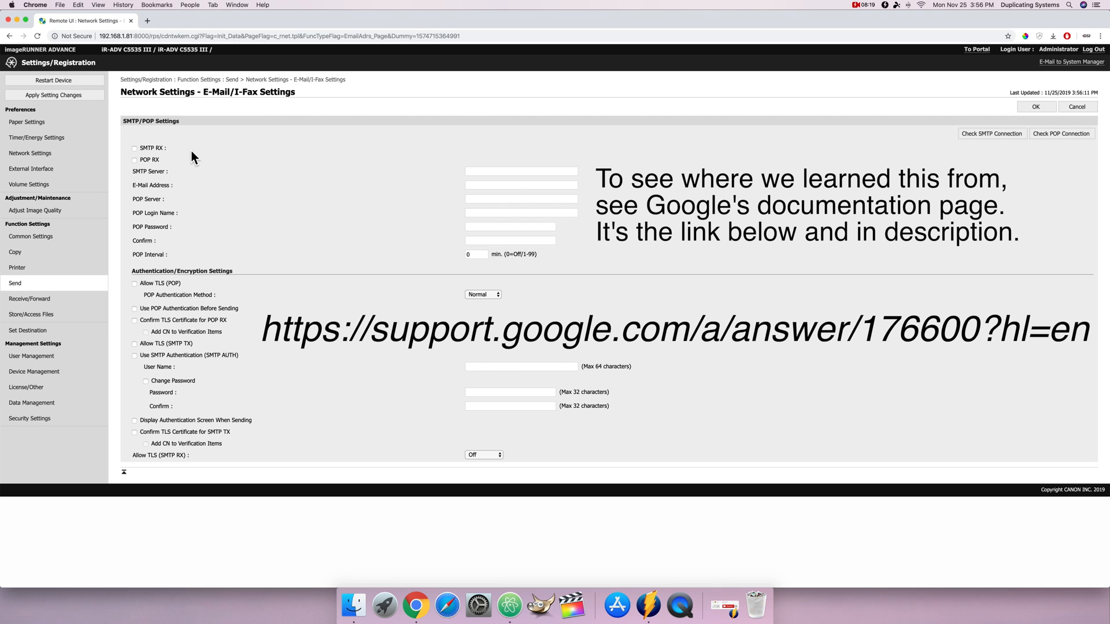
pyautogui.click(520, 171)
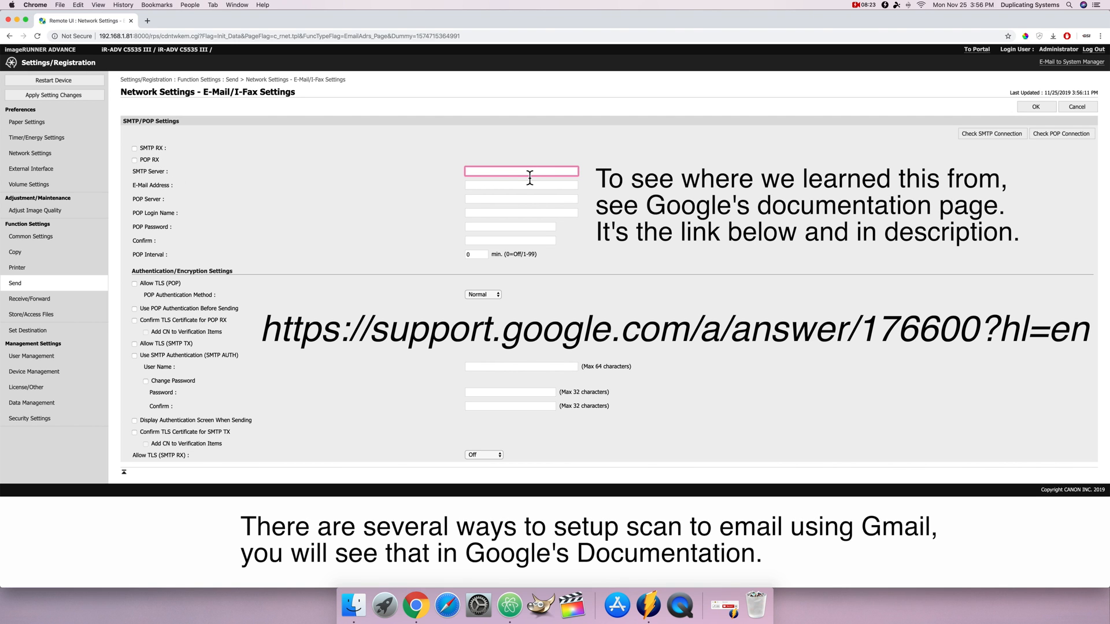
pyautogui.write('smtp.gmail.c')
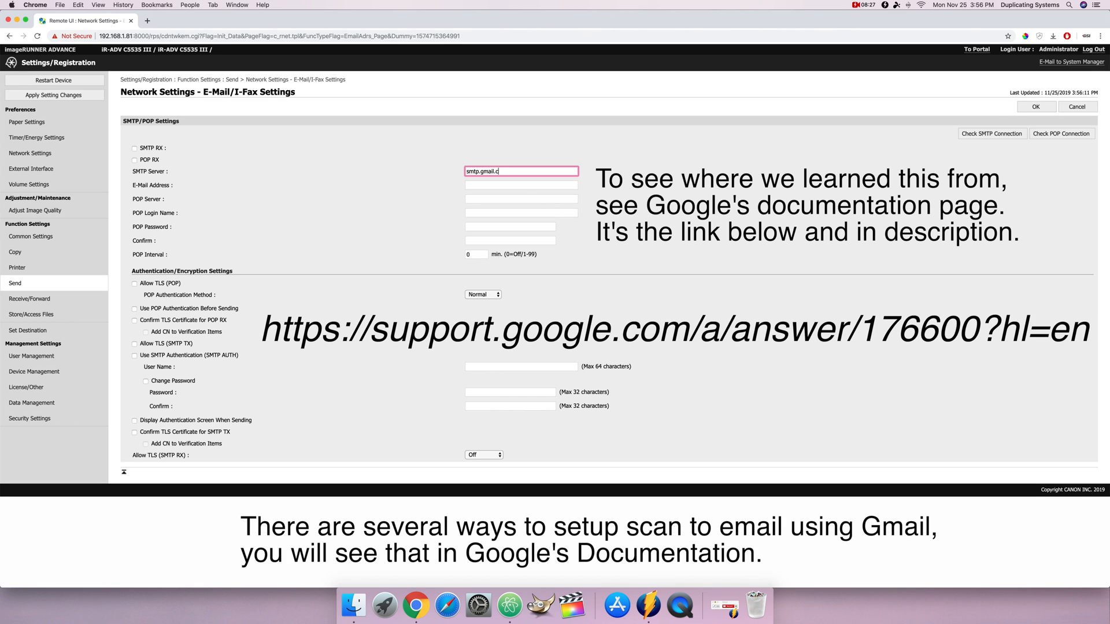
pyautogui.click(521, 185)
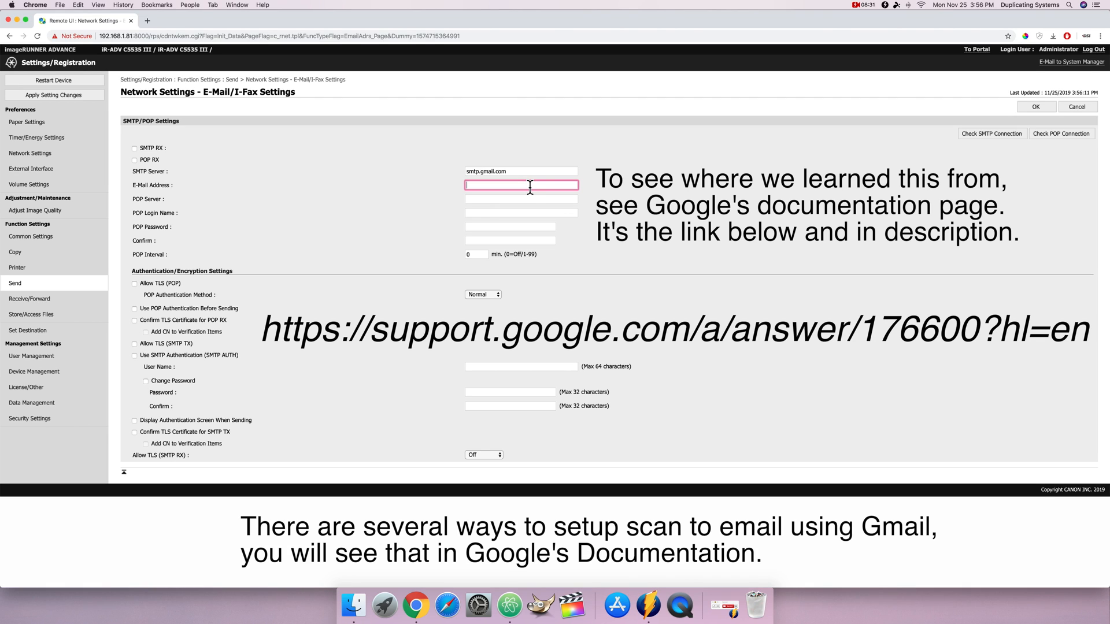
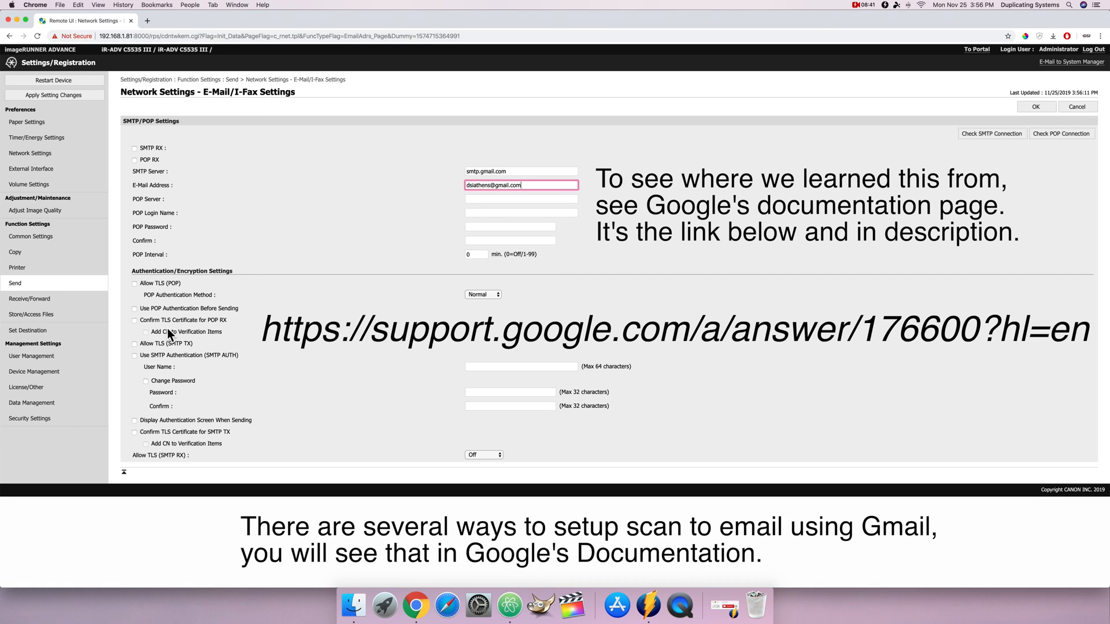
pyautogui.click(135, 344)
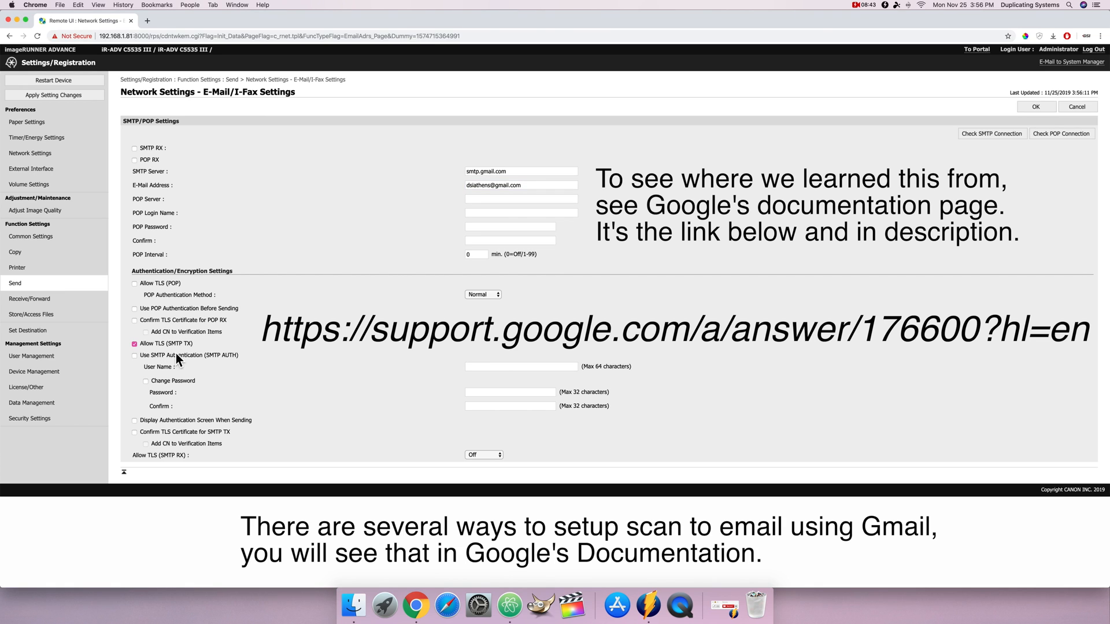
pyautogui.click(135, 355)
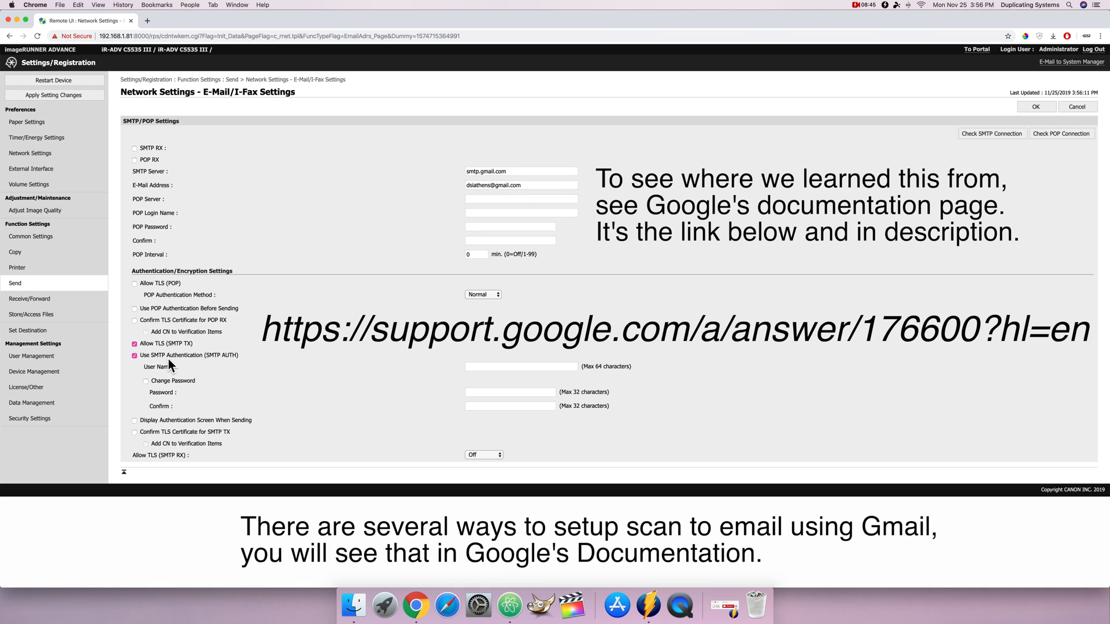
pyautogui.click(521, 368)
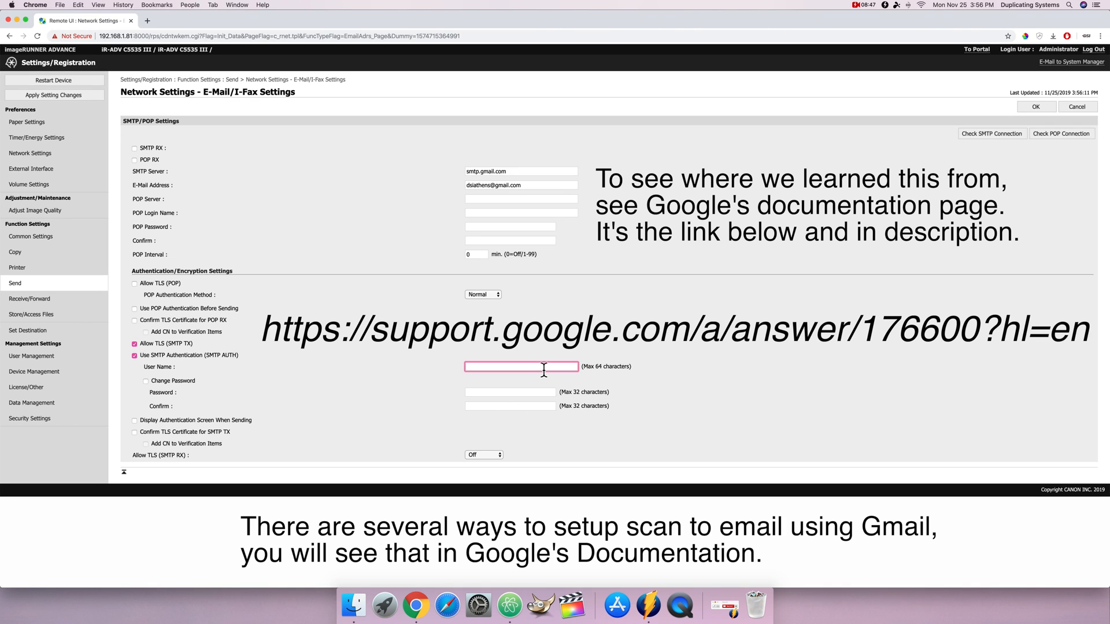
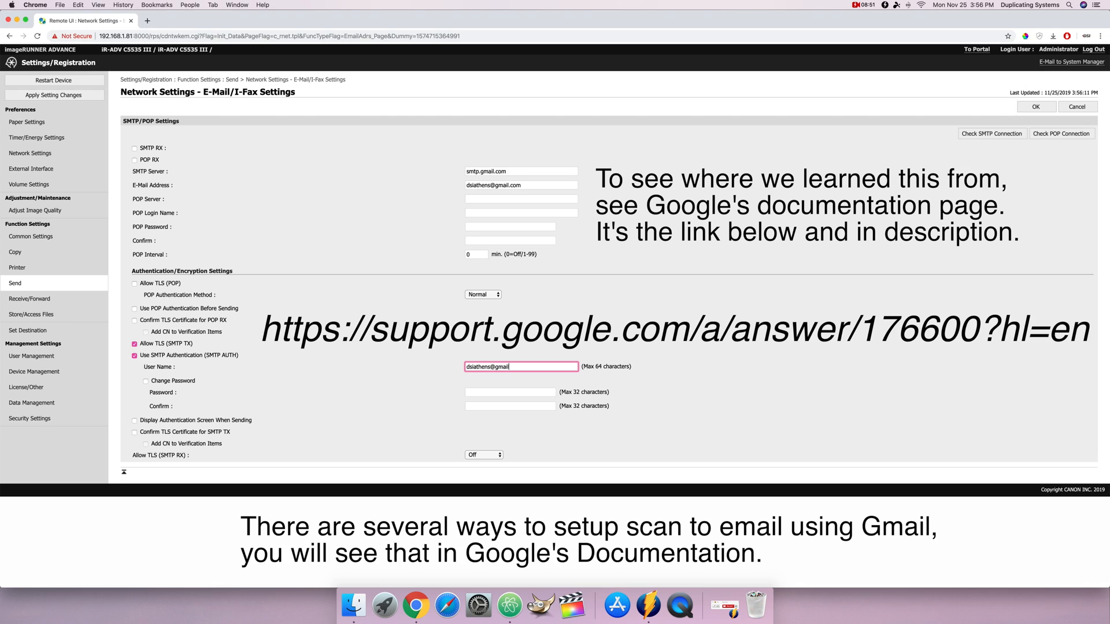
pyautogui.click(146, 381)
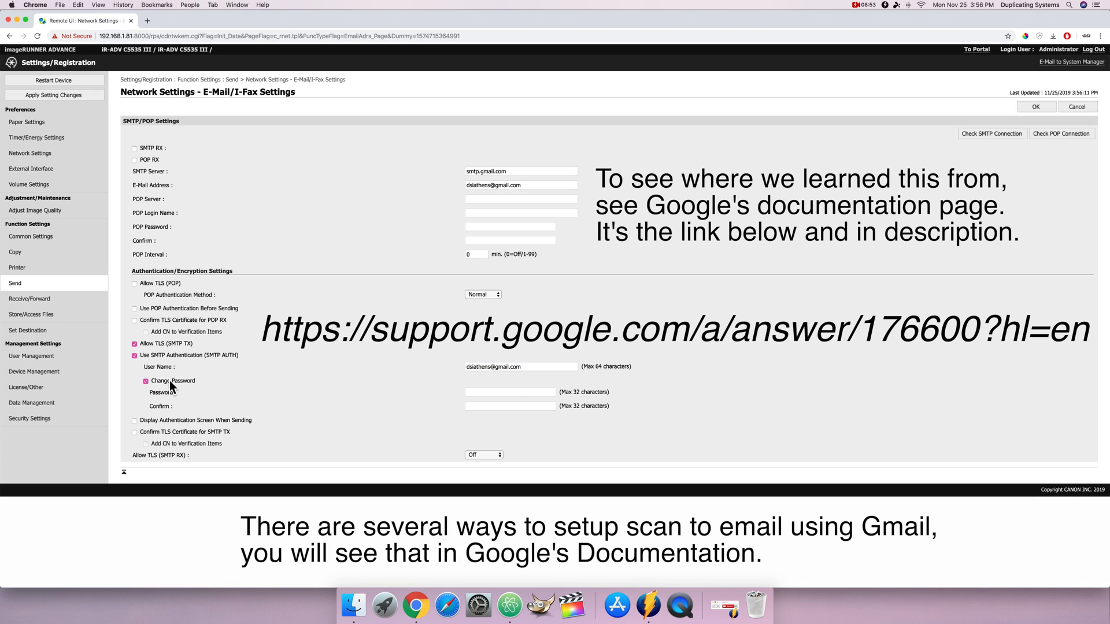
pyautogui.click(510, 392)
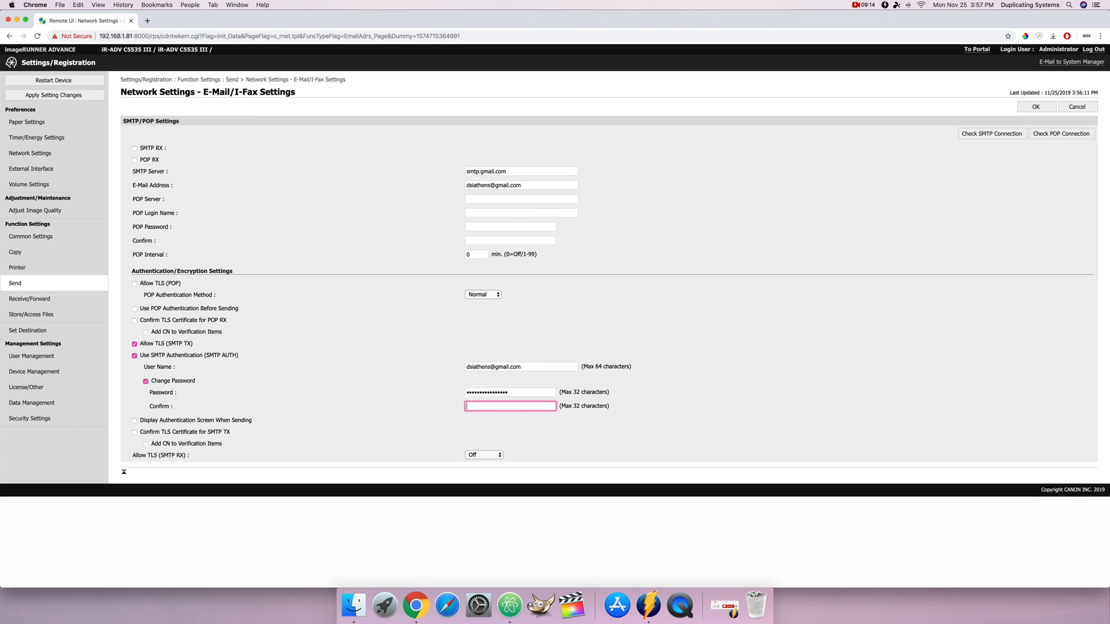
pyautogui.write('••••••••')
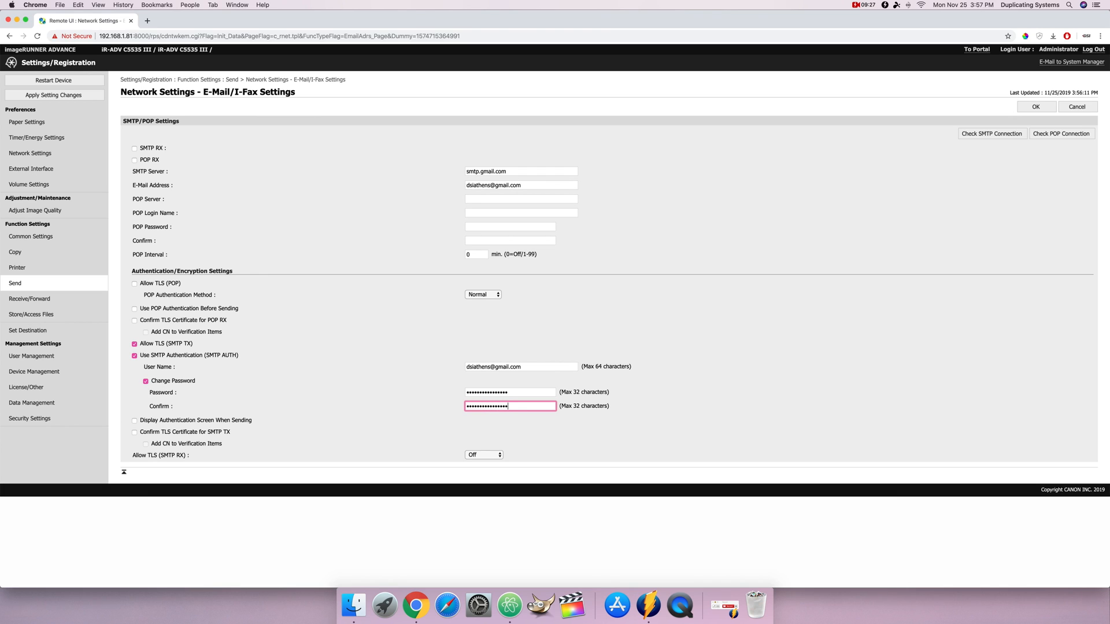
pyautogui.moveTo(347, 489)
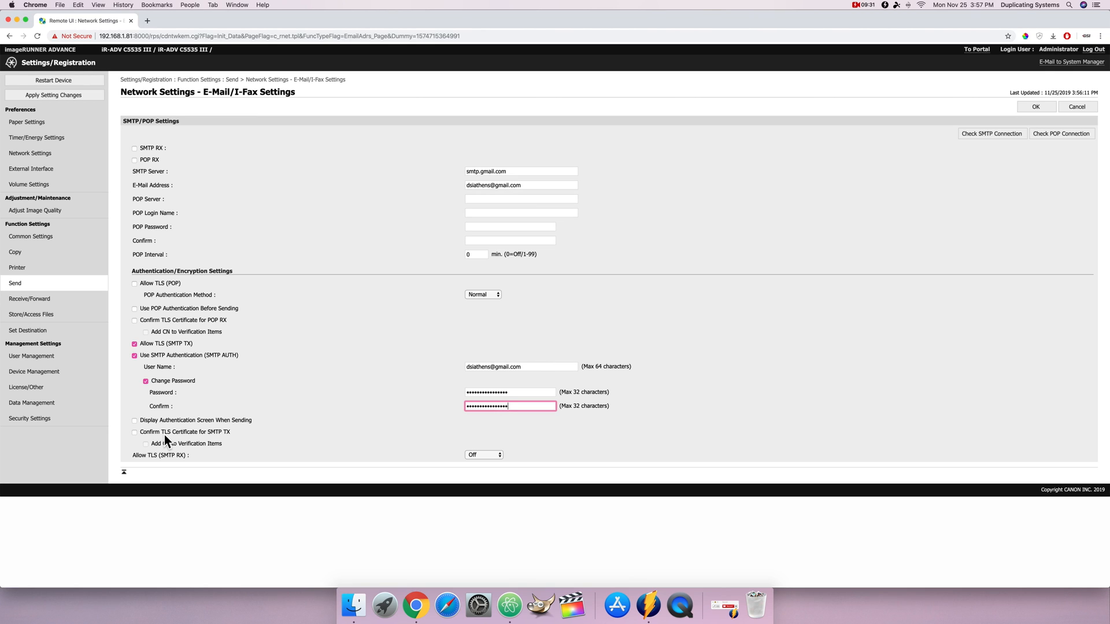
# Step: Check Confirm TLS Certificate, set Allow TLS (SMTP RX) to Always TLS, and save
pyautogui.click(135, 431)
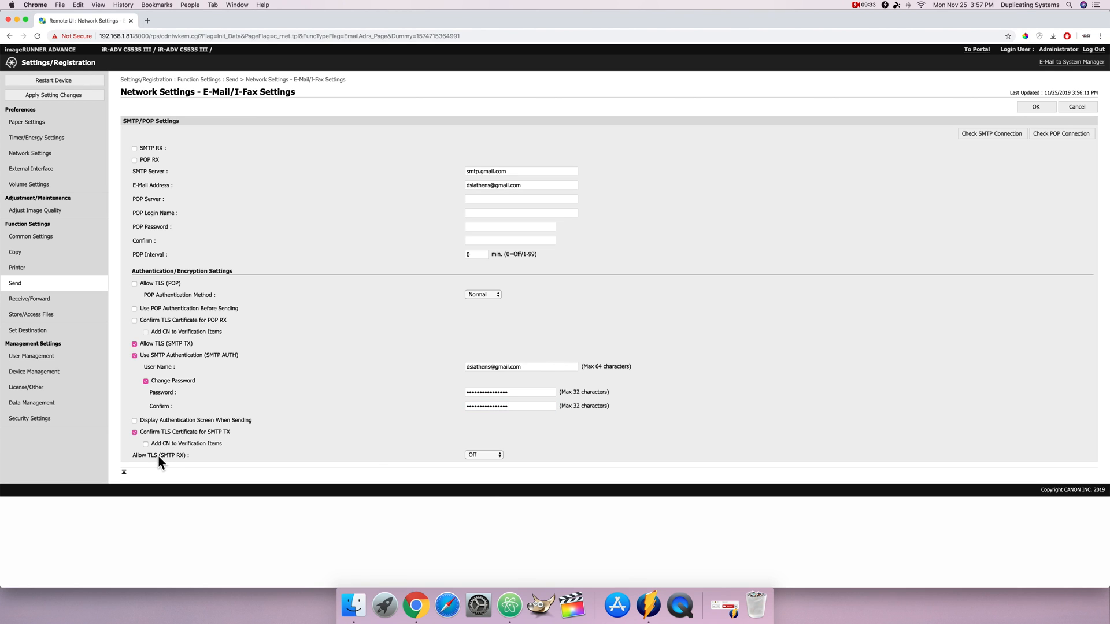
pyautogui.click(483, 454)
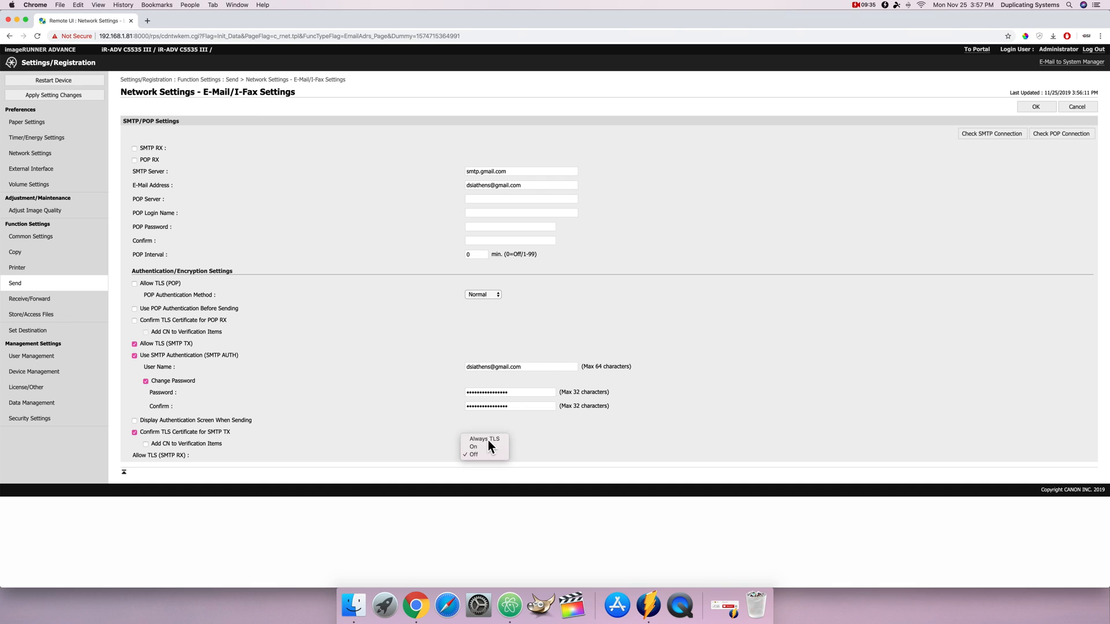
pyautogui.click(484, 438)
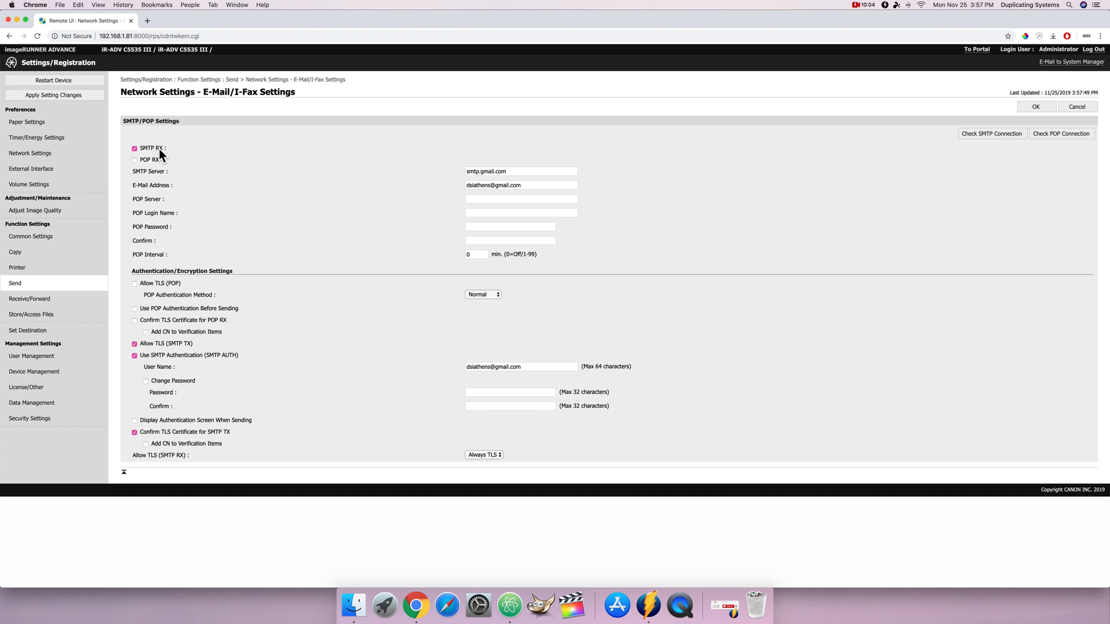
pyautogui.moveTo(594, 455)
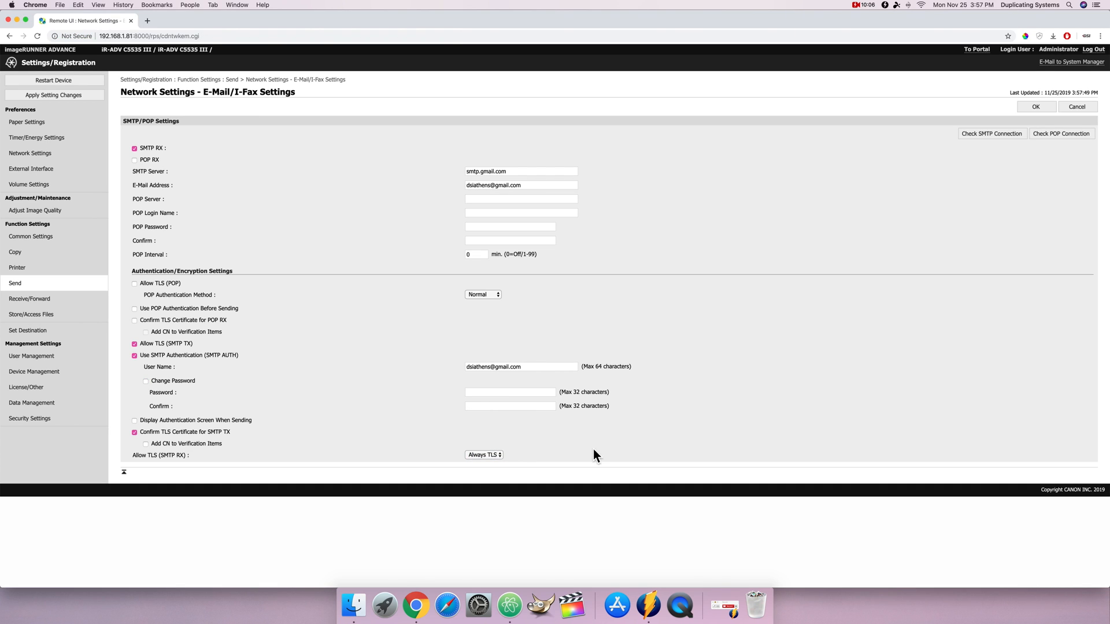
pyautogui.click(1035, 106)
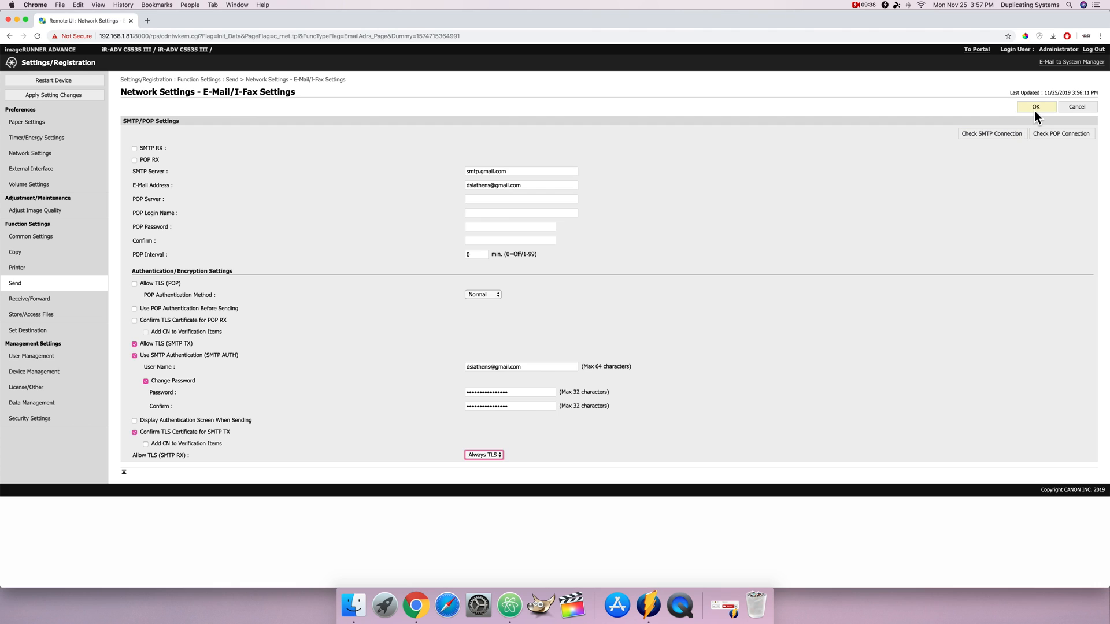
pyautogui.click(1035, 106)
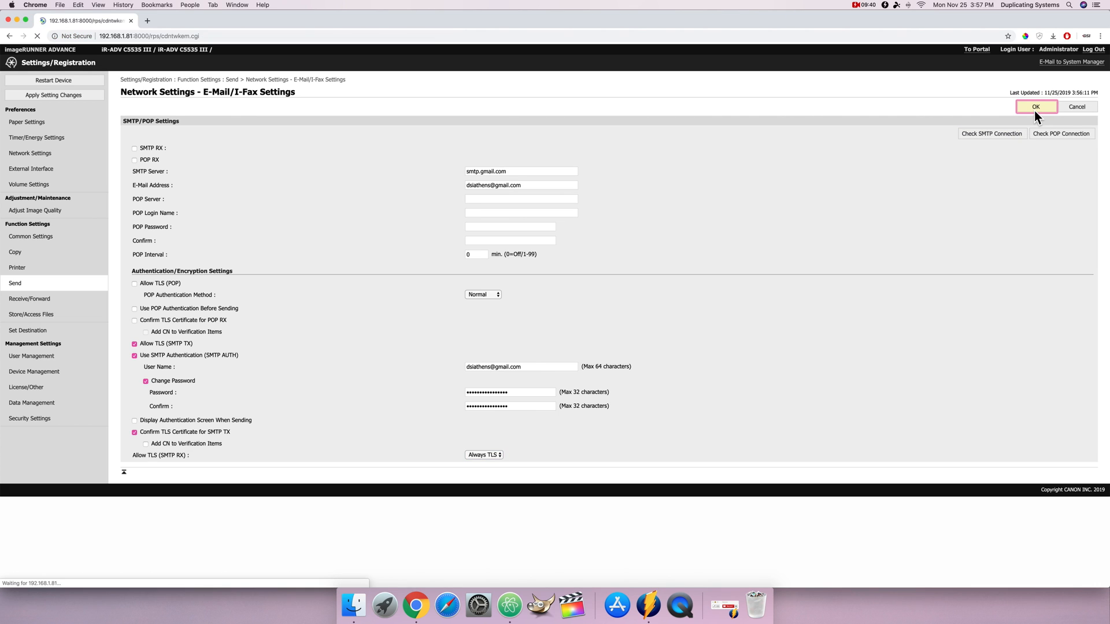
# Step: Run the SMTP connection check from the E-Mail/I-Fax network settings and confirm success
pyautogui.click(1035, 107)
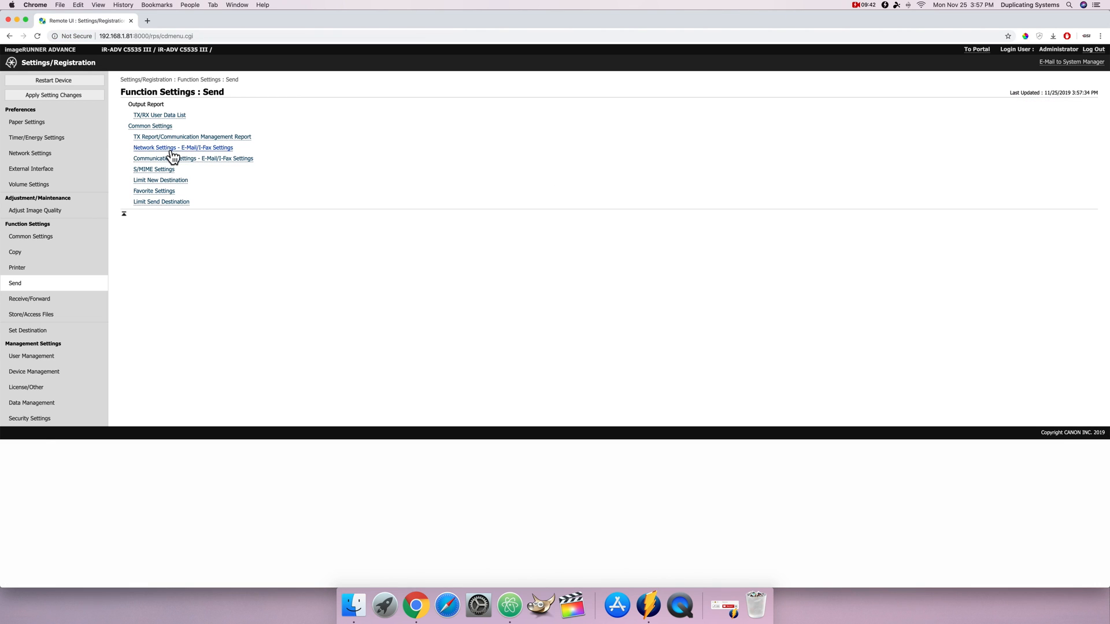
pyautogui.click(183, 147)
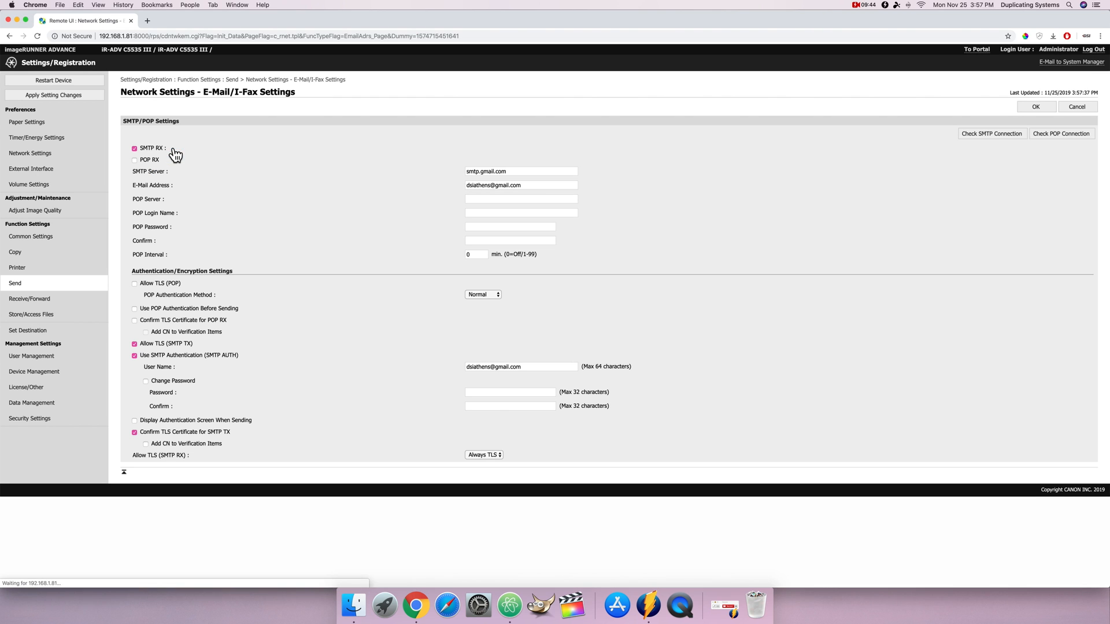
pyautogui.moveTo(990, 133)
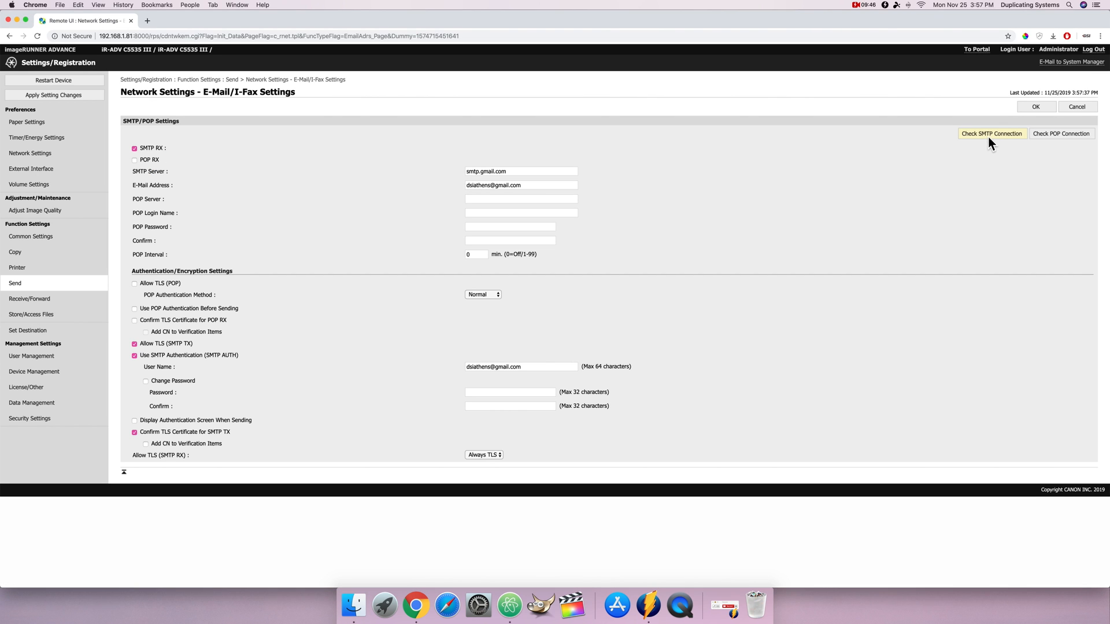
pyautogui.click(991, 133)
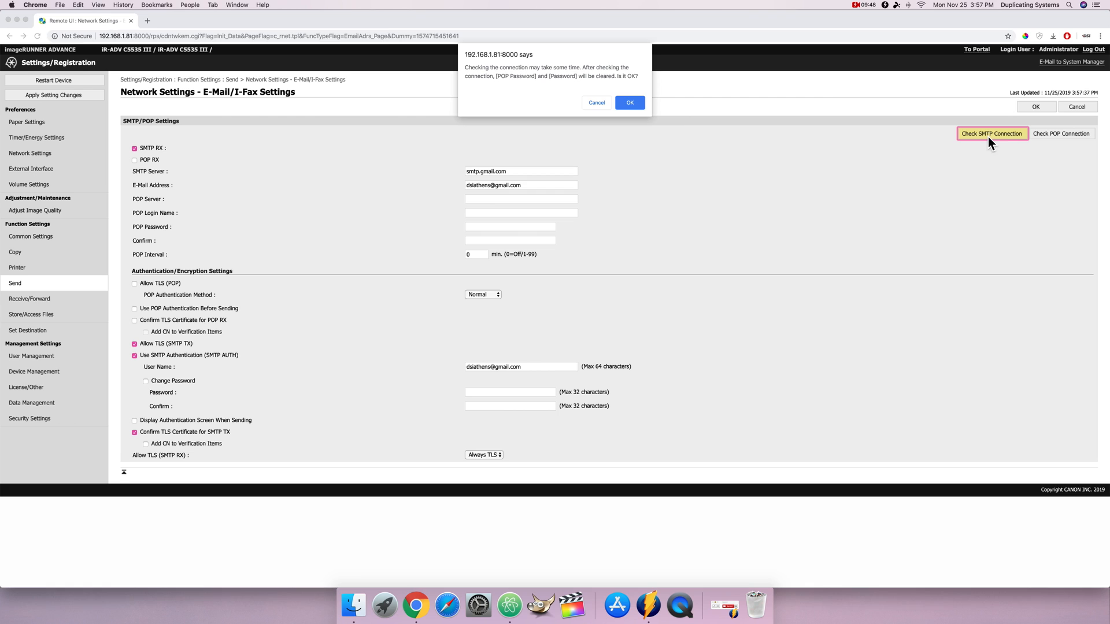
pyautogui.click(628, 103)
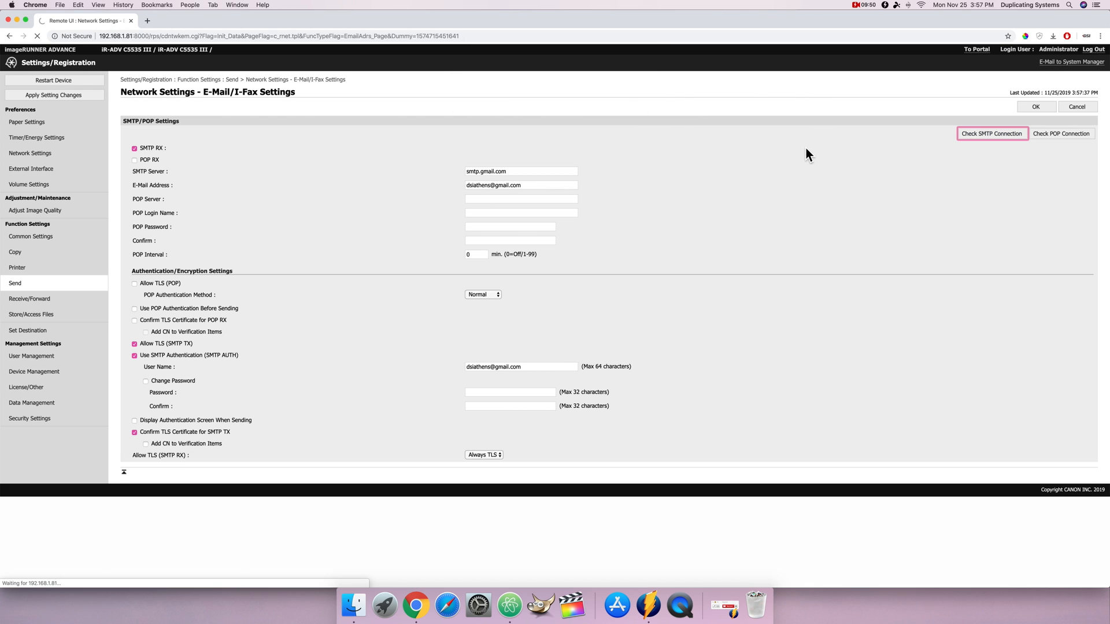
pyautogui.click(991, 132)
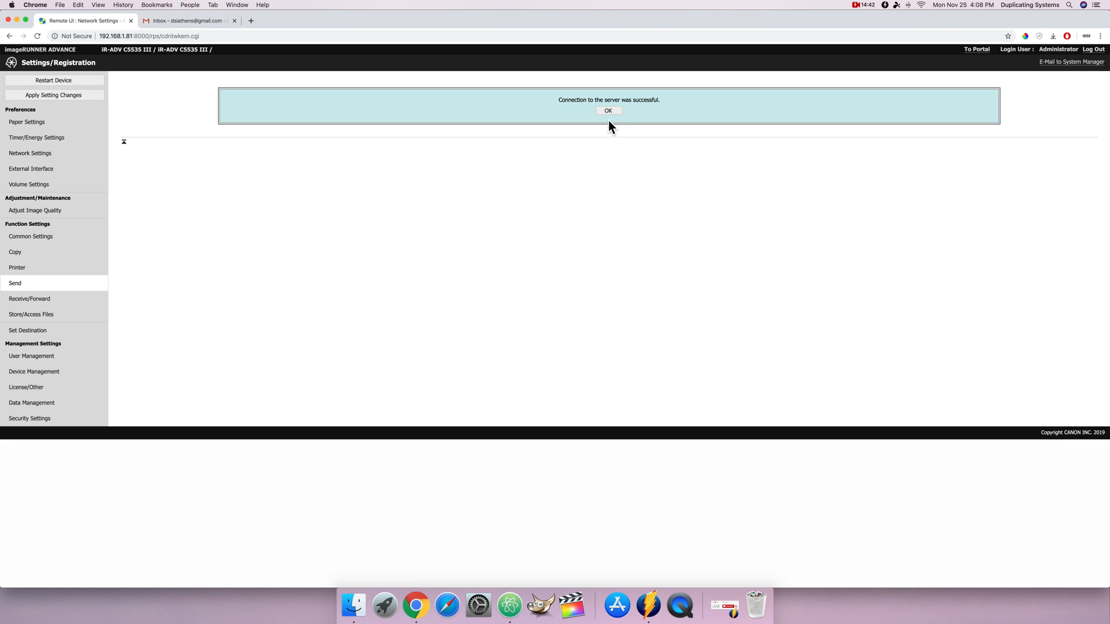
# Step: Set the e-mail/I-fax unit name to 'Canon 5535' in the Send common settings and save
pyautogui.click(608, 111)
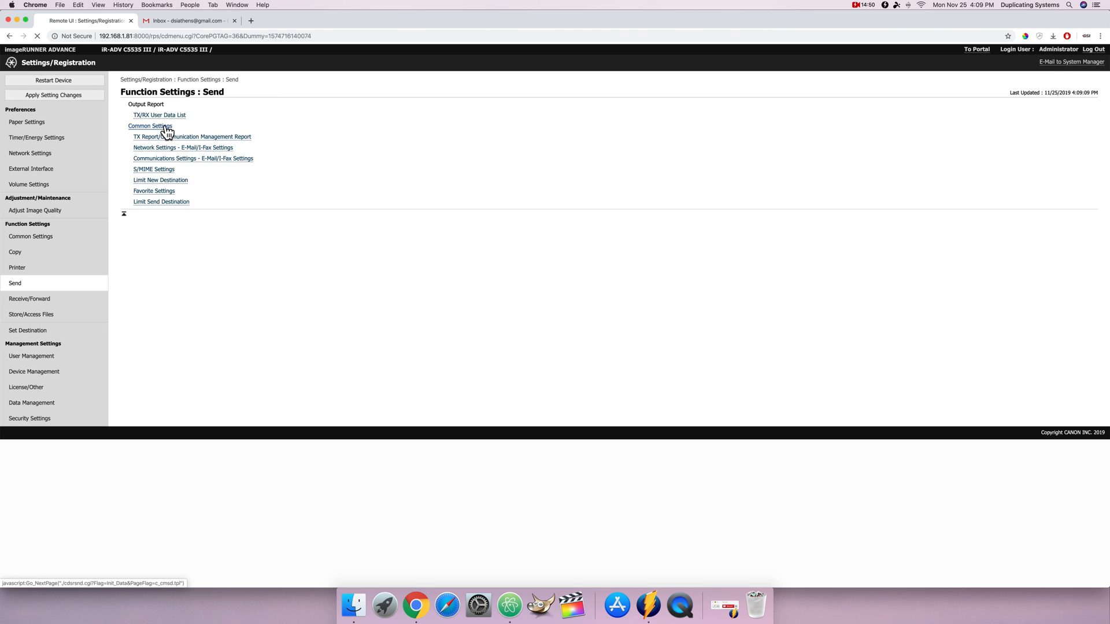
pyautogui.click(149, 126)
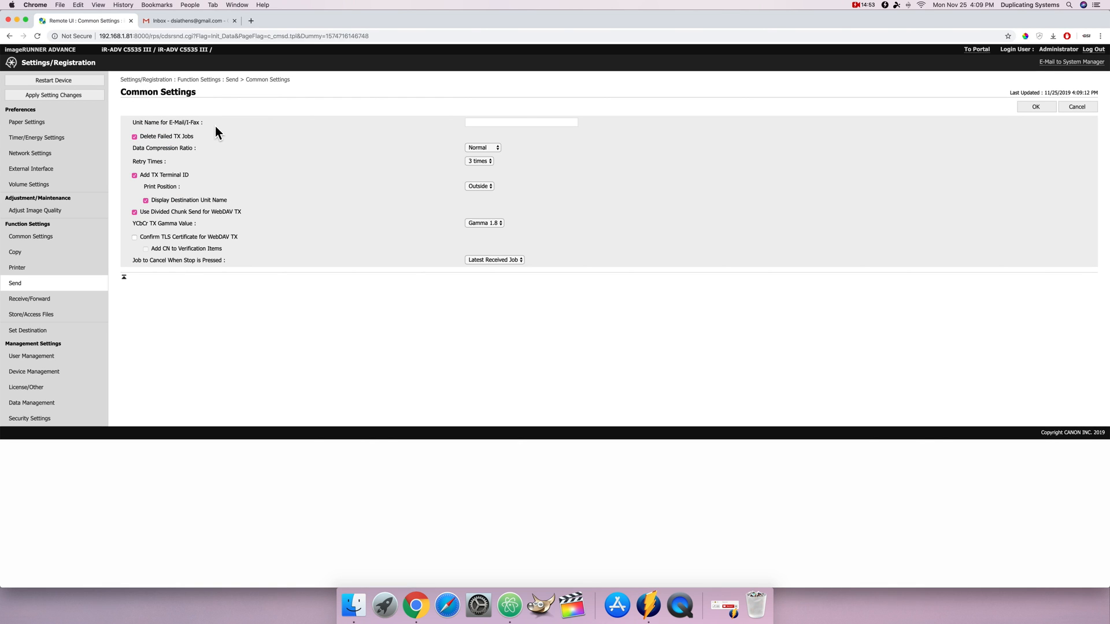
pyautogui.click(520, 123)
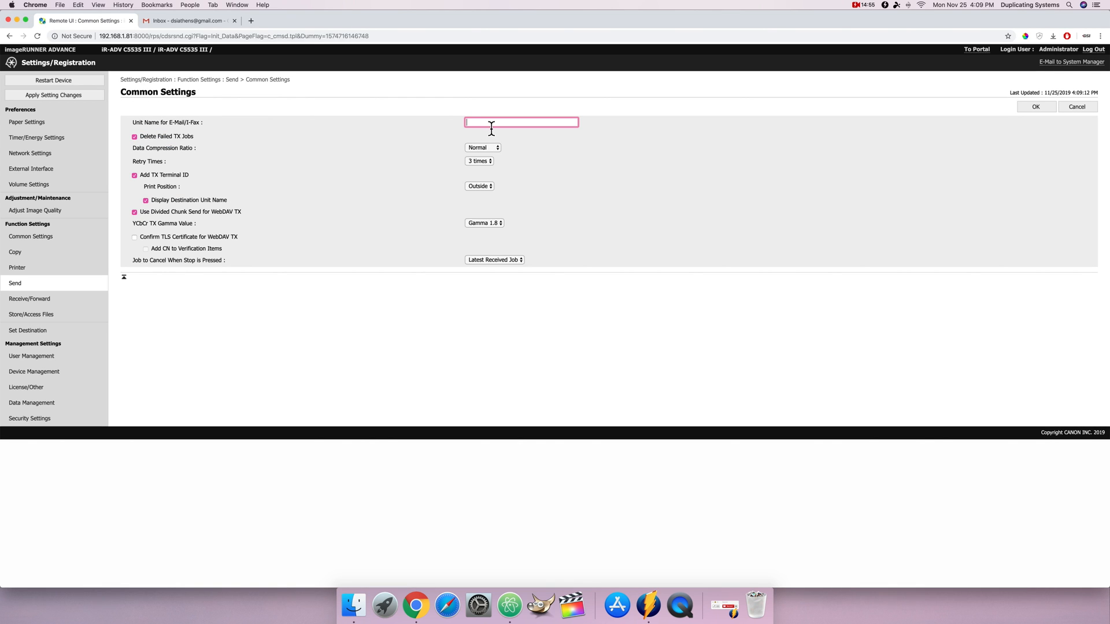
pyautogui.write('Canon 55')
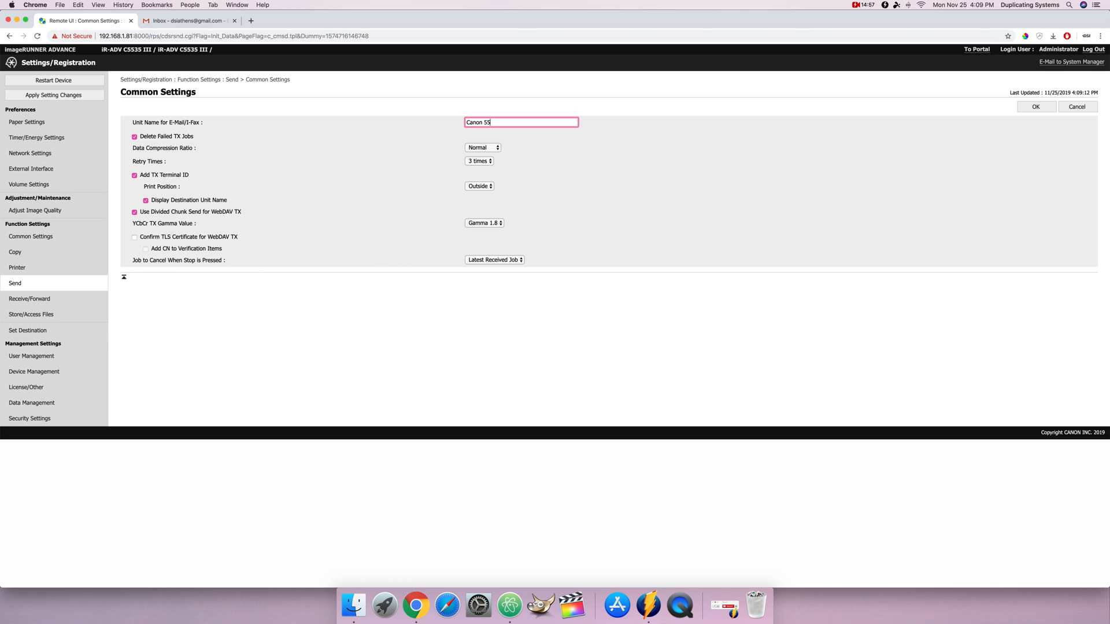
pyautogui.write('35')
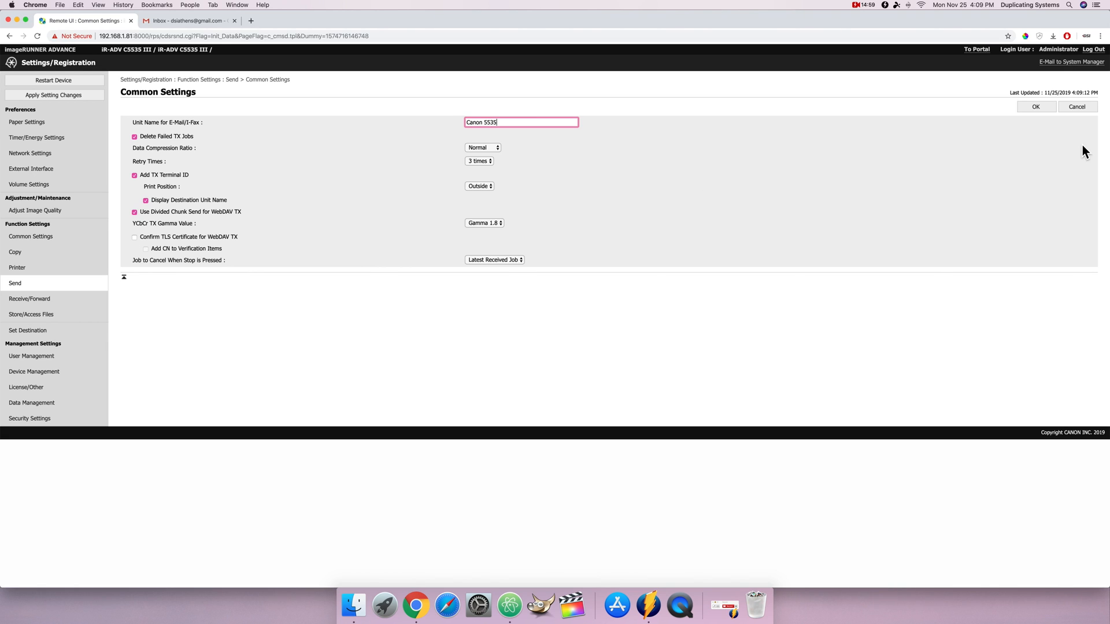
pyautogui.click(1034, 107)
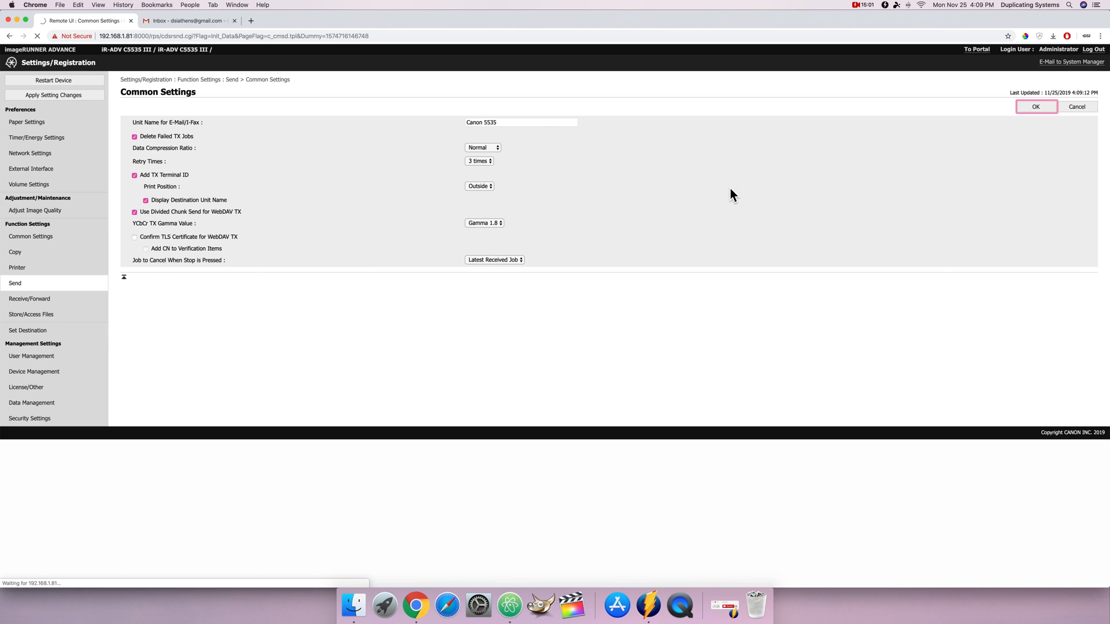
pyautogui.click(1035, 107)
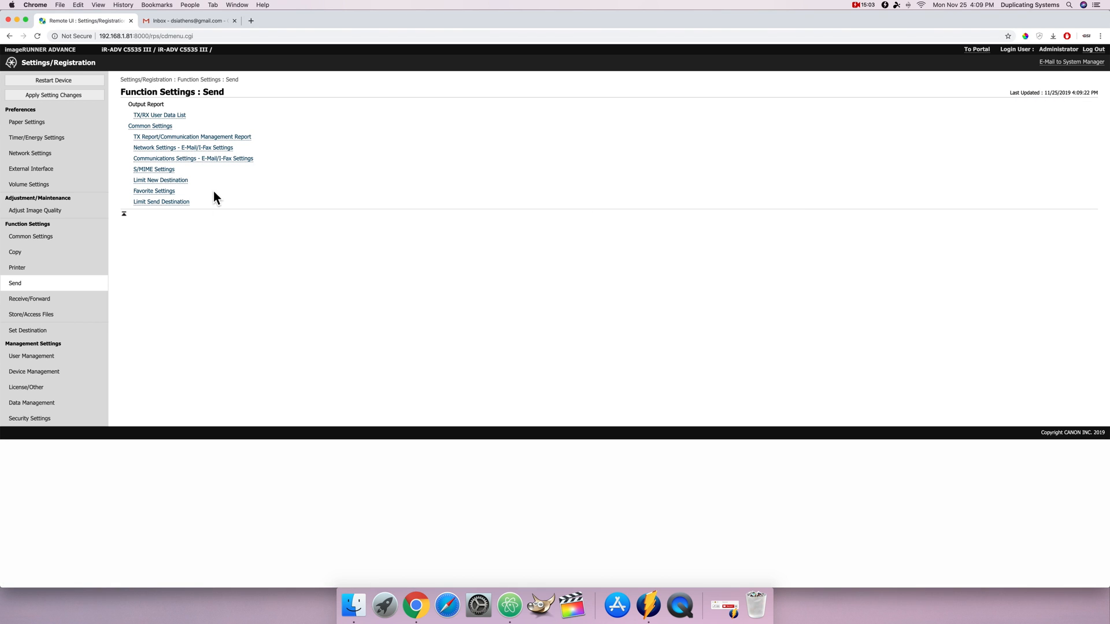
# Step: Save 'Scan From C5535' as the default e-mail/I-fax subject
pyautogui.click(192, 158)
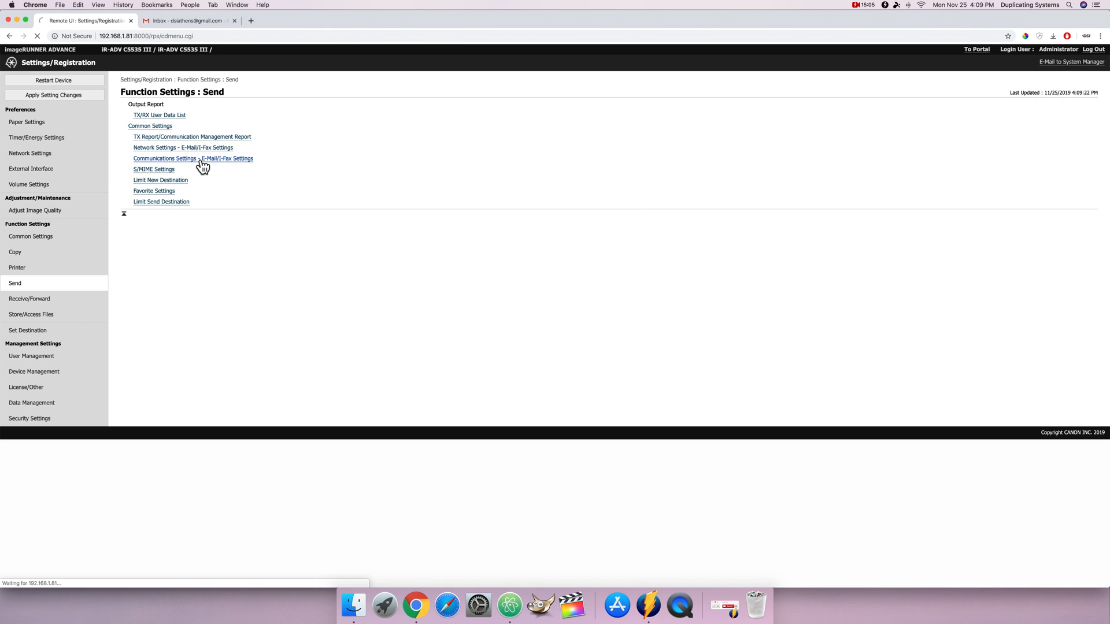
pyautogui.click(192, 158)
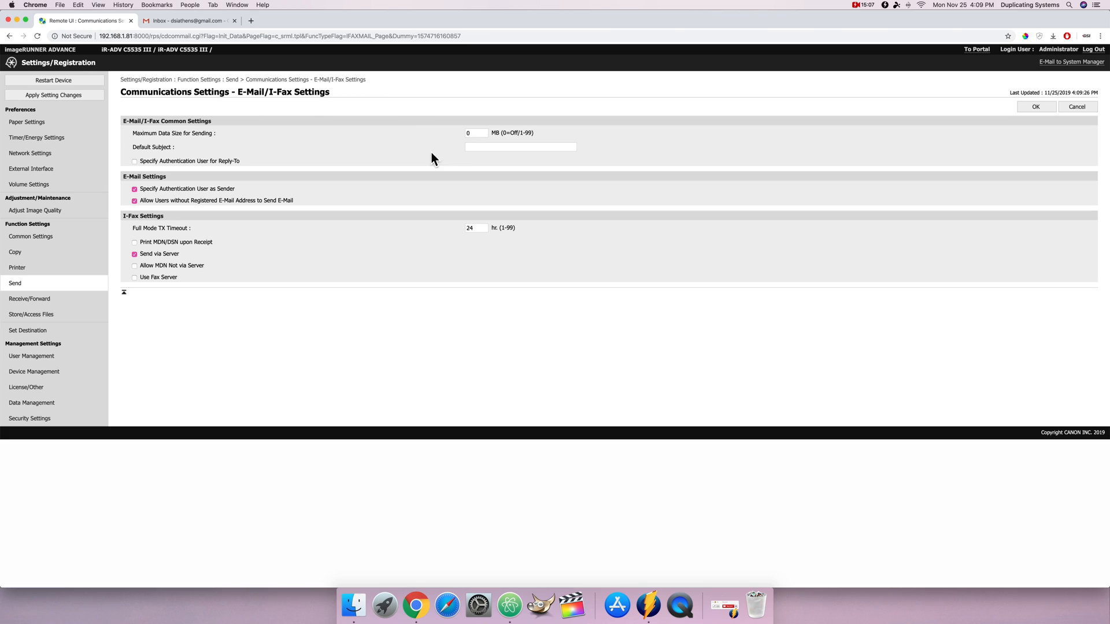
pyautogui.click(520, 146)
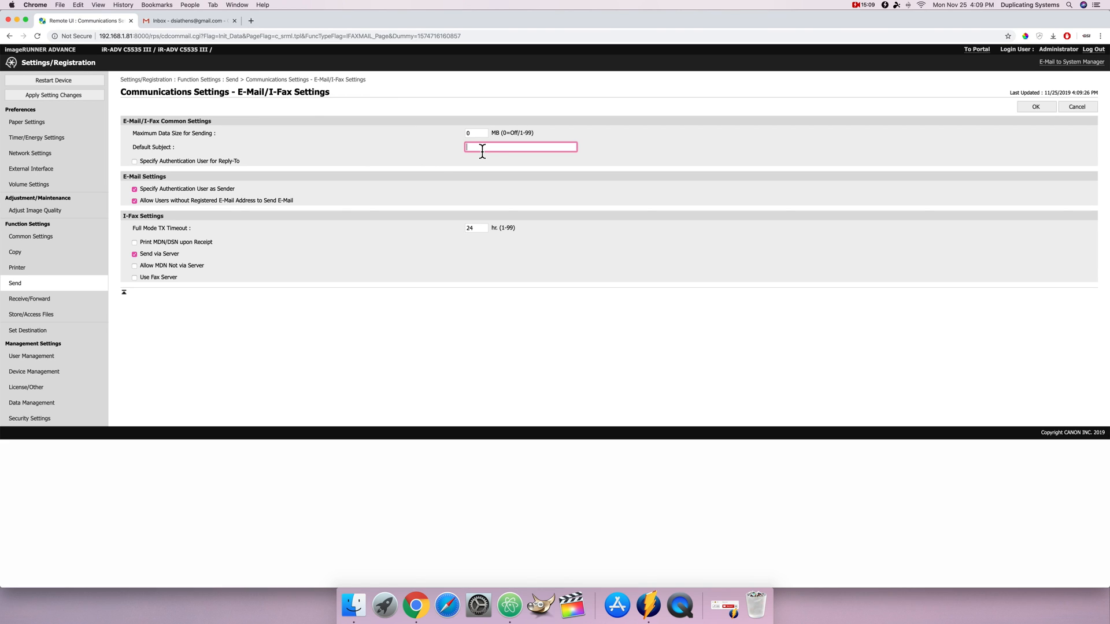
pyautogui.write('Scan')
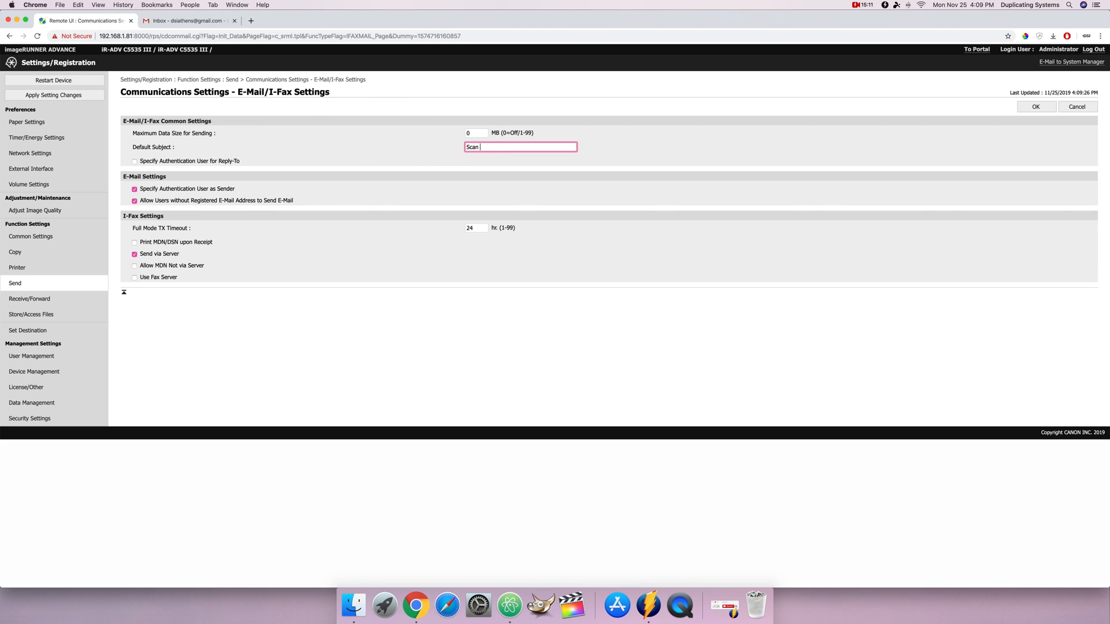
pyautogui.write('From')
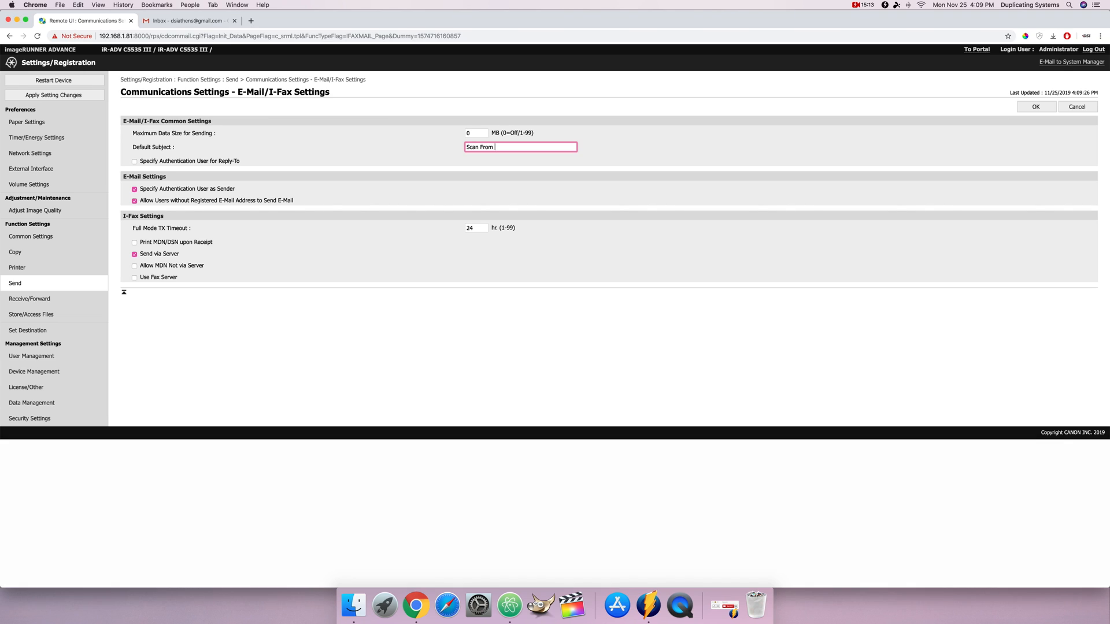
pyautogui.write('C5535')
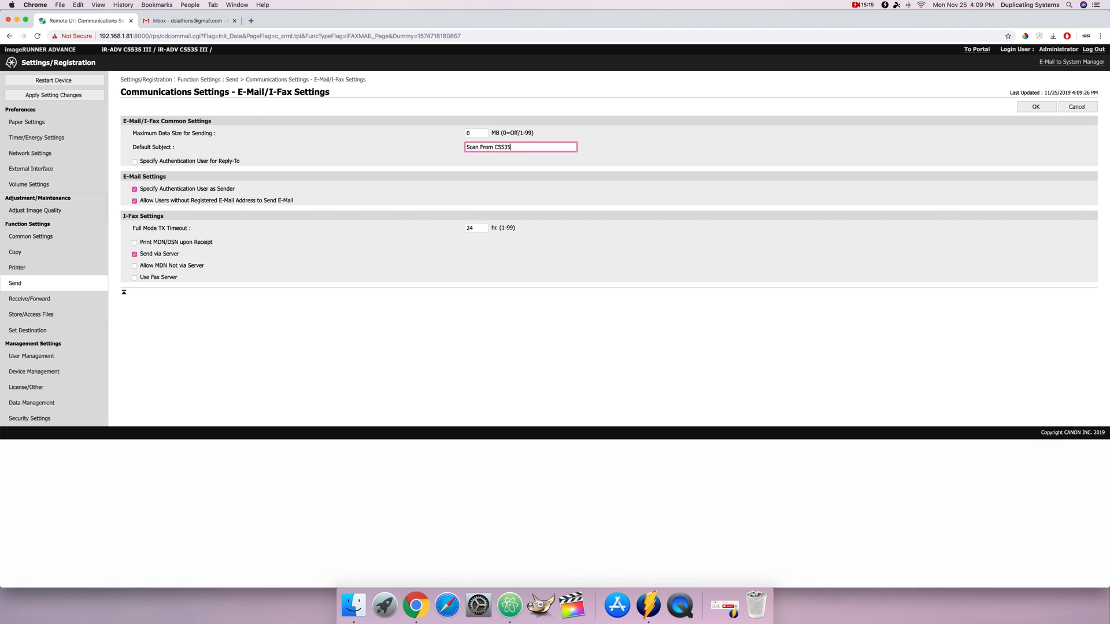
pyautogui.moveTo(1035, 107)
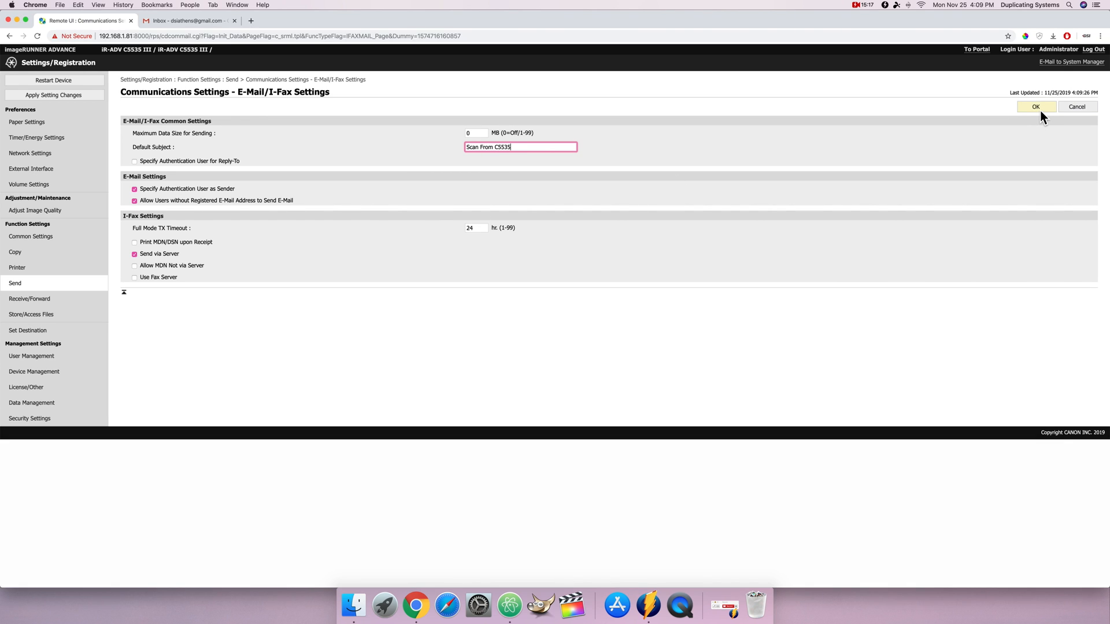
pyautogui.click(1036, 107)
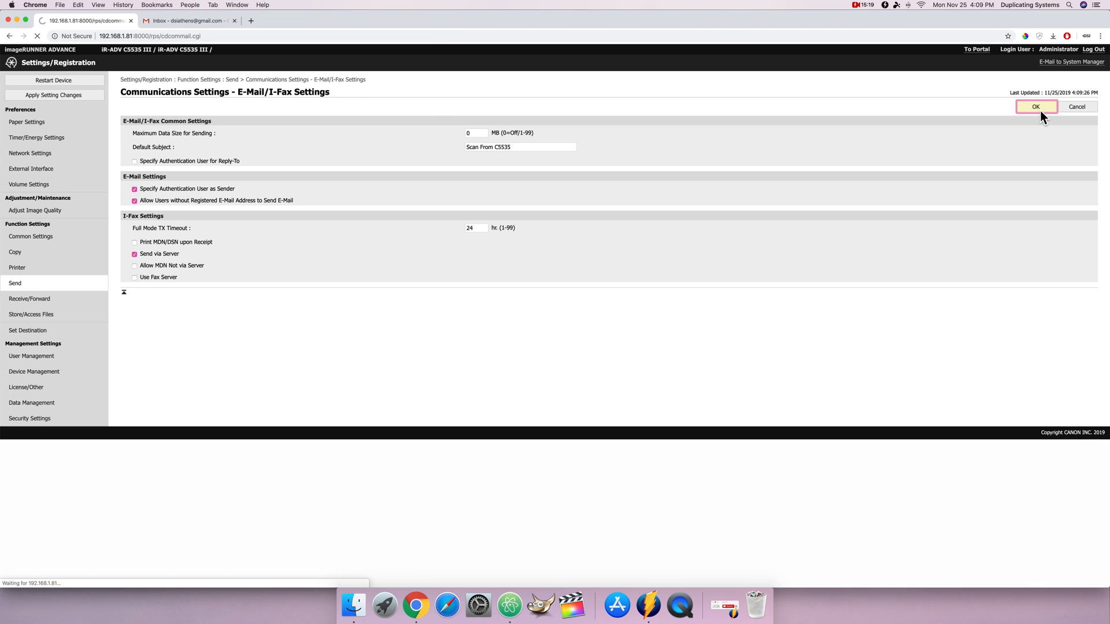
pyautogui.click(1035, 107)
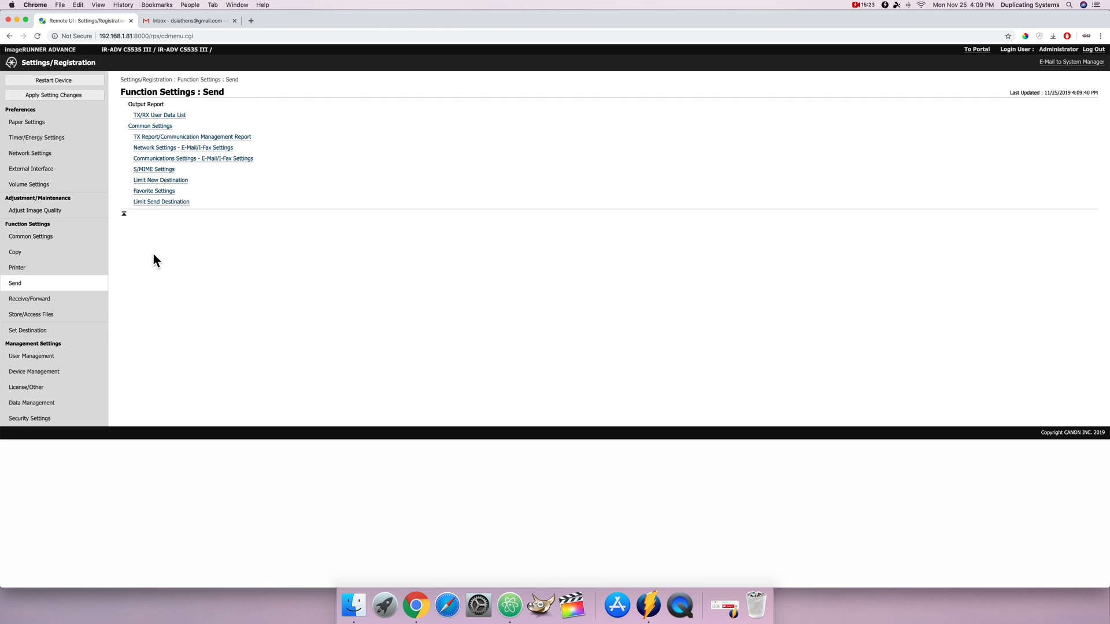
# Step: Go from the portal to the Address Book and select Address List 01
pyautogui.click(976, 49)
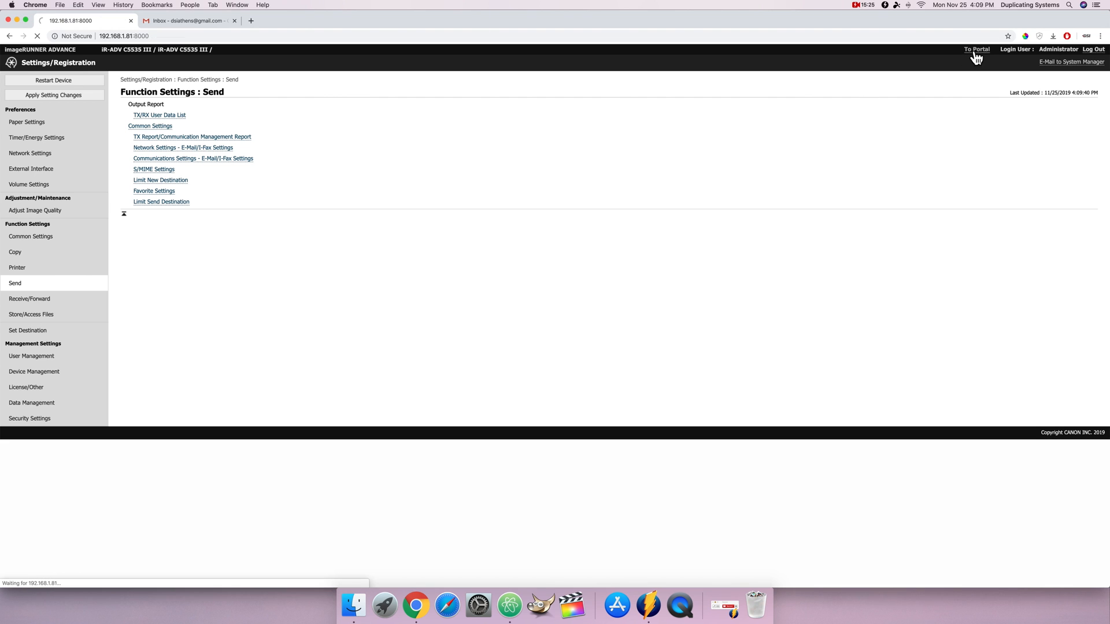
pyautogui.click(976, 48)
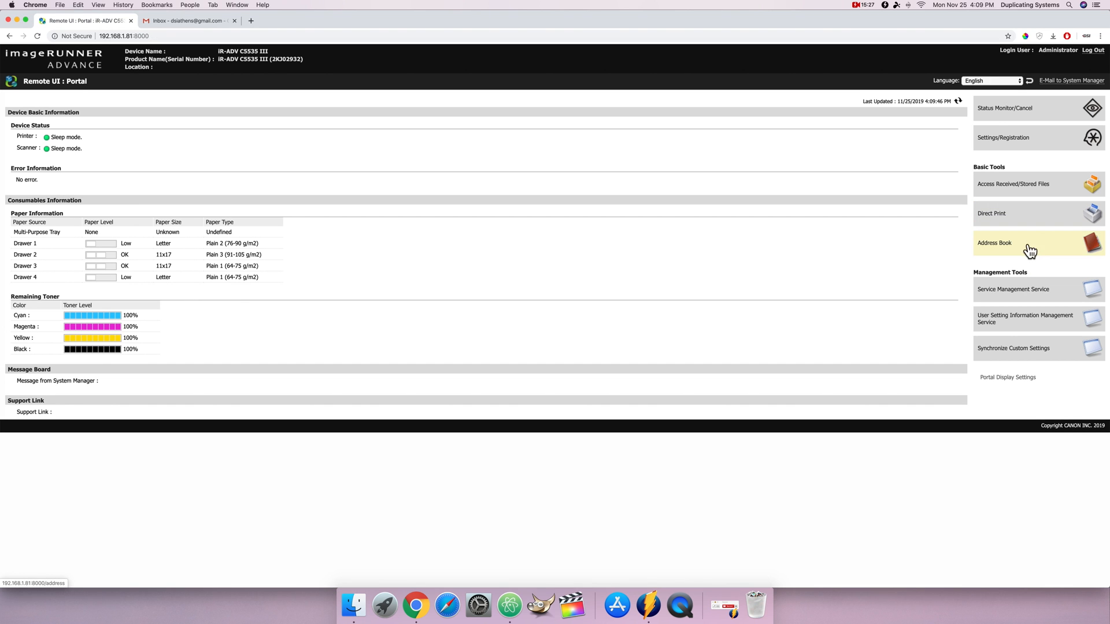
pyautogui.click(994, 243)
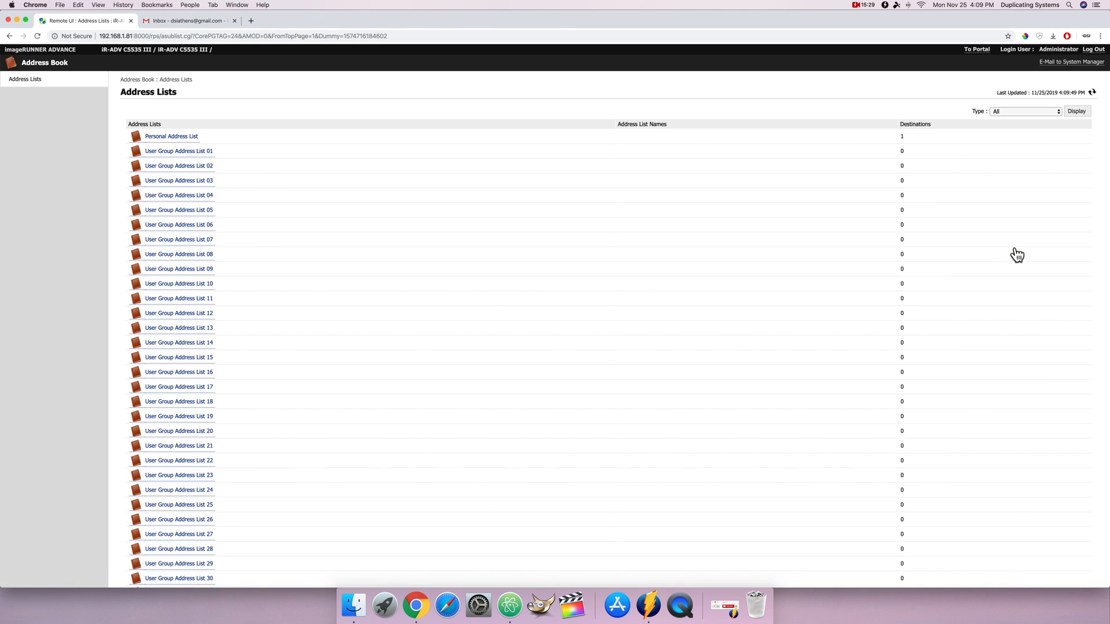
pyautogui.scroll(-3)
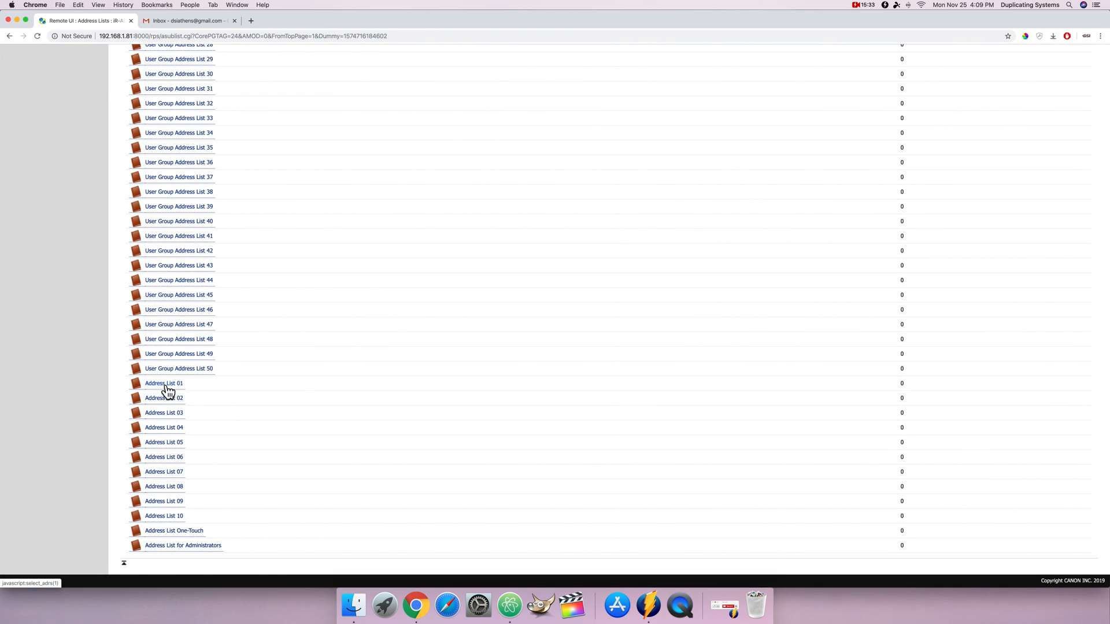
pyautogui.click(164, 383)
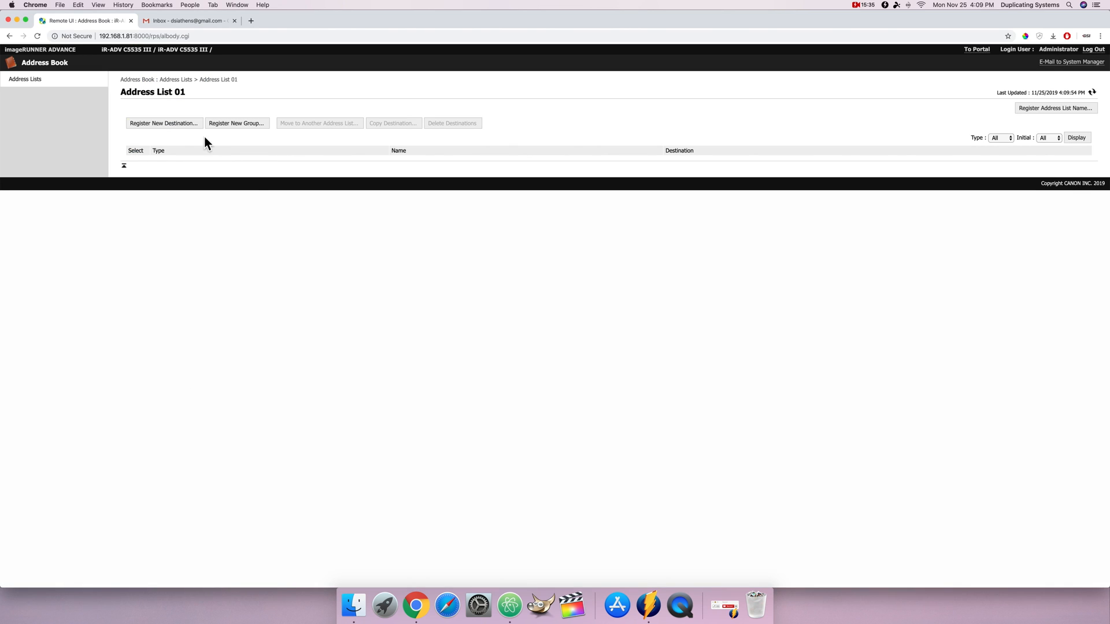
# Step: Register a new e-mail destination named 'Gabriel' with a Gmail address
pyautogui.click(163, 123)
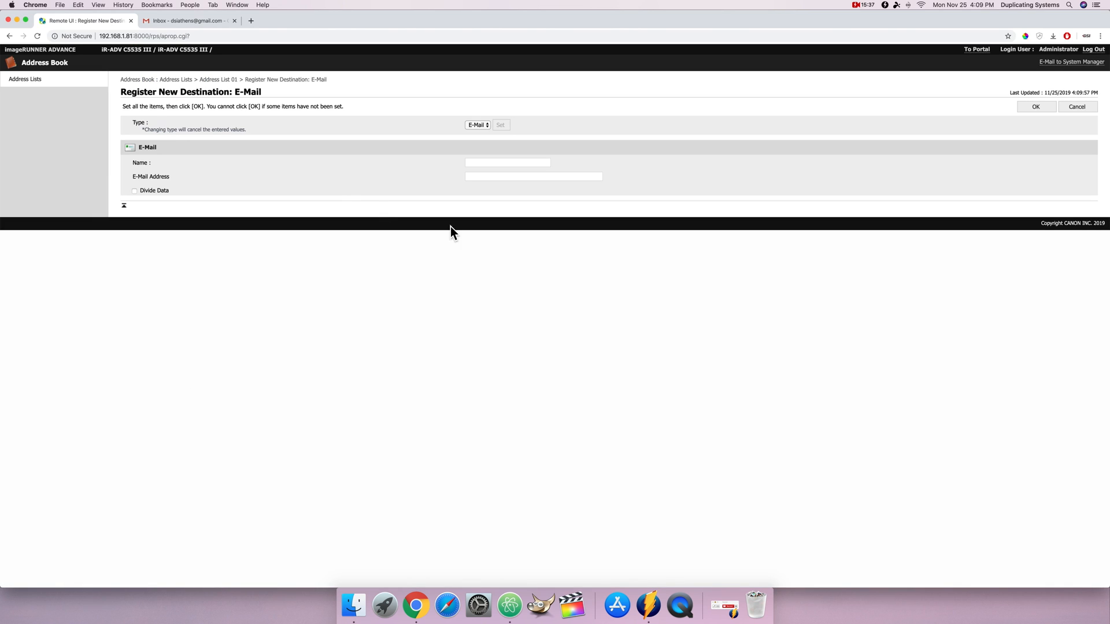
pyautogui.click(506, 162)
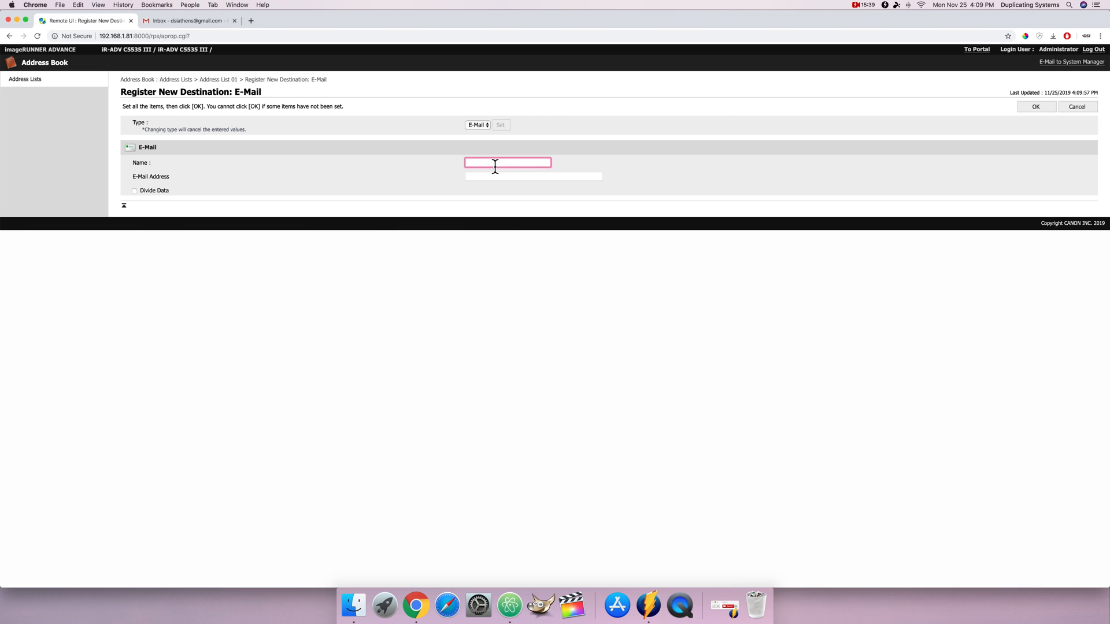
pyautogui.write('Gabriel')
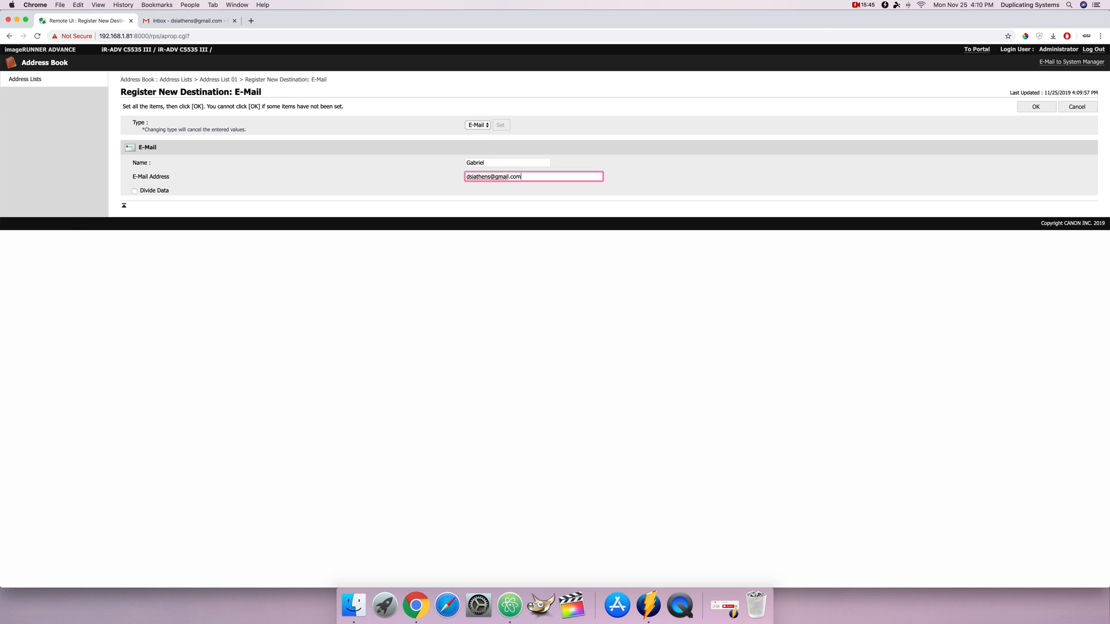
pyautogui.moveTo(750, 233)
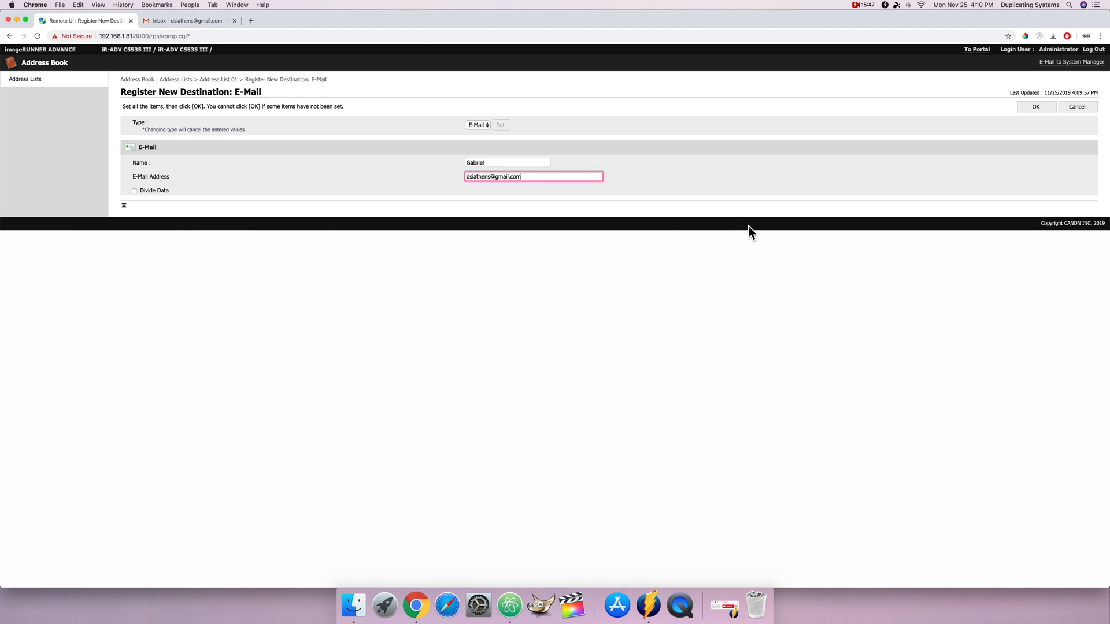
pyautogui.click(1034, 107)
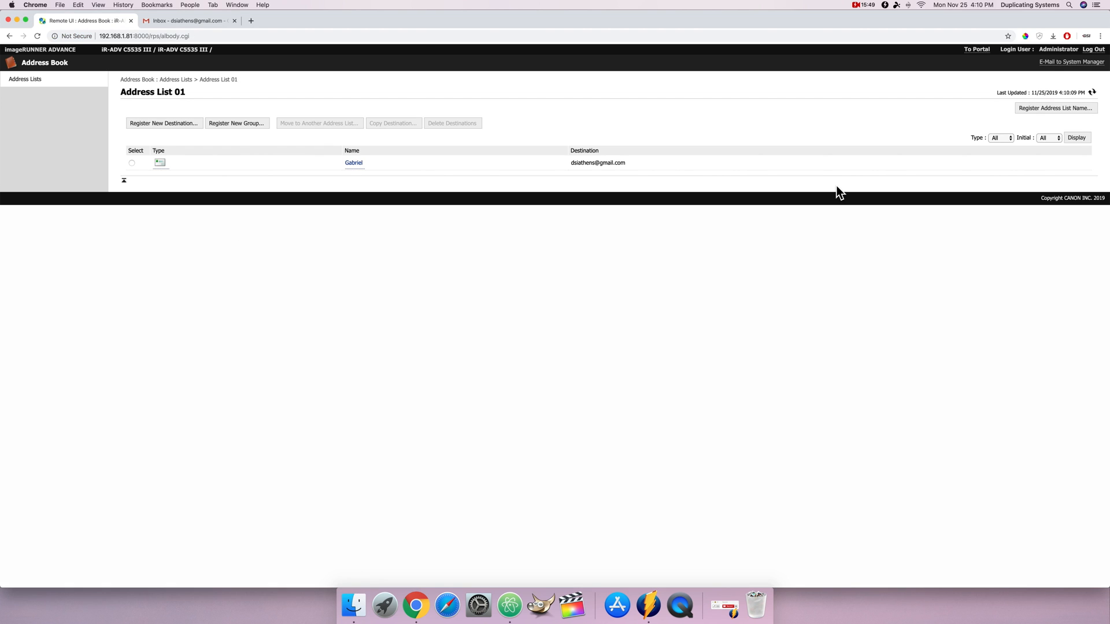
pyautogui.moveTo(378, 157)
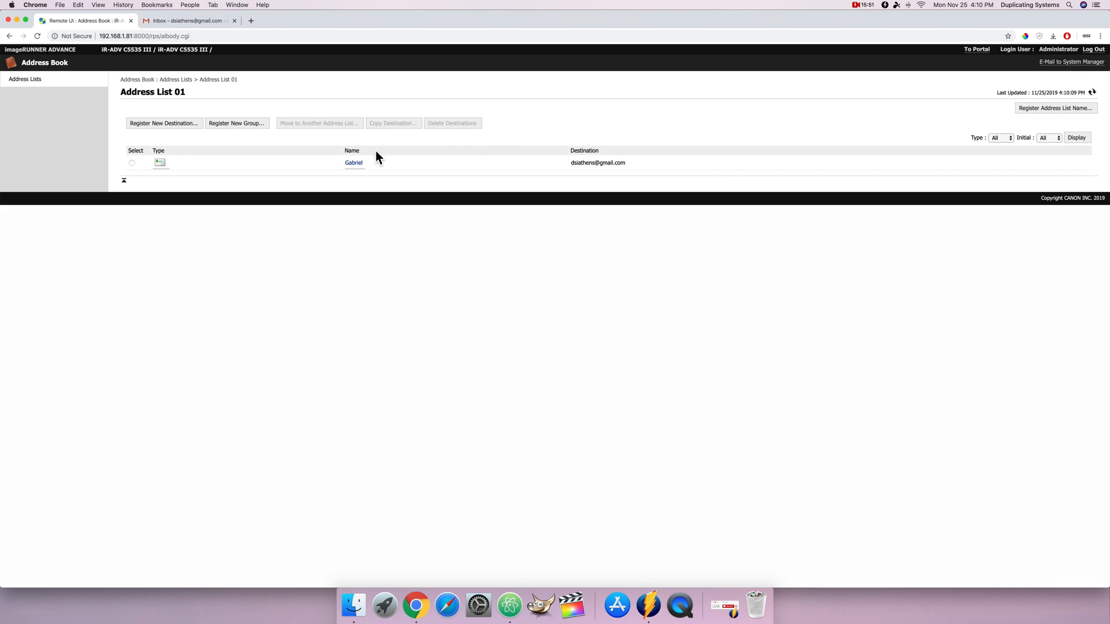
pyautogui.moveTo(256, 155)
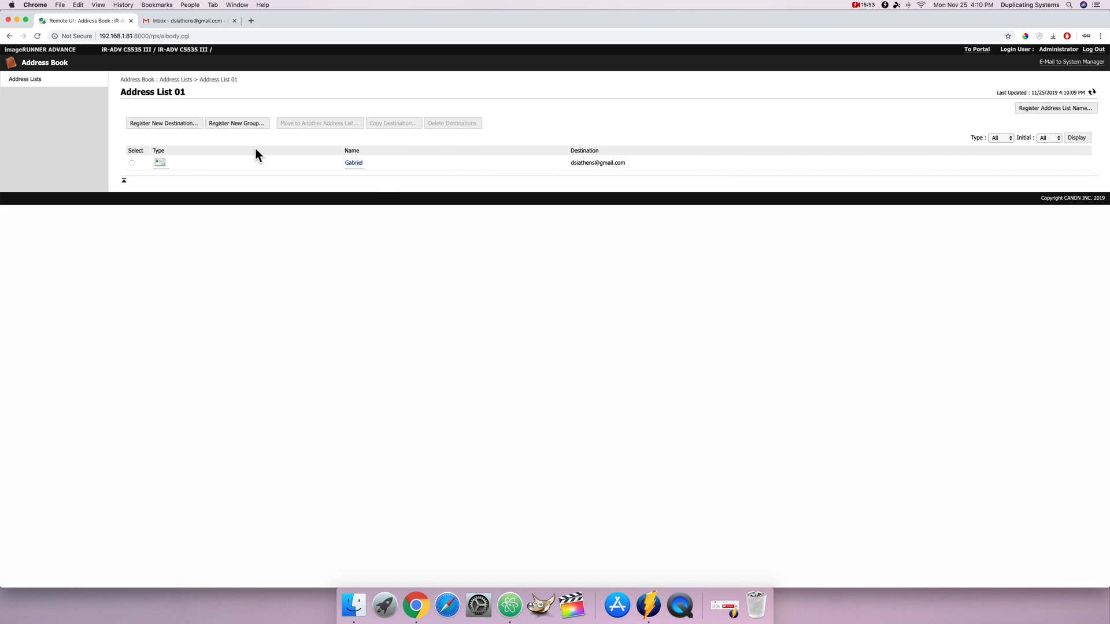
pyautogui.moveTo(611, 170)
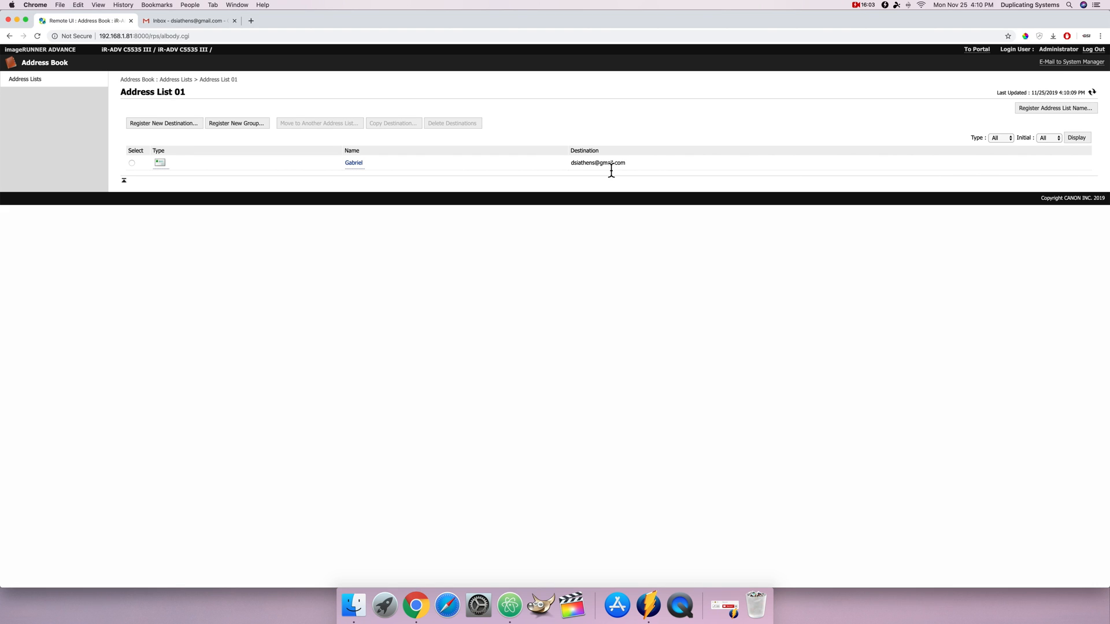
pyautogui.moveTo(338, 195)
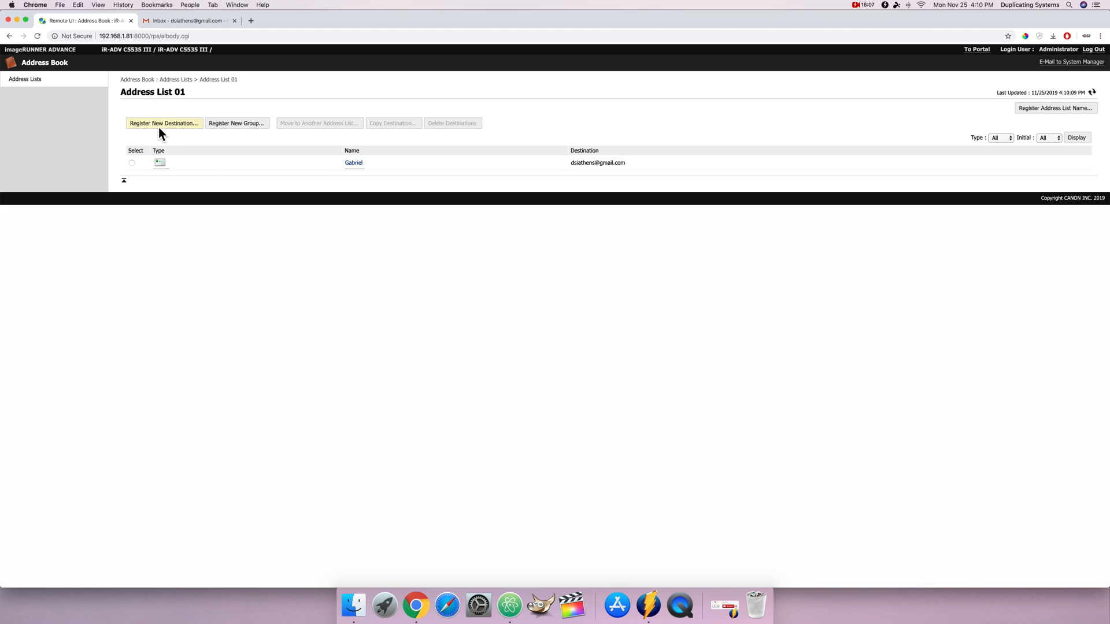
pyautogui.moveTo(493, 182)
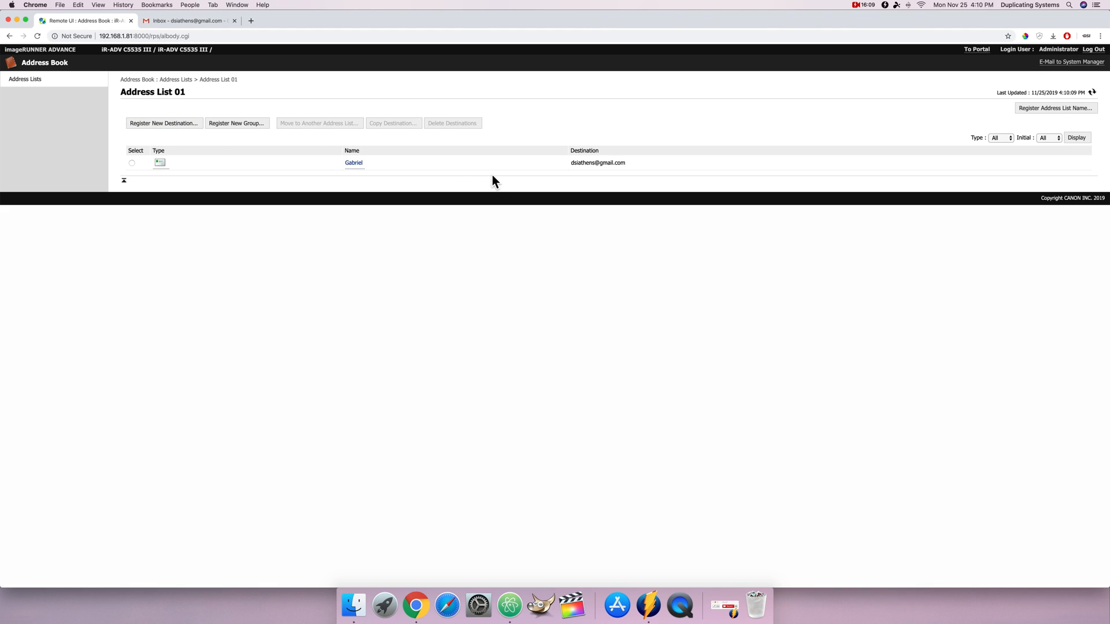
pyautogui.moveTo(547, 188)
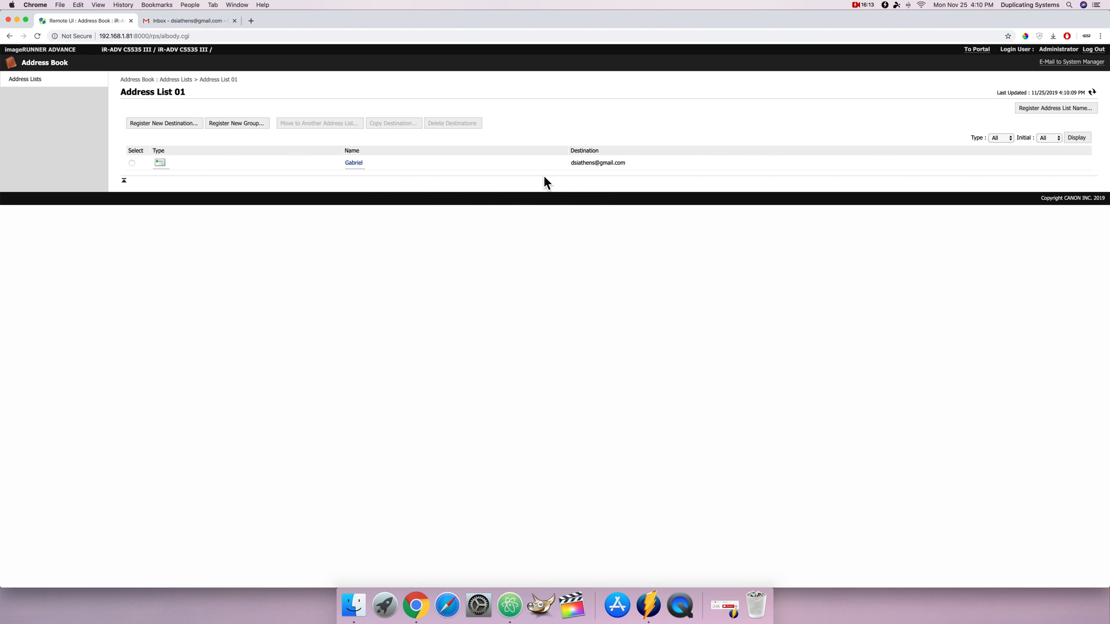
# Step: Return from the Address Book to the portal home showing device status and toner
pyautogui.click(977, 49)
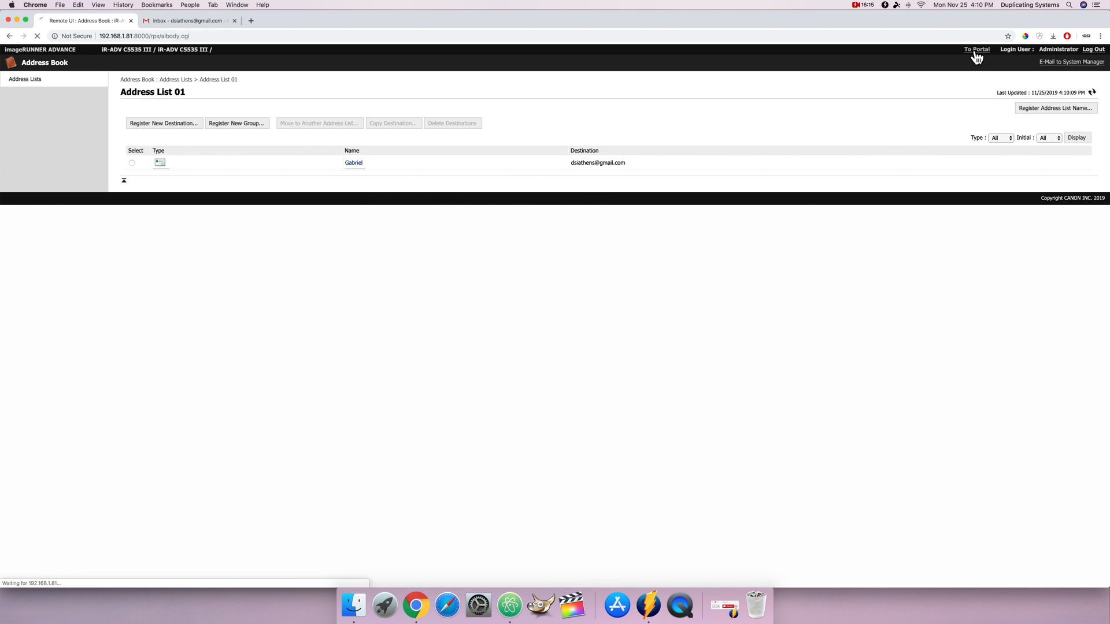
pyautogui.click(976, 49)
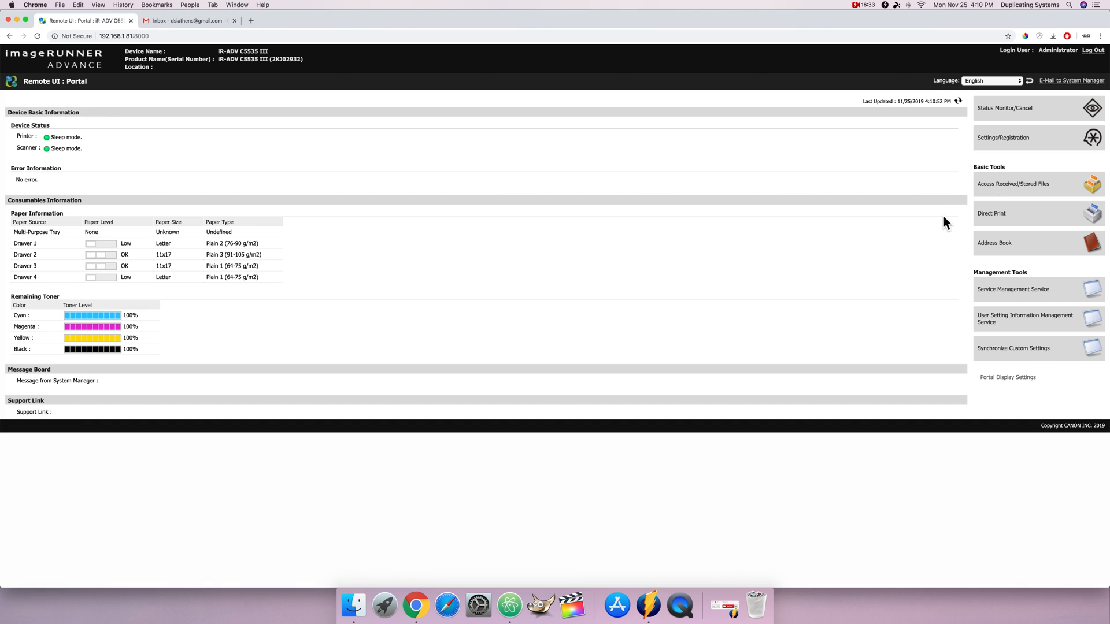